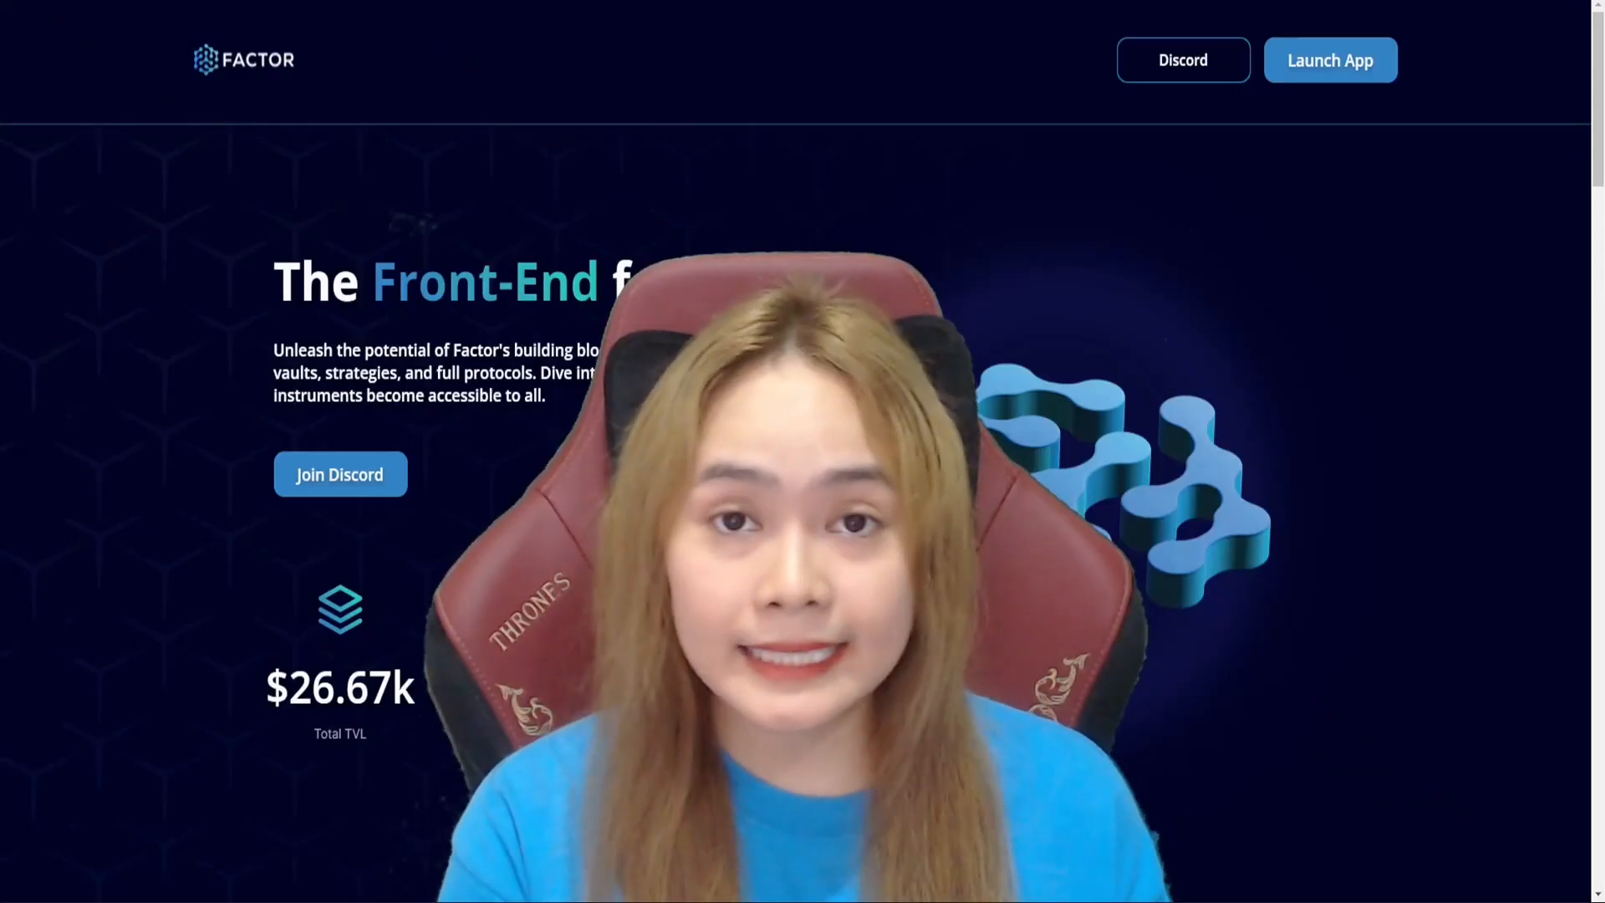
- Launch the Factor app from the landing page, landing on Discover with platform stats and trending vaults
scroll("down", 3)
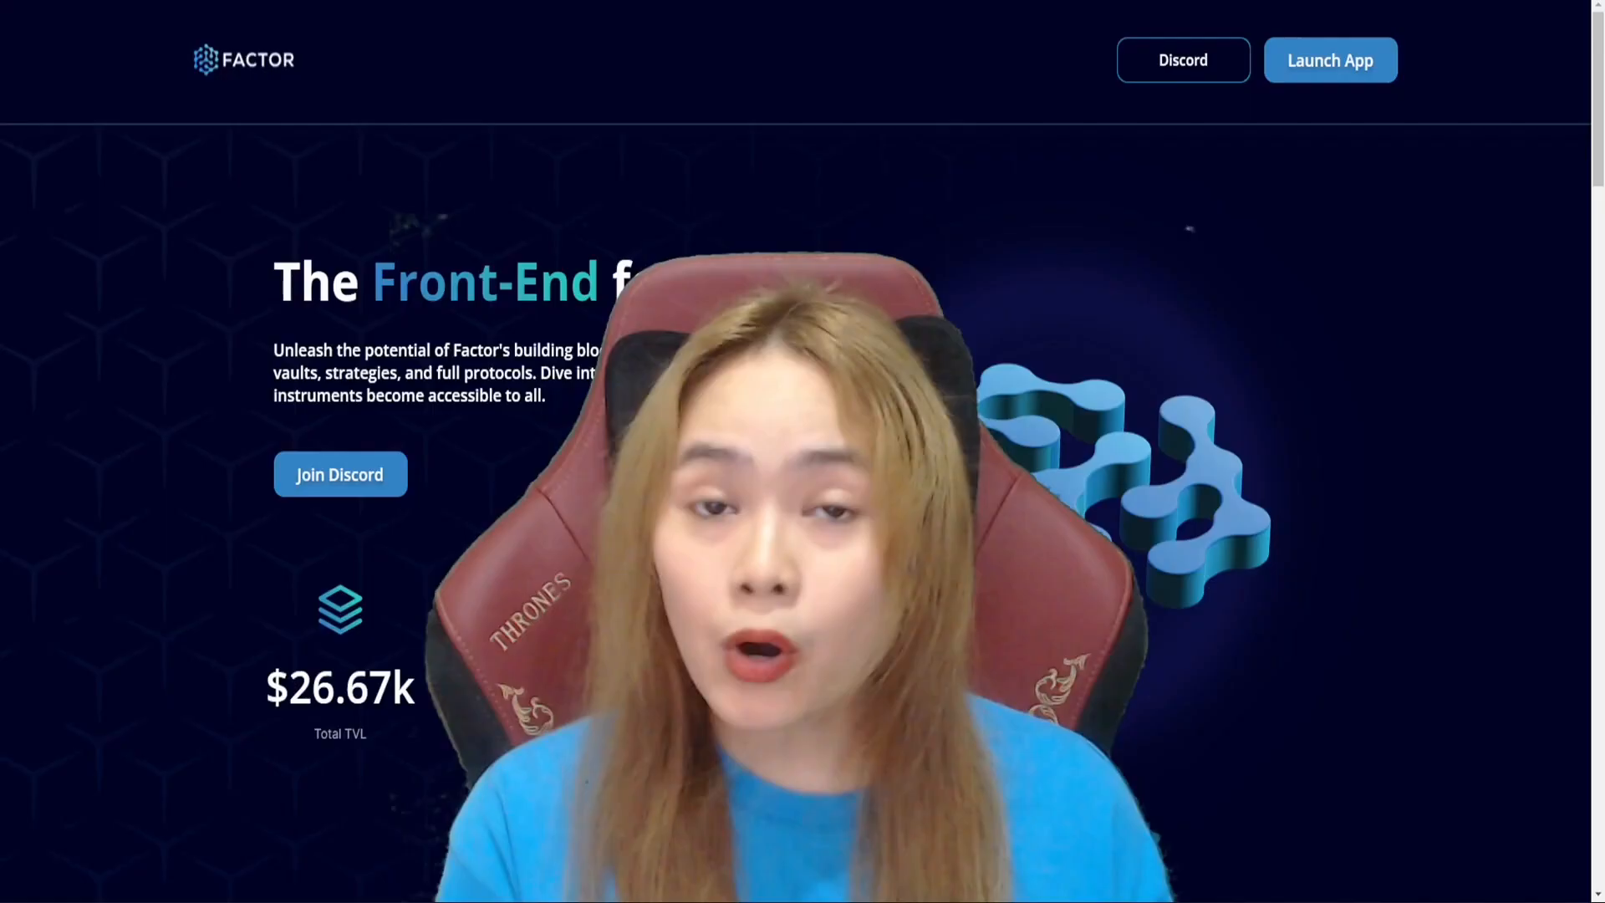
left_click(1329, 60)
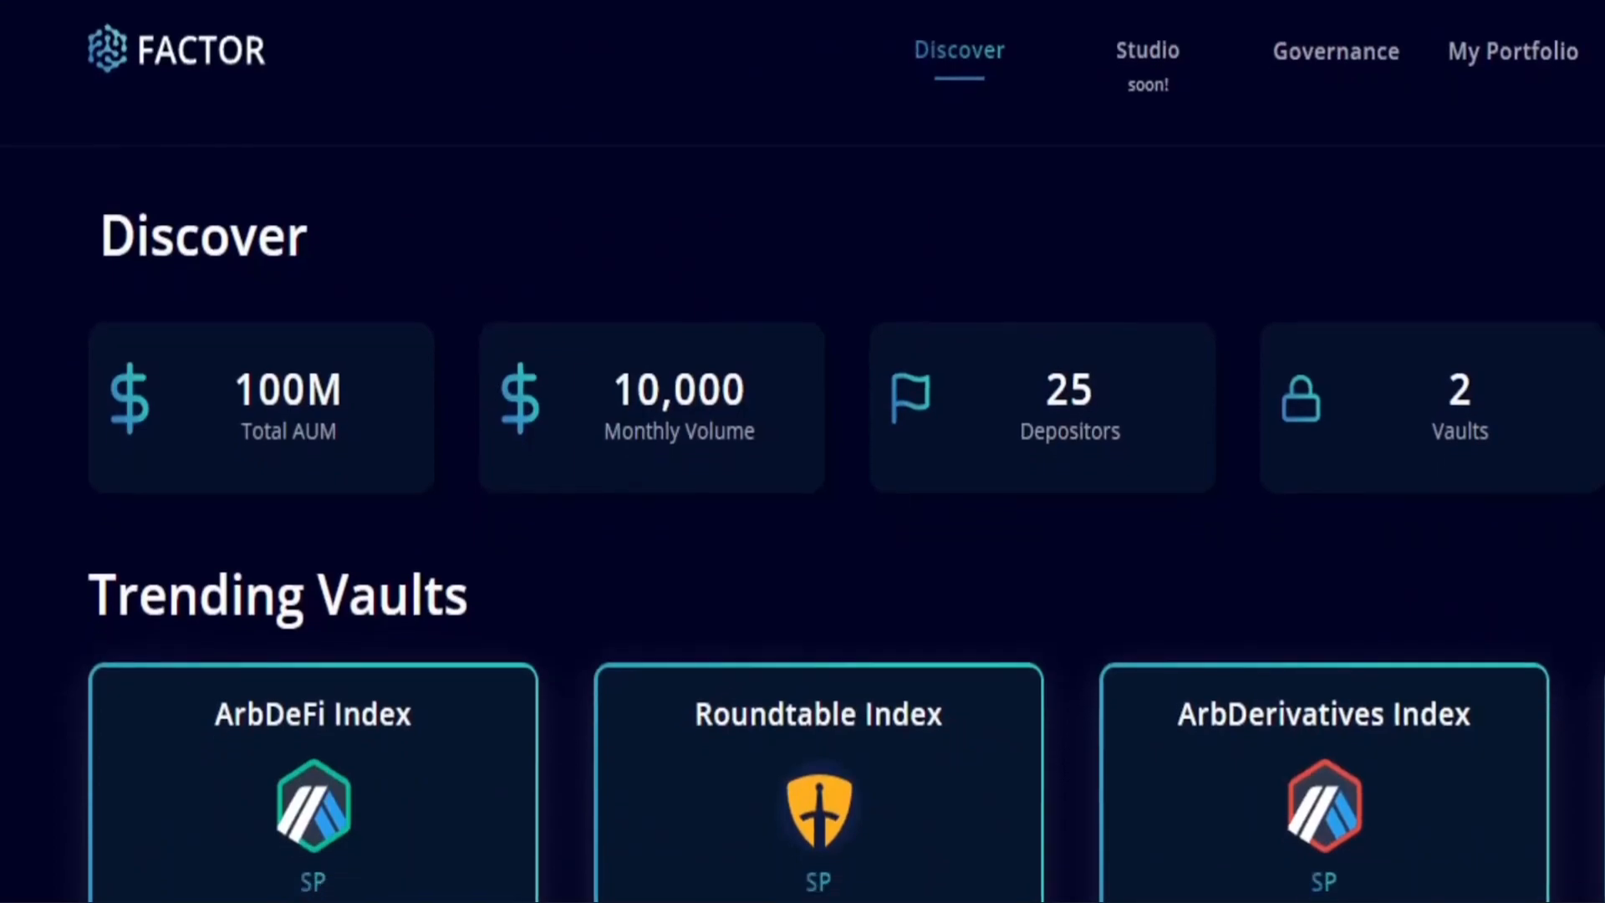
- Scroll down through the Discover page's vault listings before opening the MetaMask wallet
scroll("down", 3)
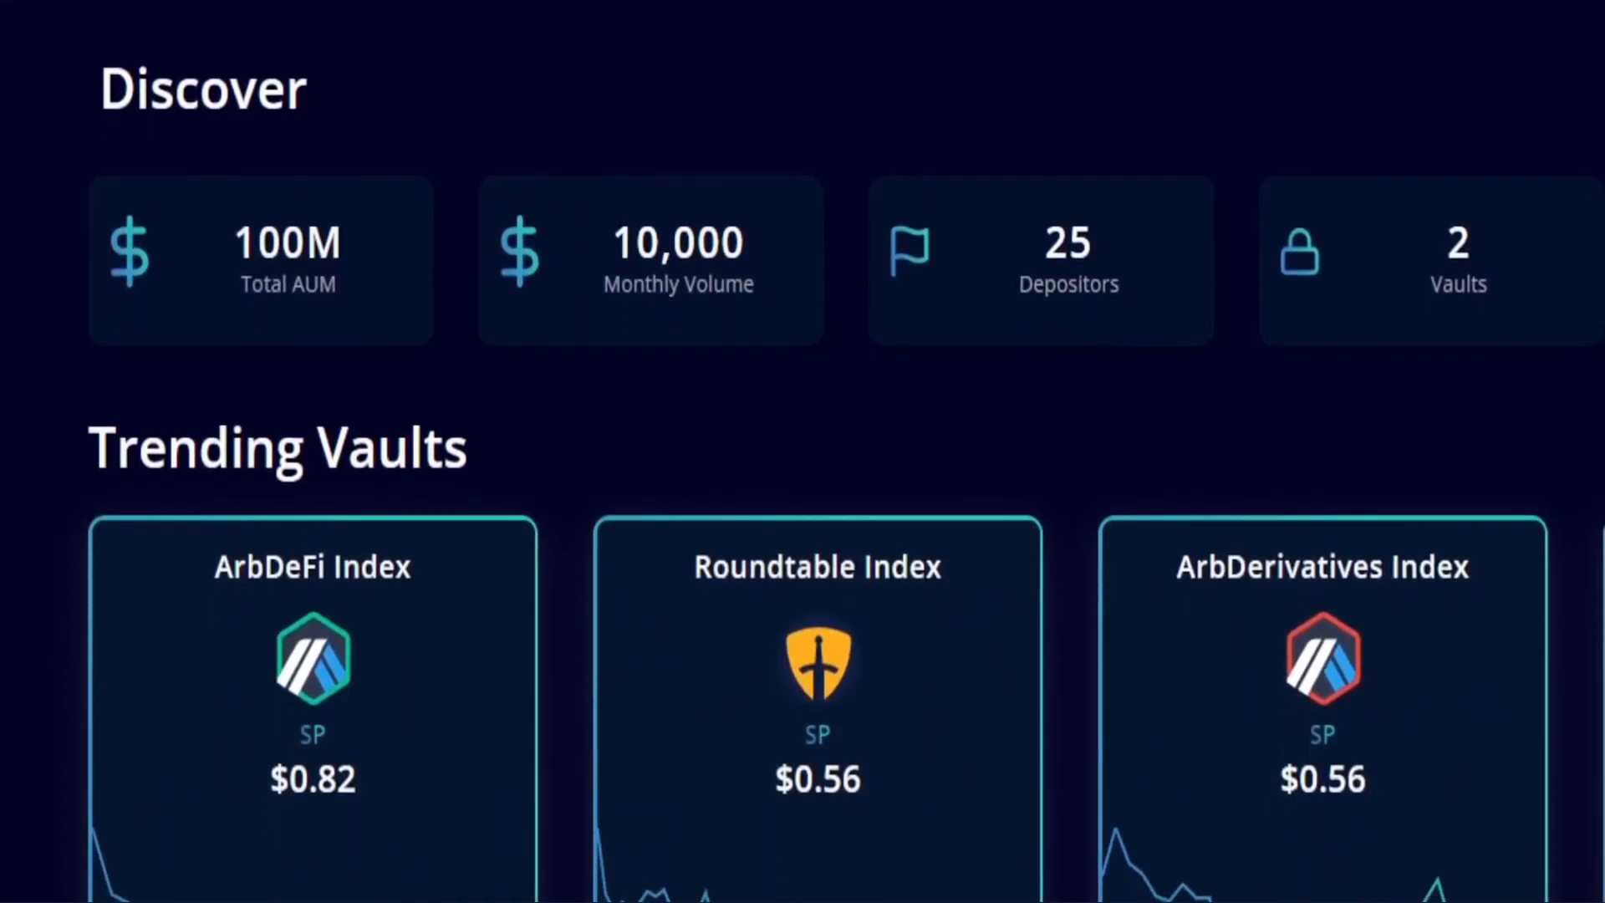
scroll("down", 3)
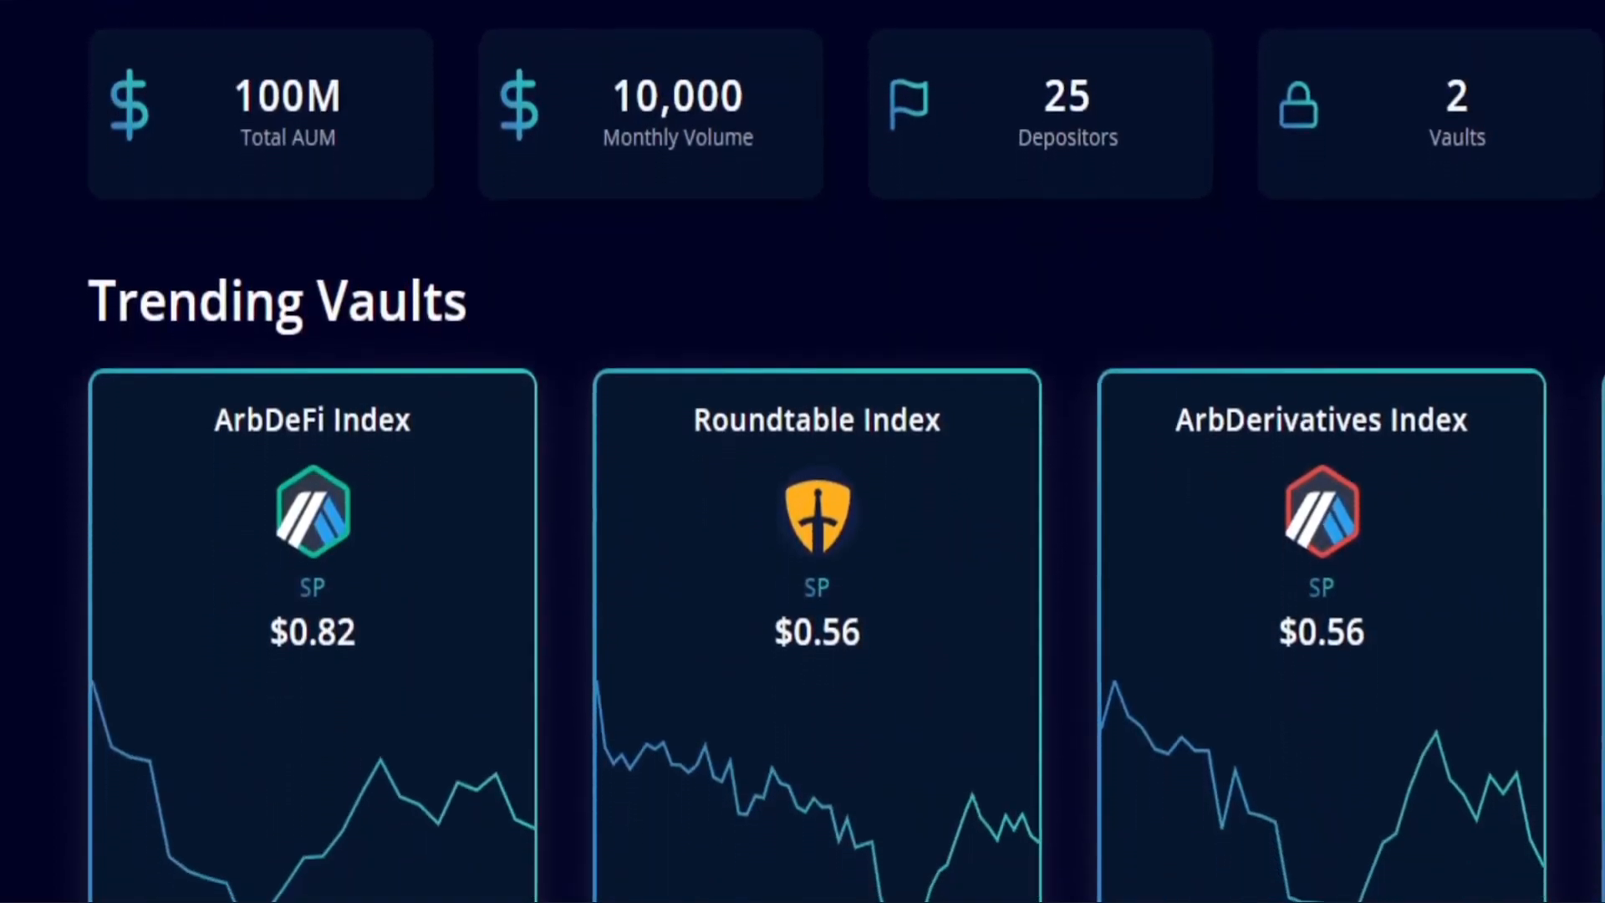
scroll("down", 3)
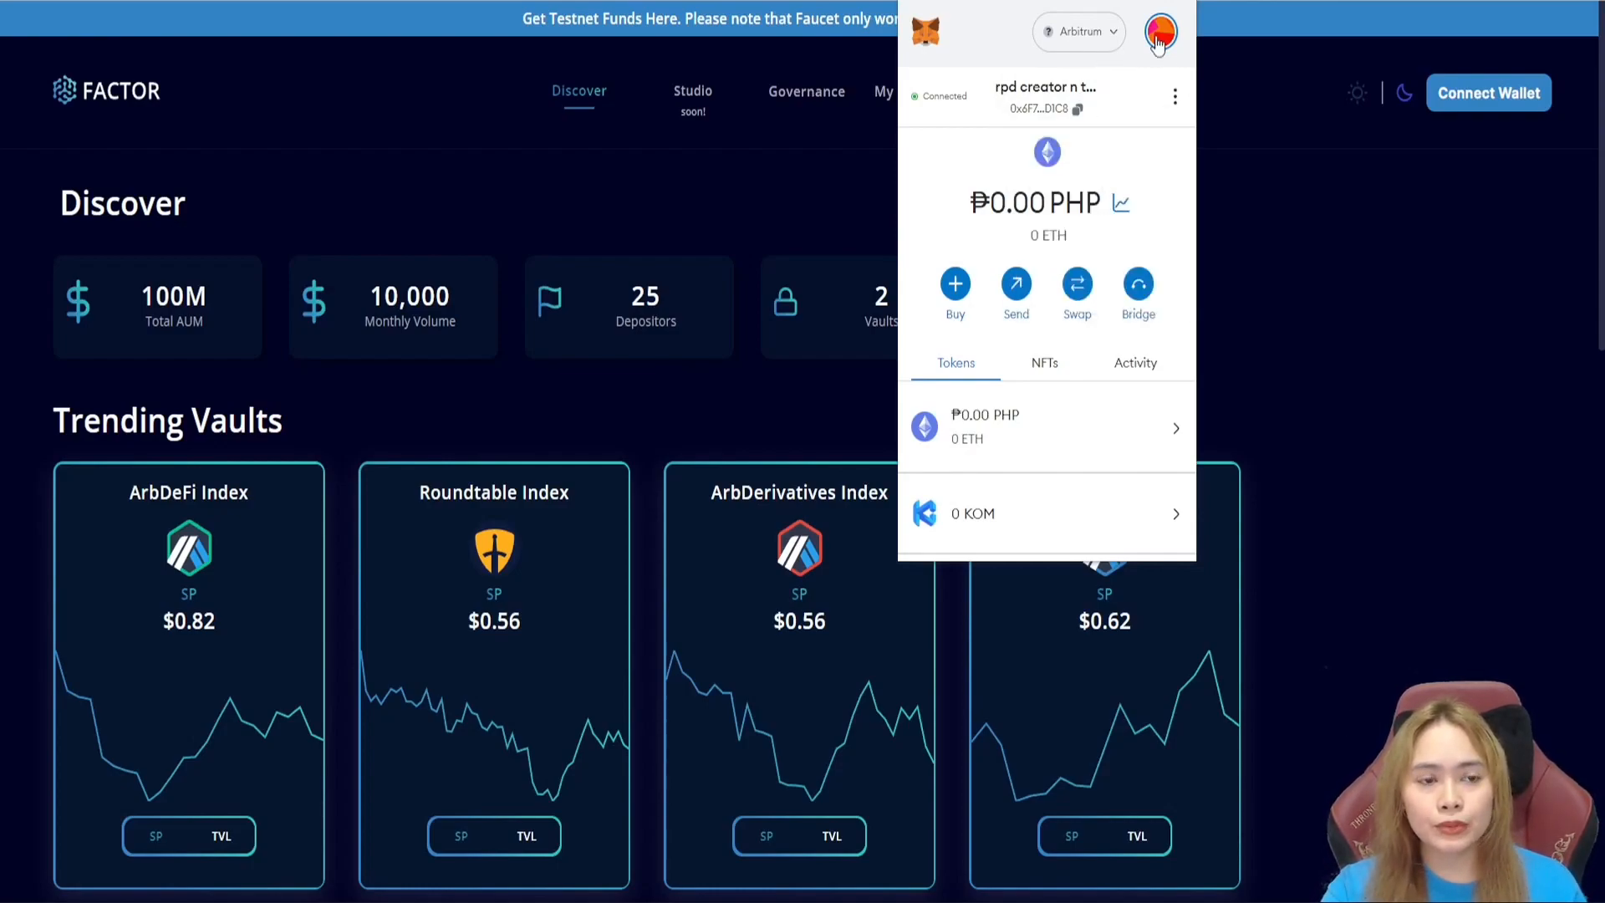
left_click(1078, 32)
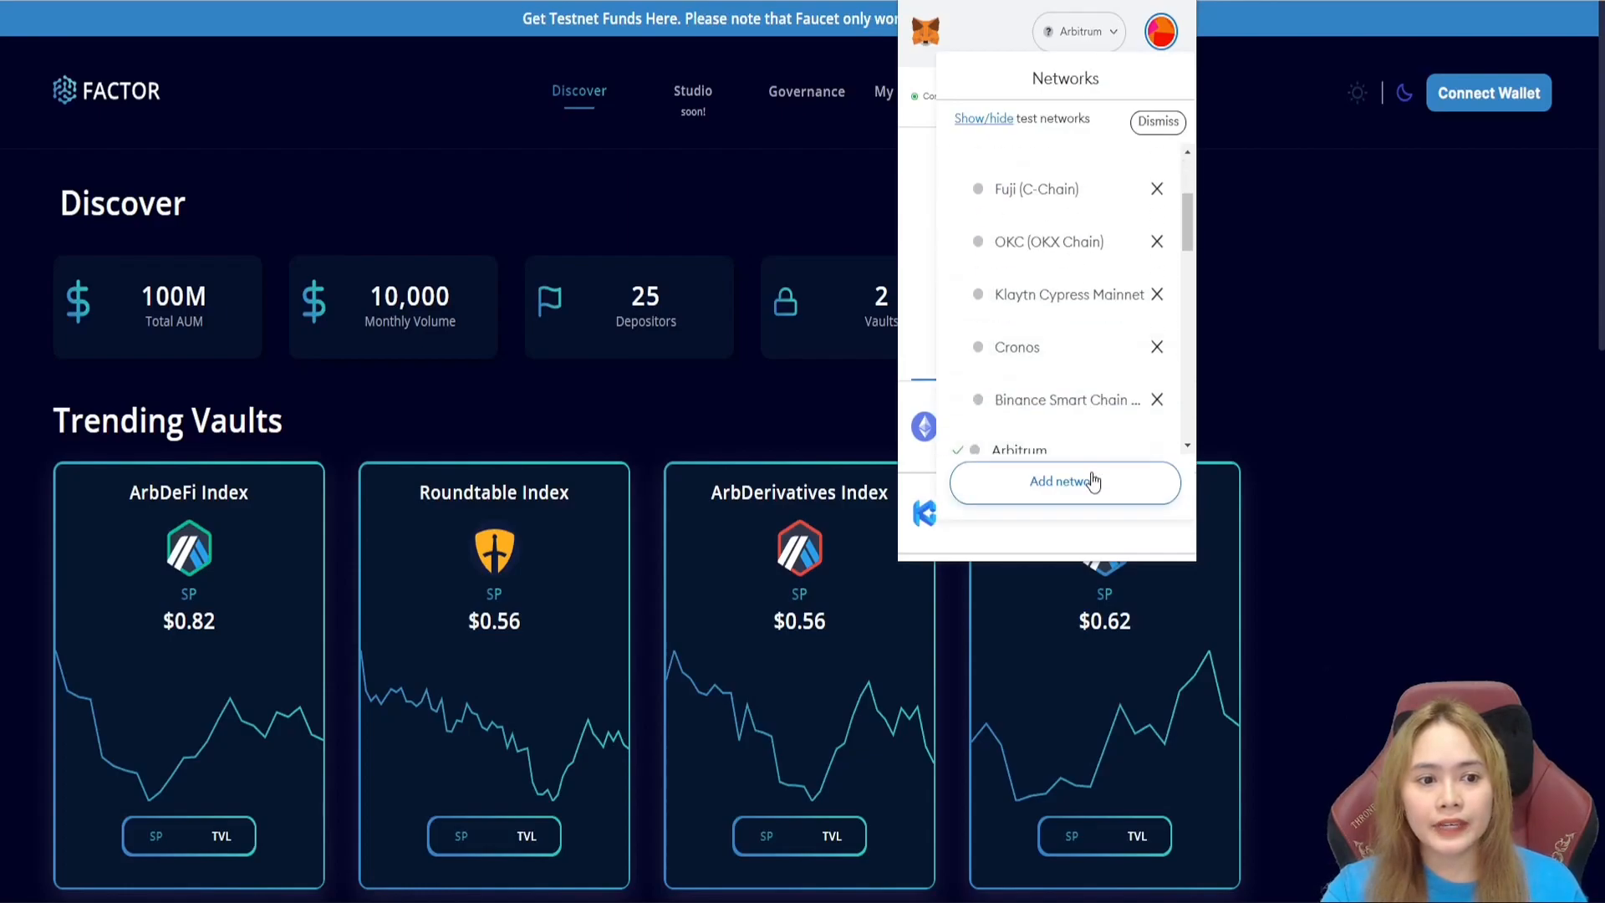
left_click(1063, 482)
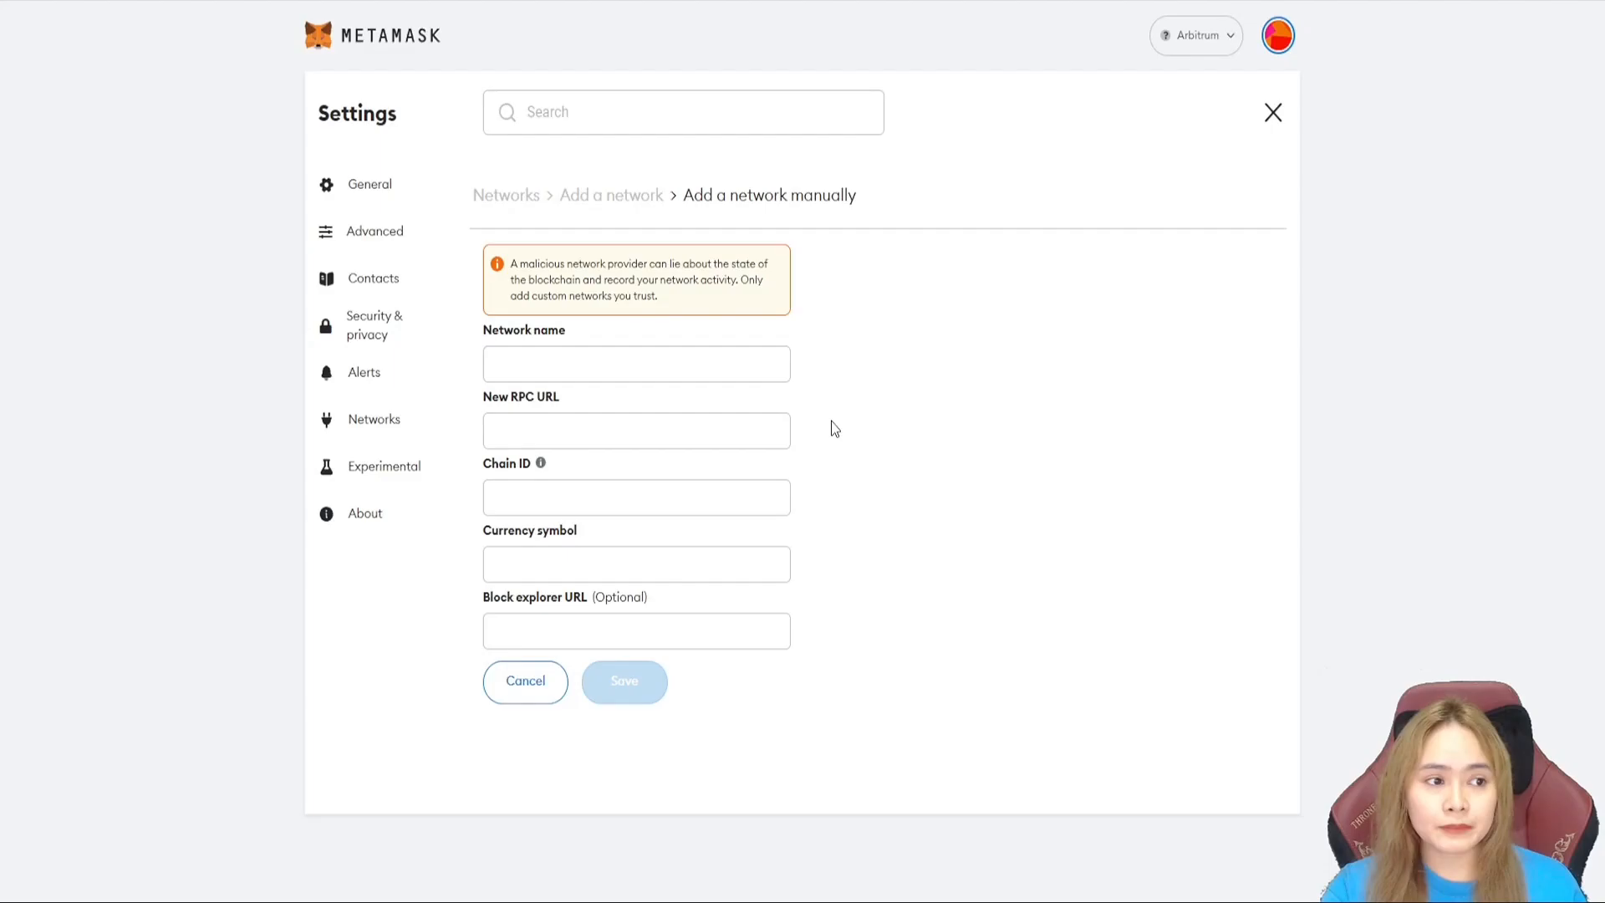
type("Hardhat")
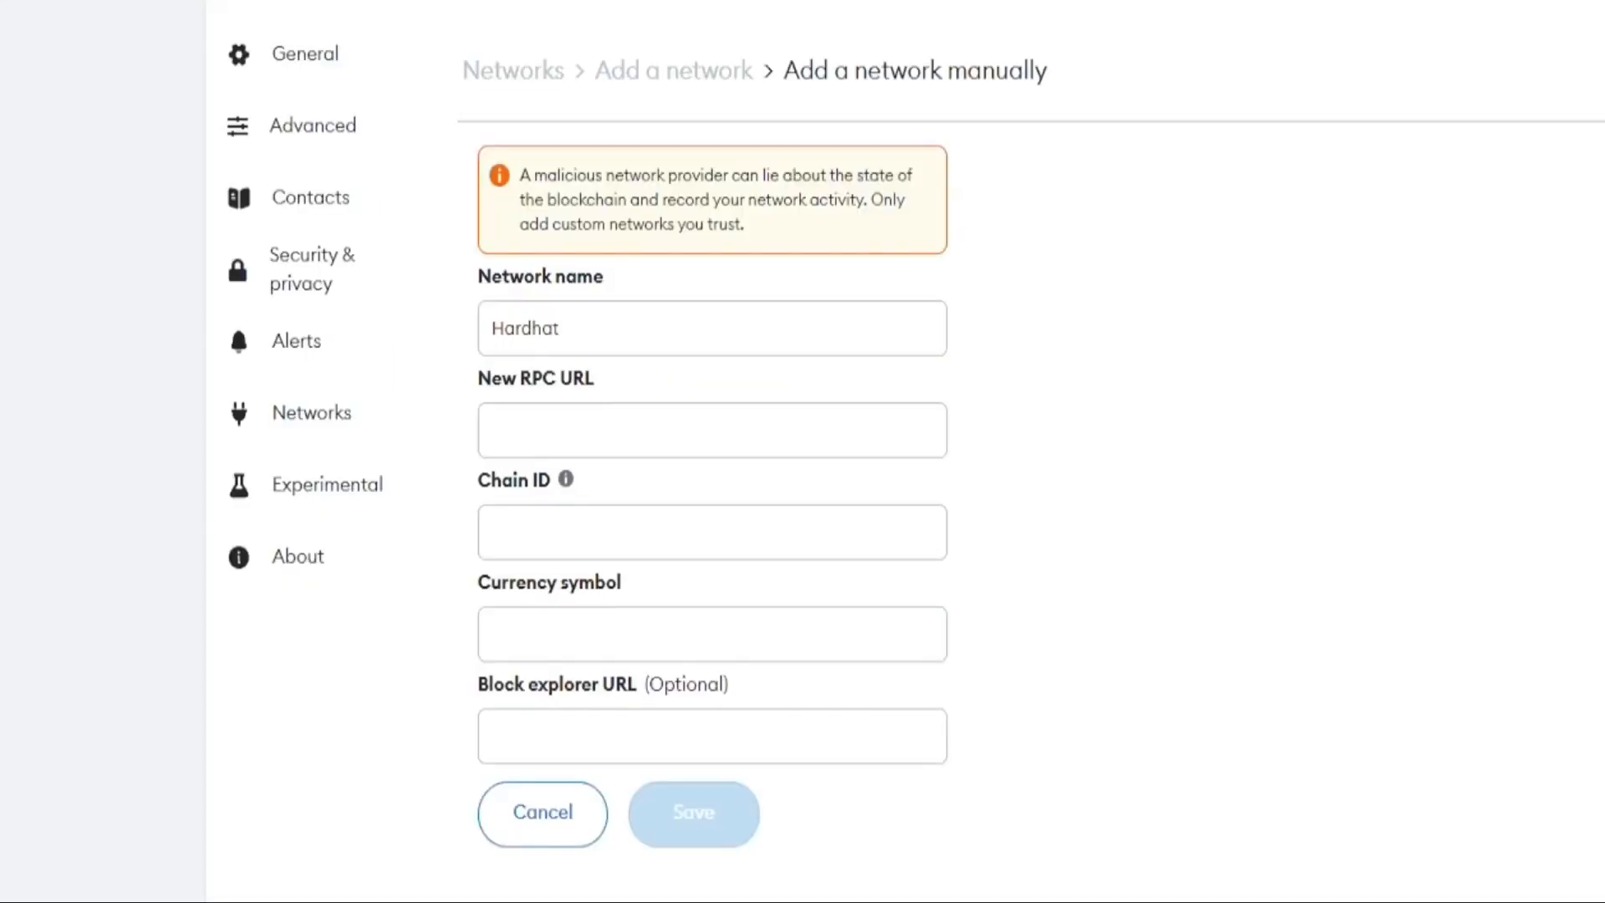
type("https://factor-node.fly.dev/")
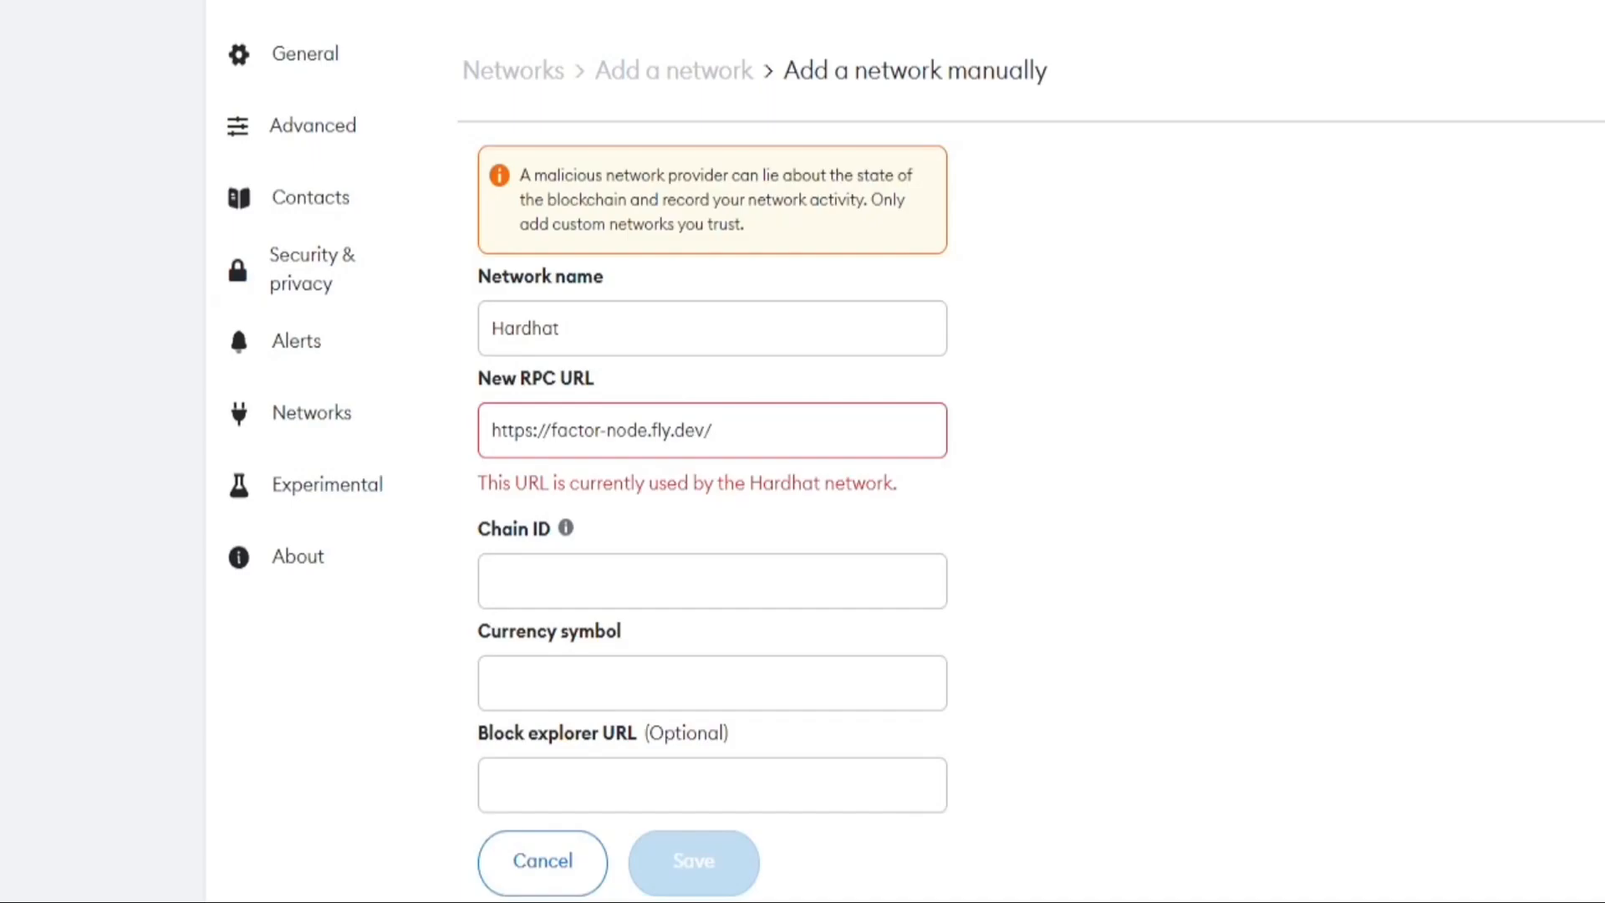
type("31337")
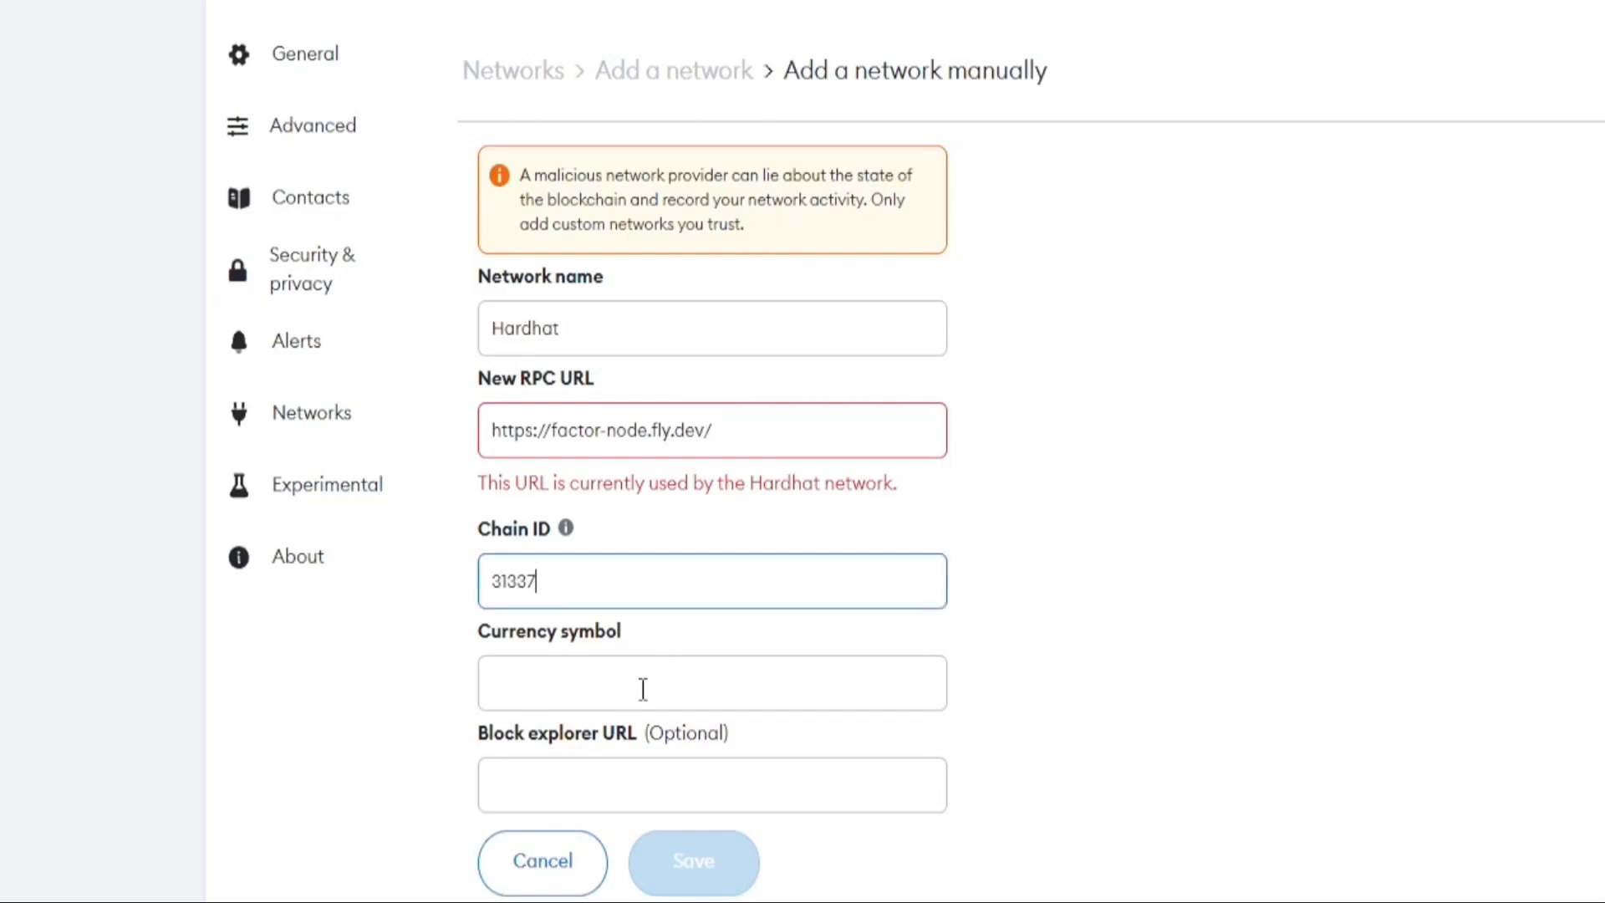
type("ETH")
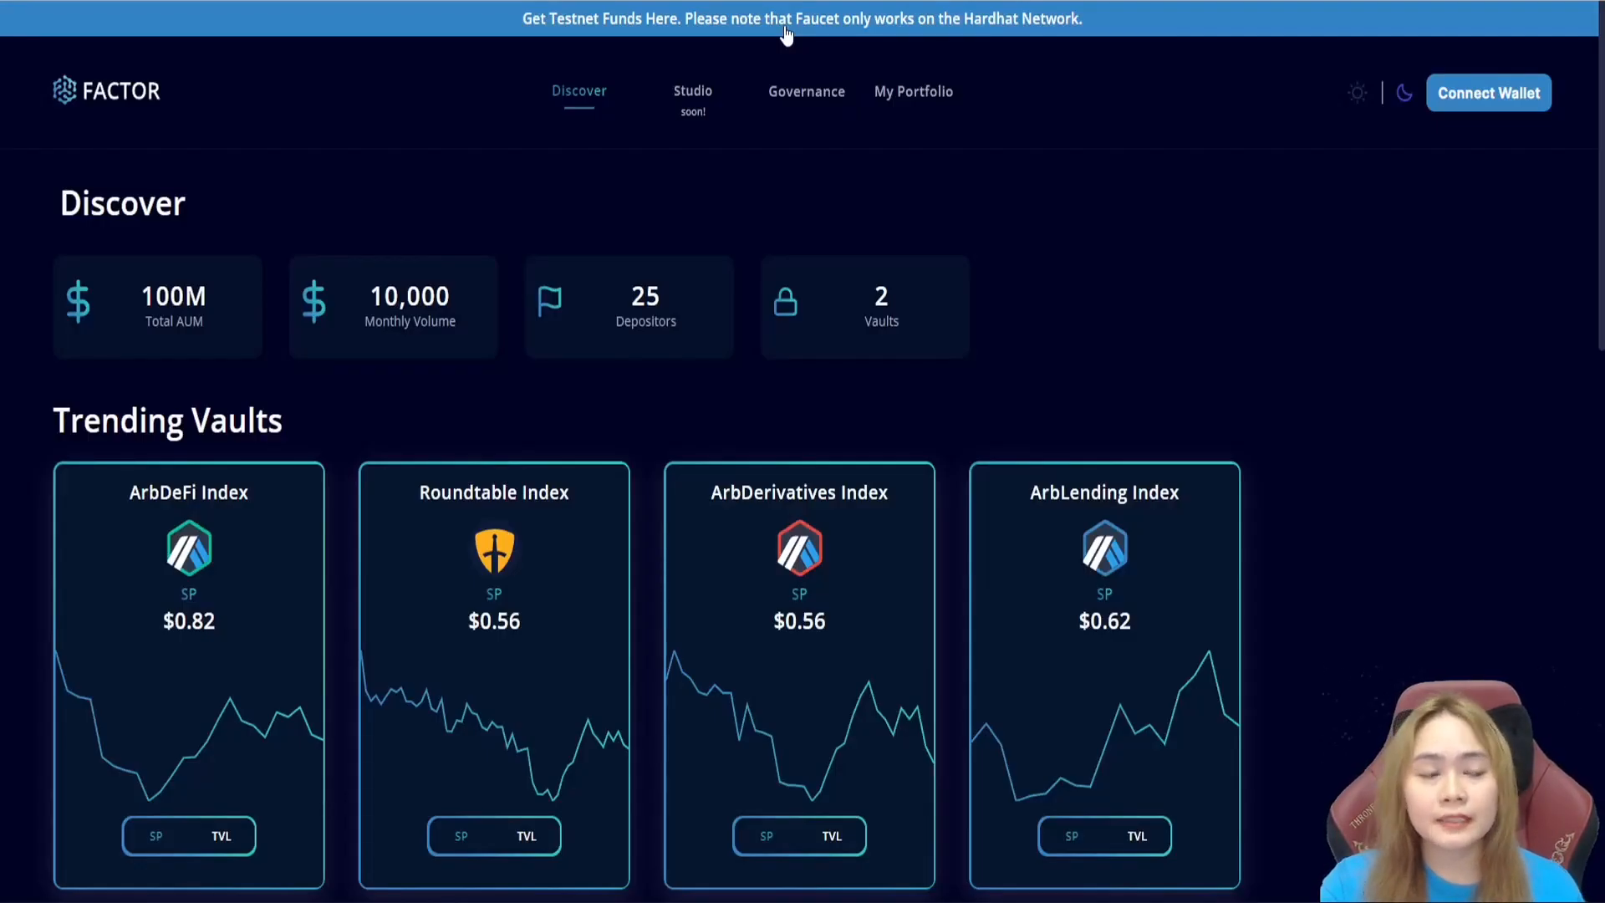
- Request testnet ETH from the faucet for the wallet's account address
left_click(801, 18)
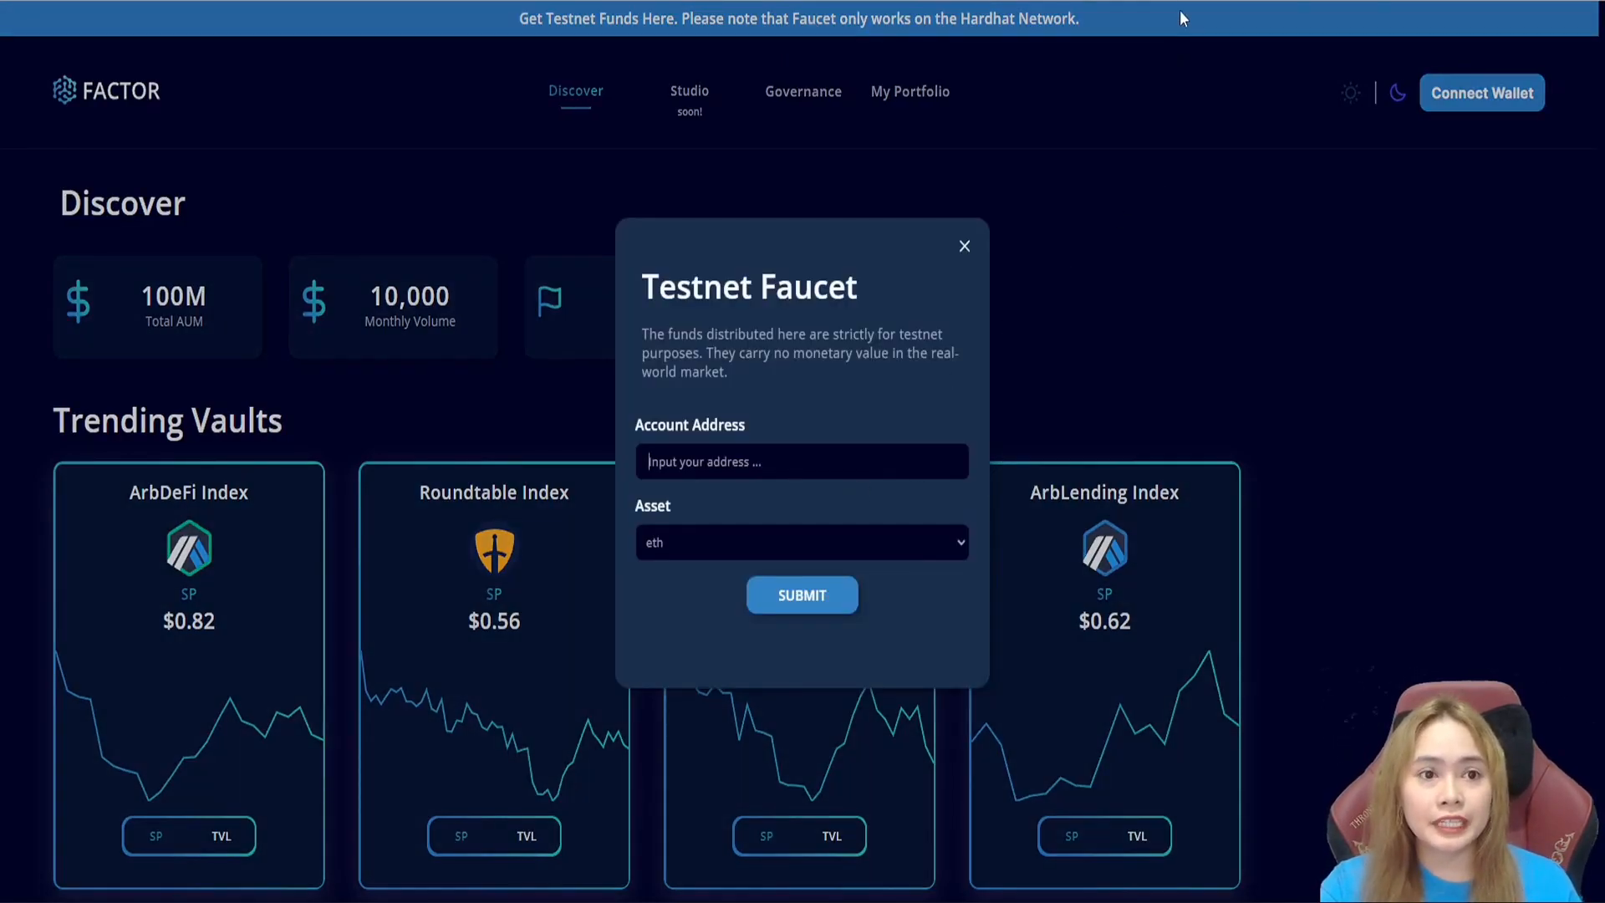
left_click(1160, 30)
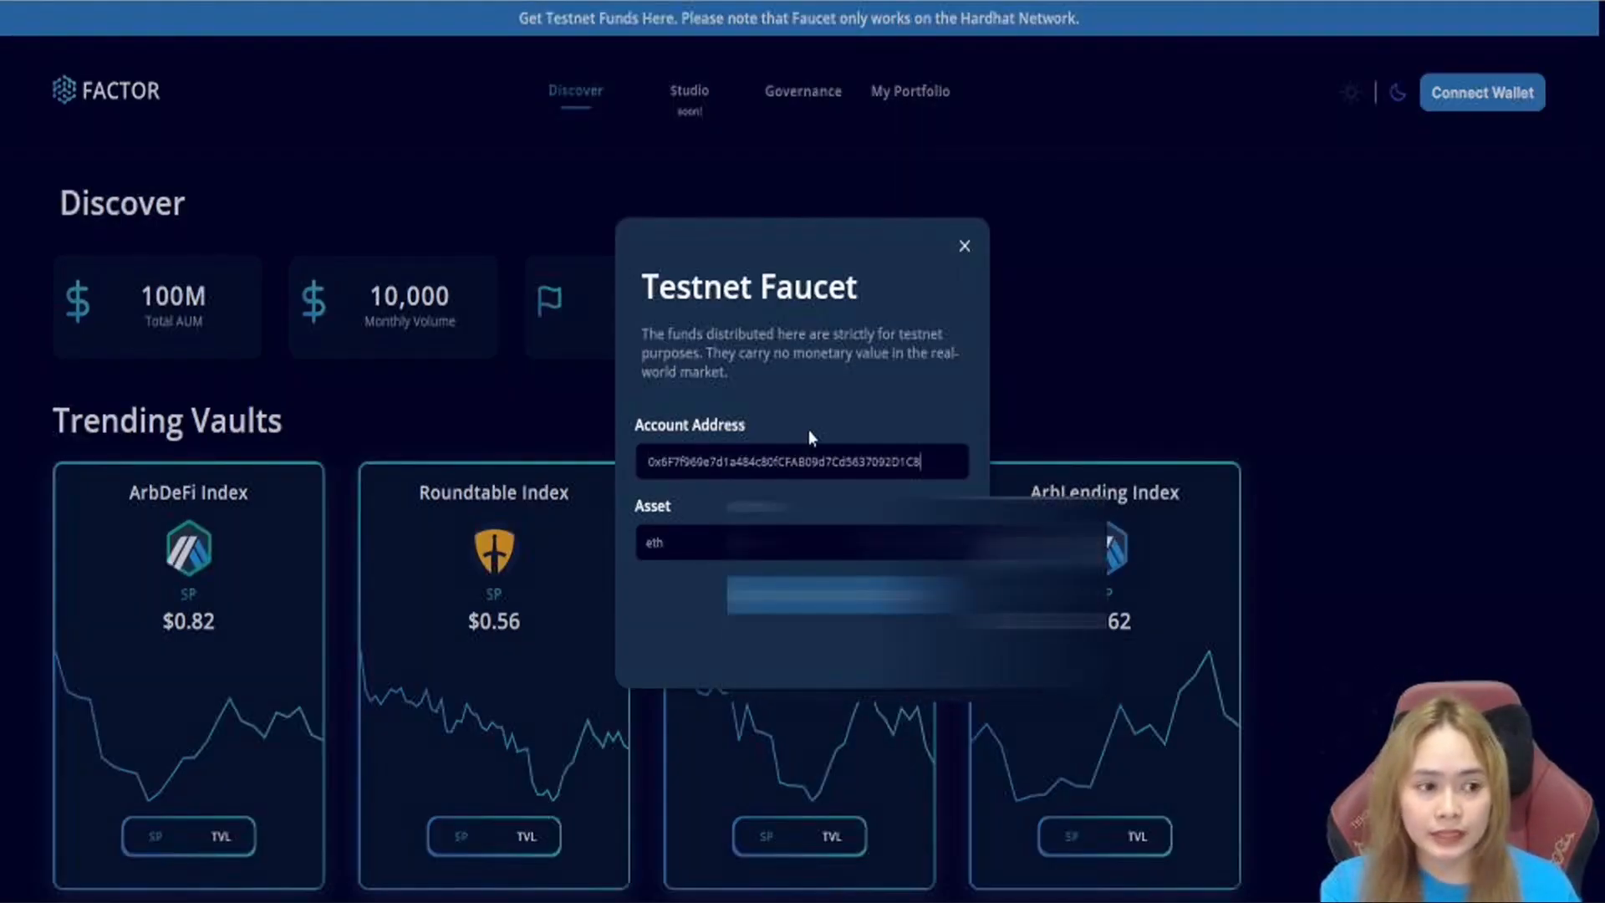
left_click(801, 542)
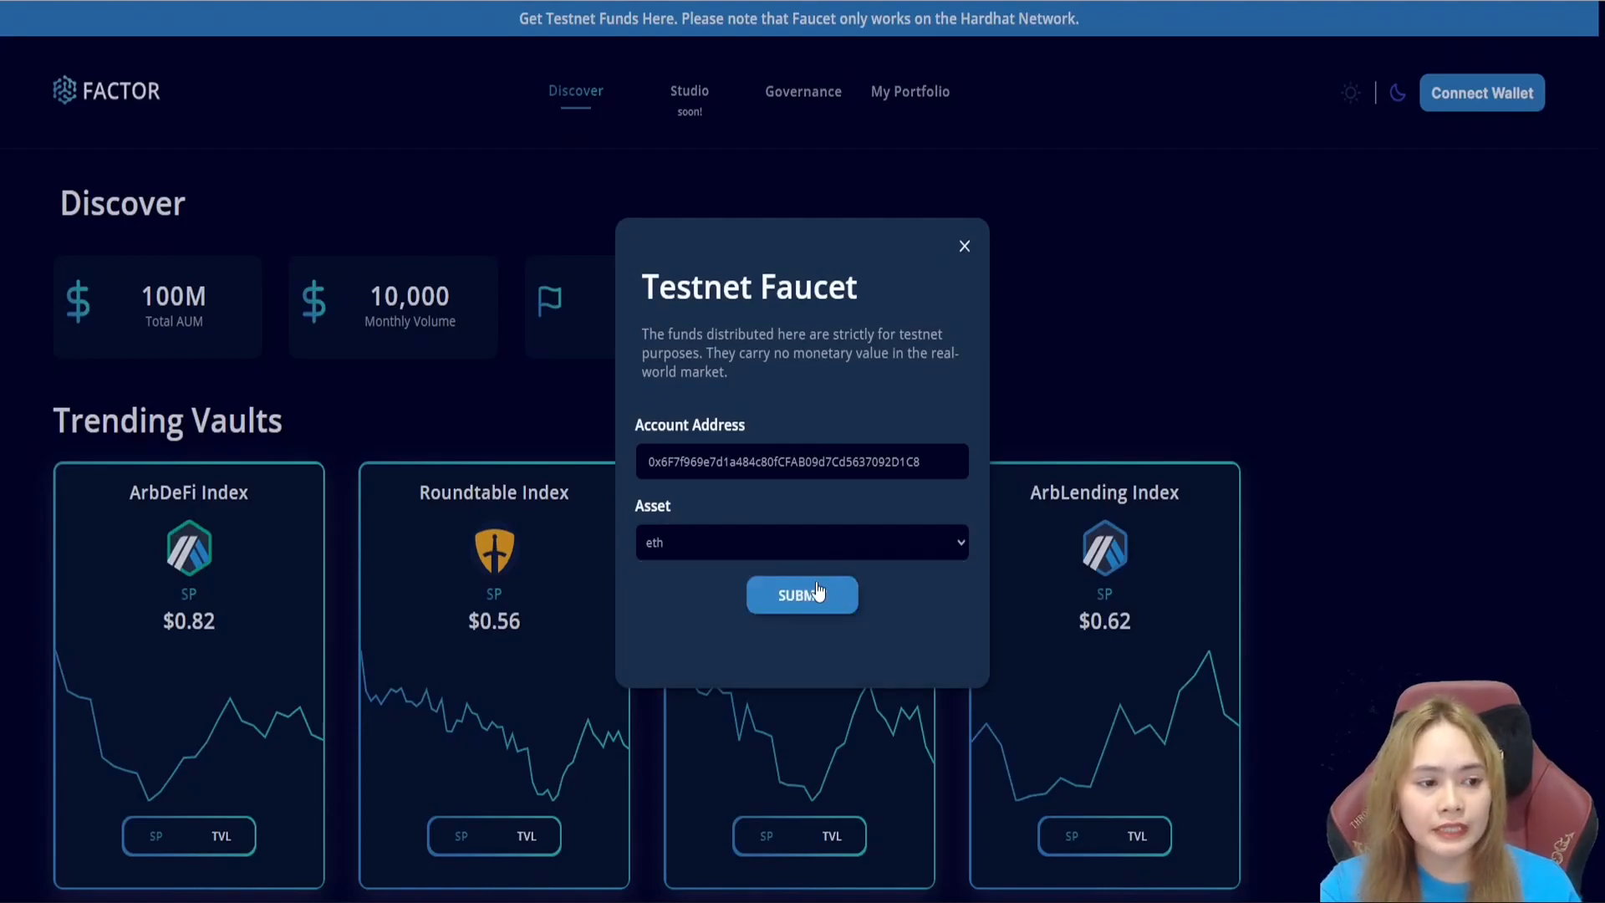
left_click(800, 595)
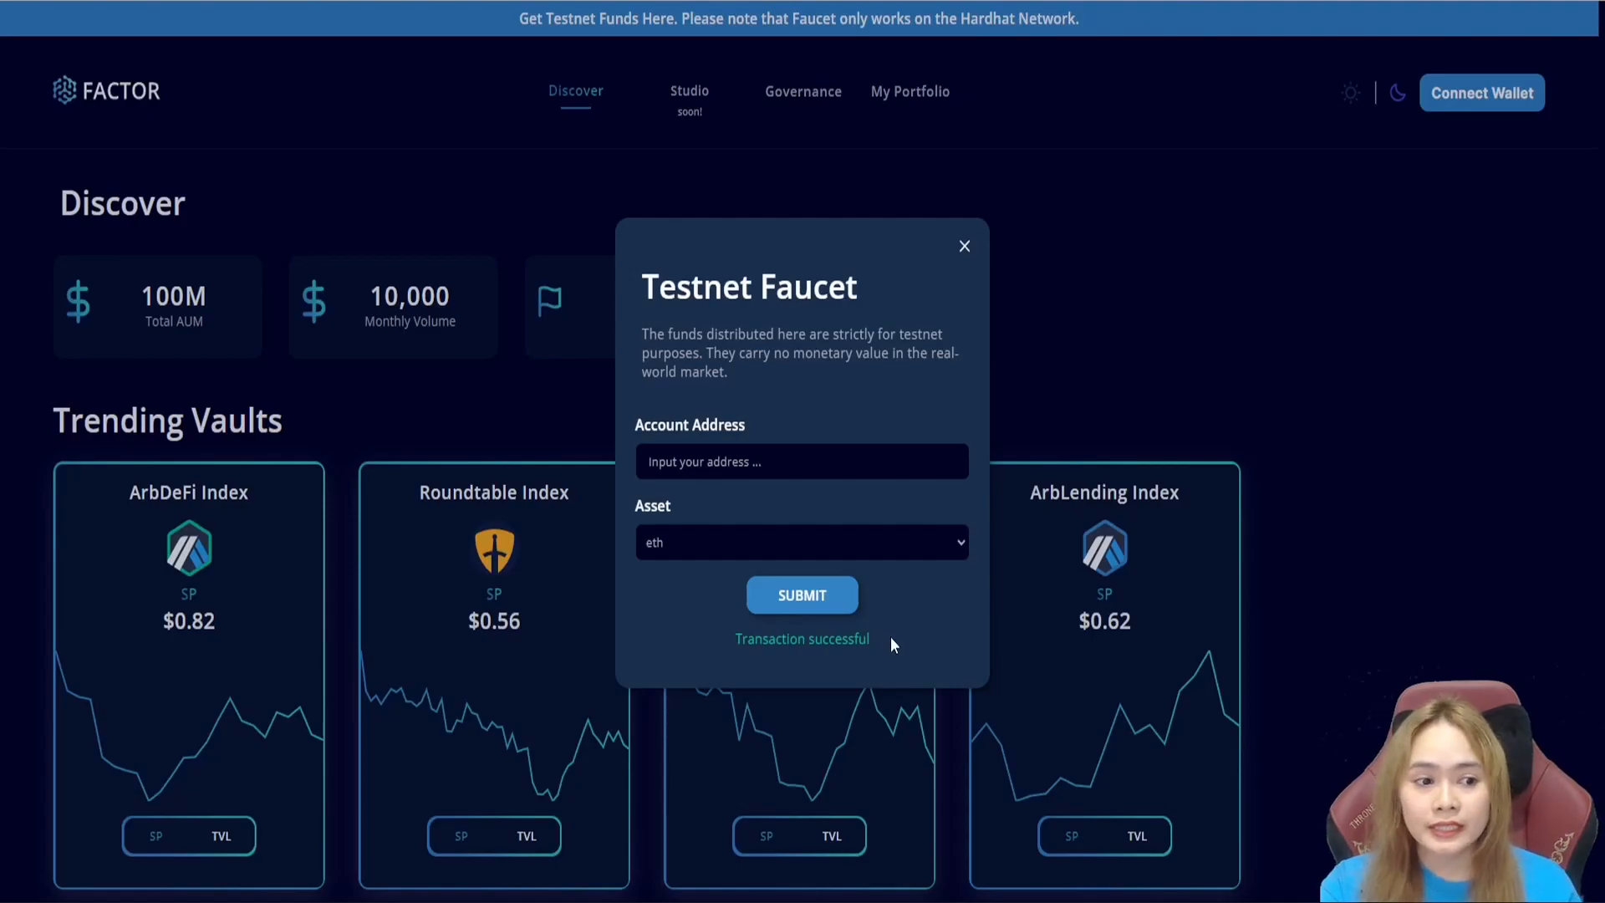
mouse_move(1118, 454)
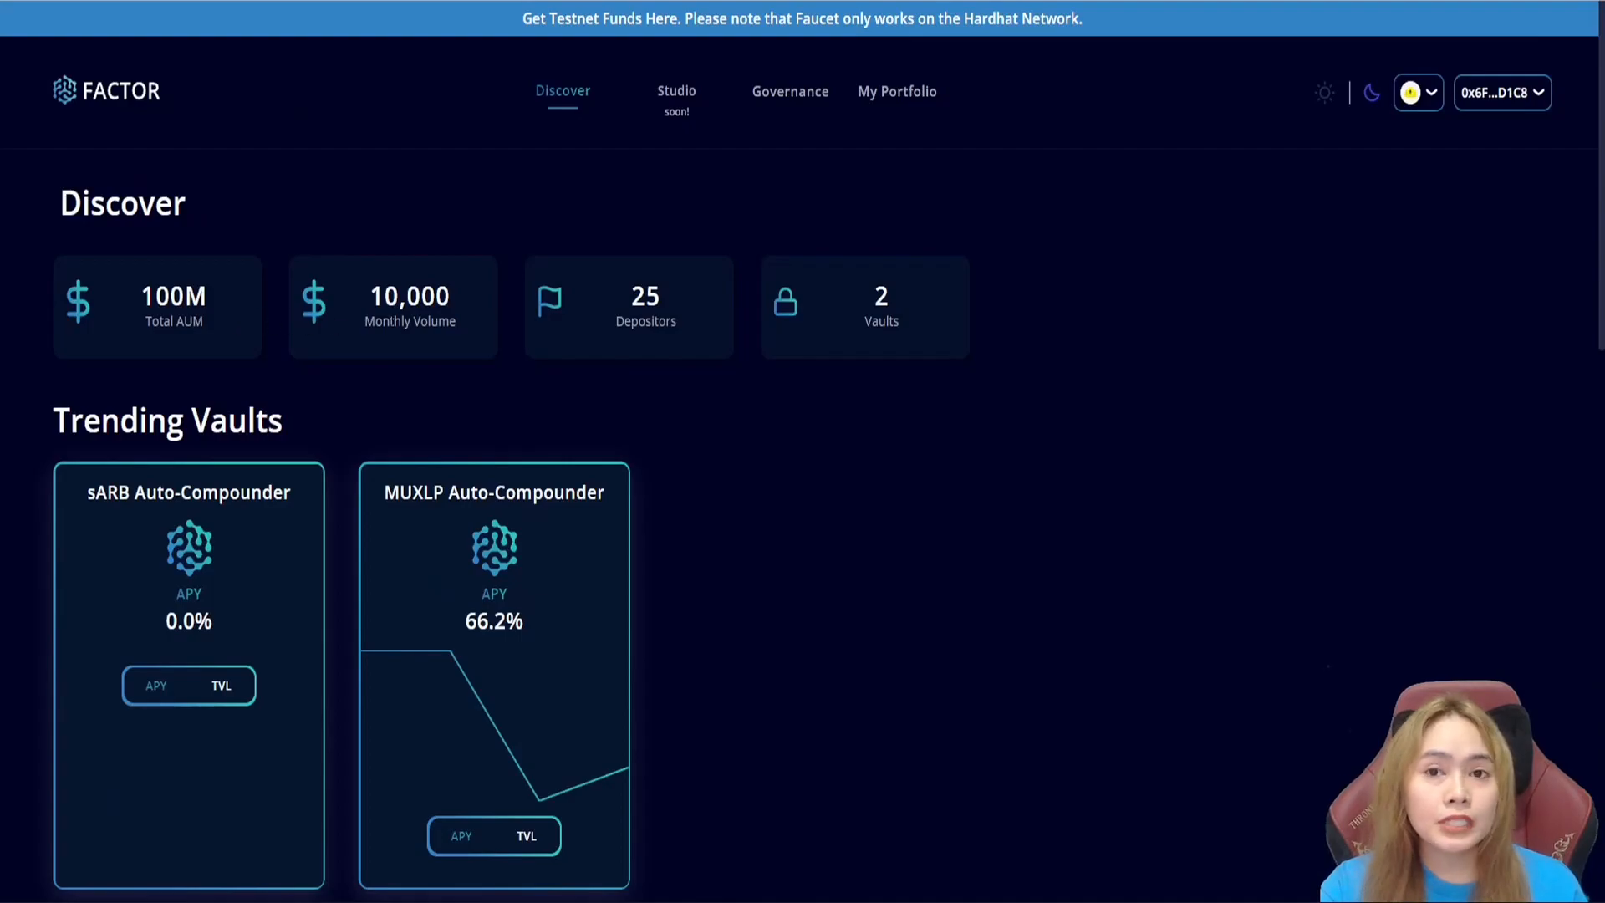
- Open the MUXLP Auto-Compounder vault from Trending Vaults, showing 15.2K TVL and 66.2% APY
scroll("down", 3)
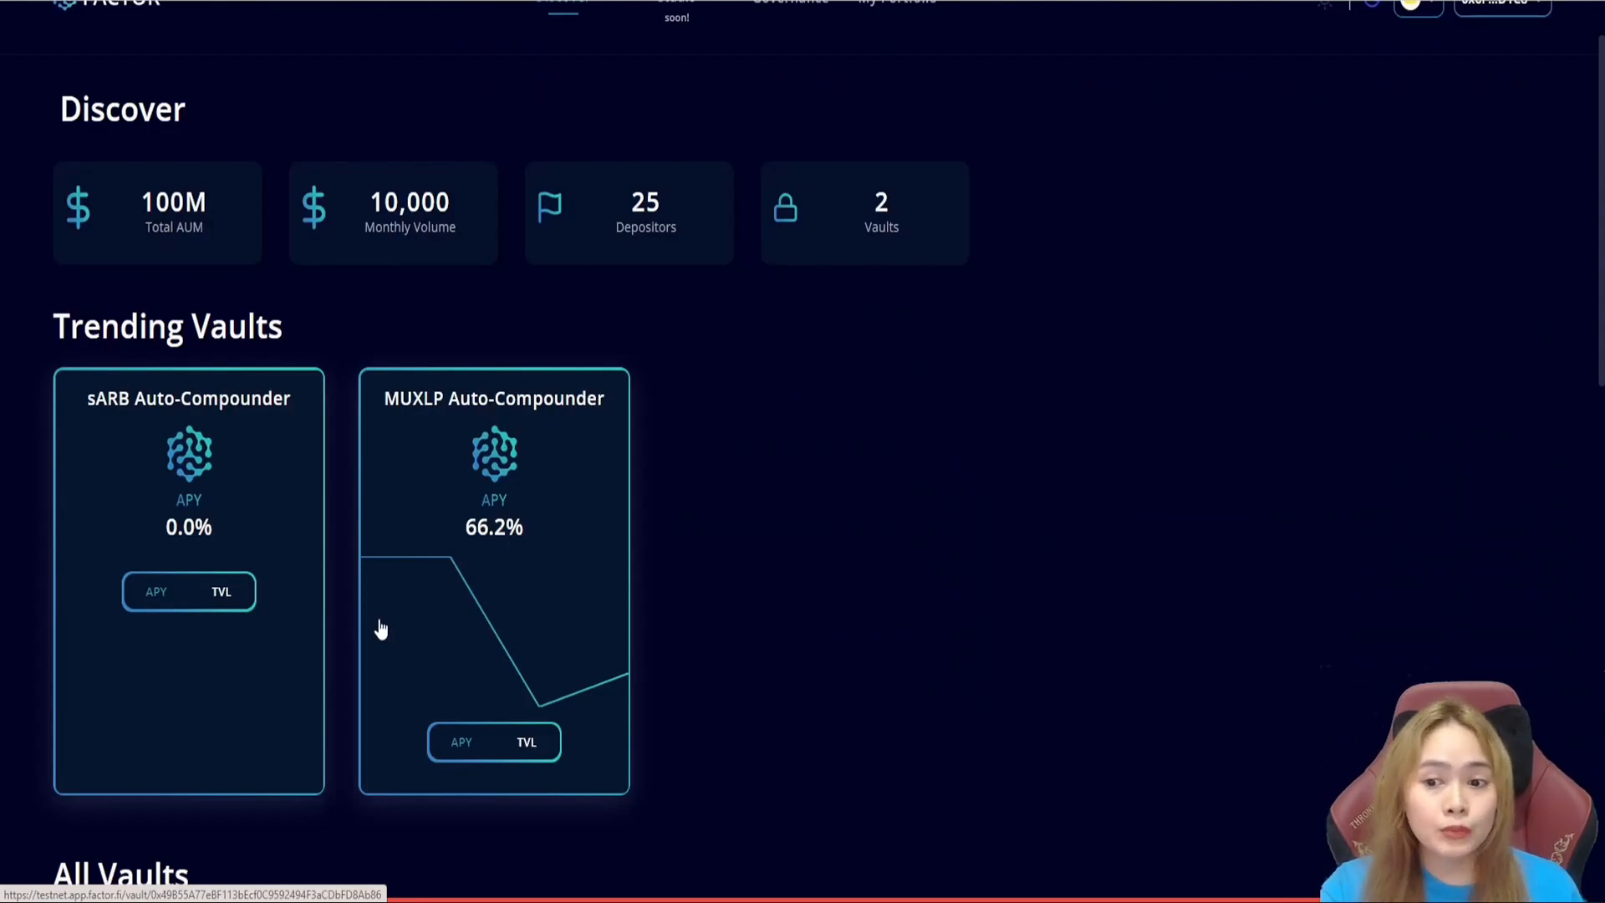
scroll("down", 3)
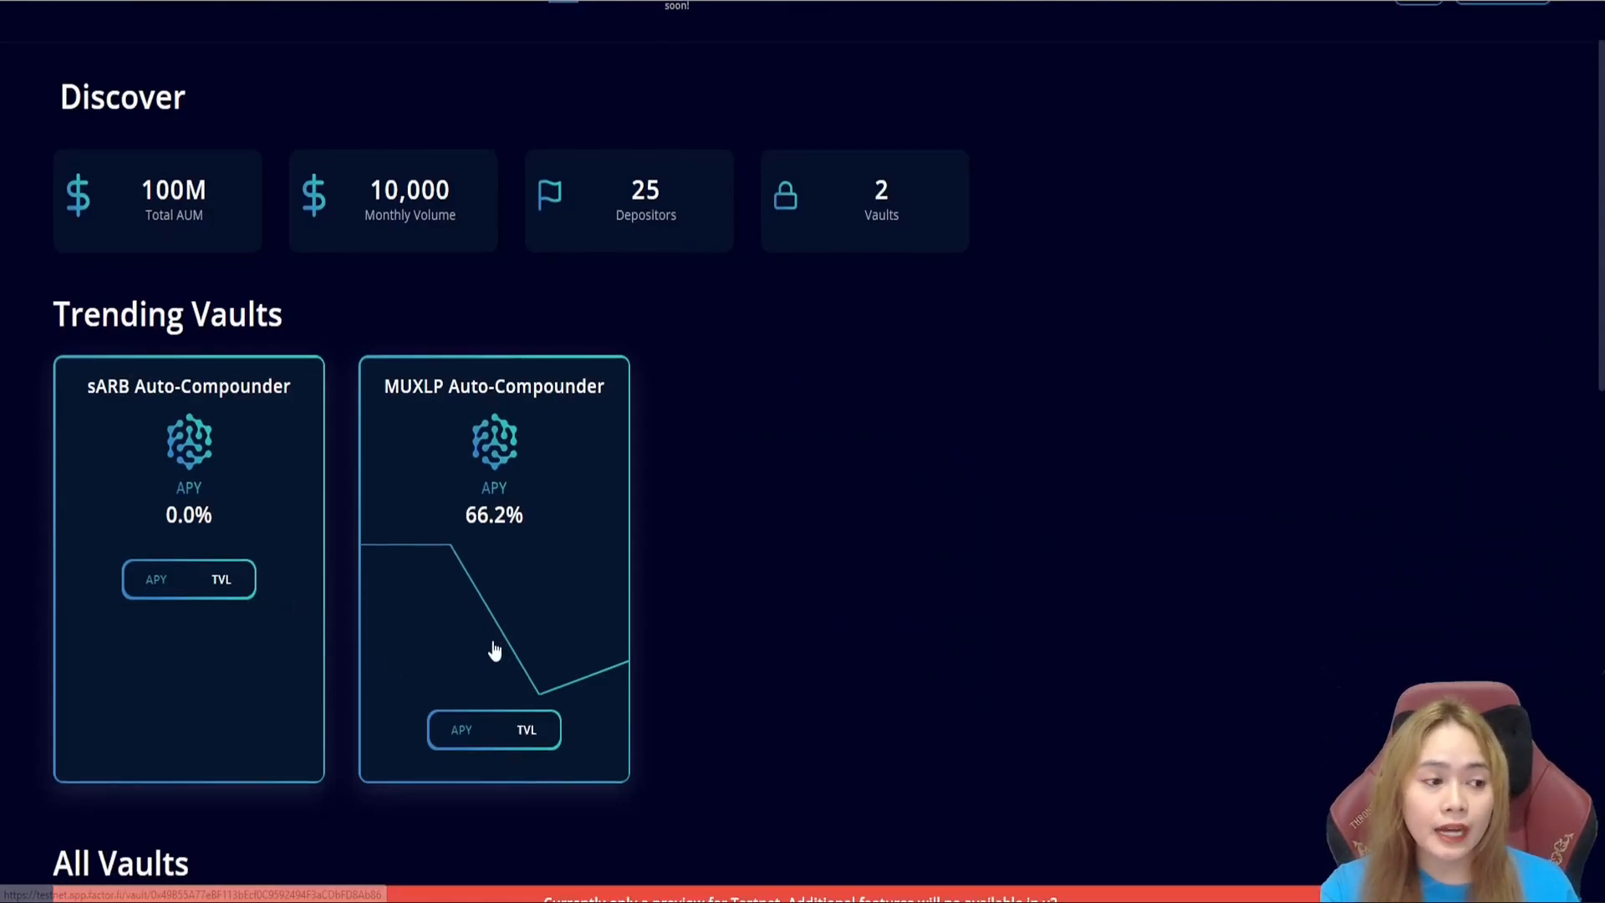
scroll("down", 3)
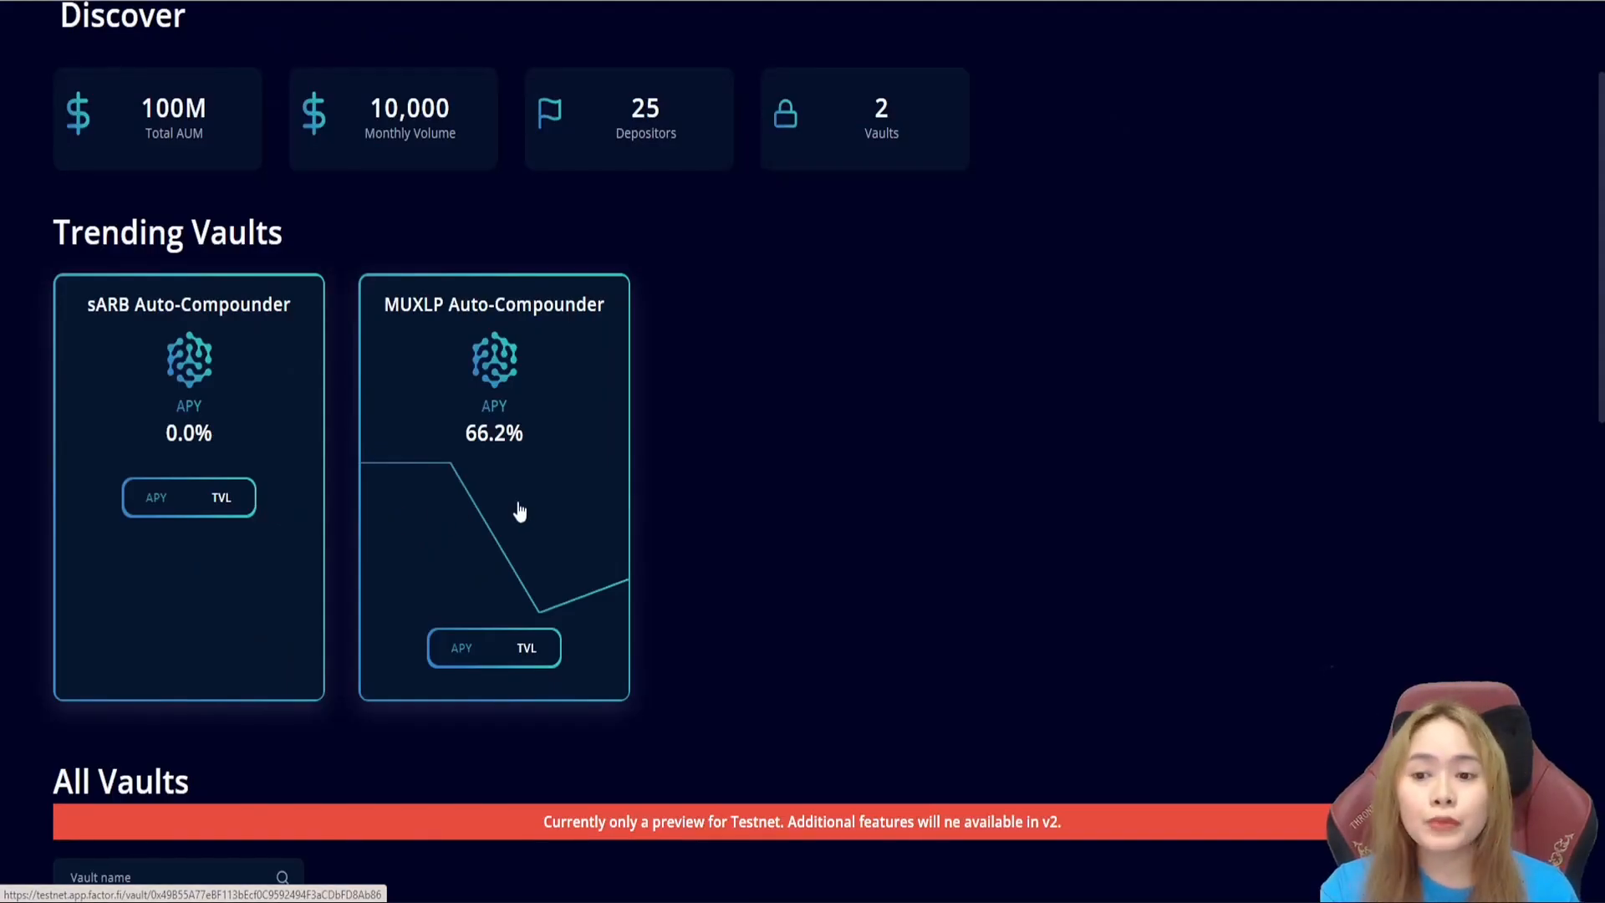
left_click(493, 486)
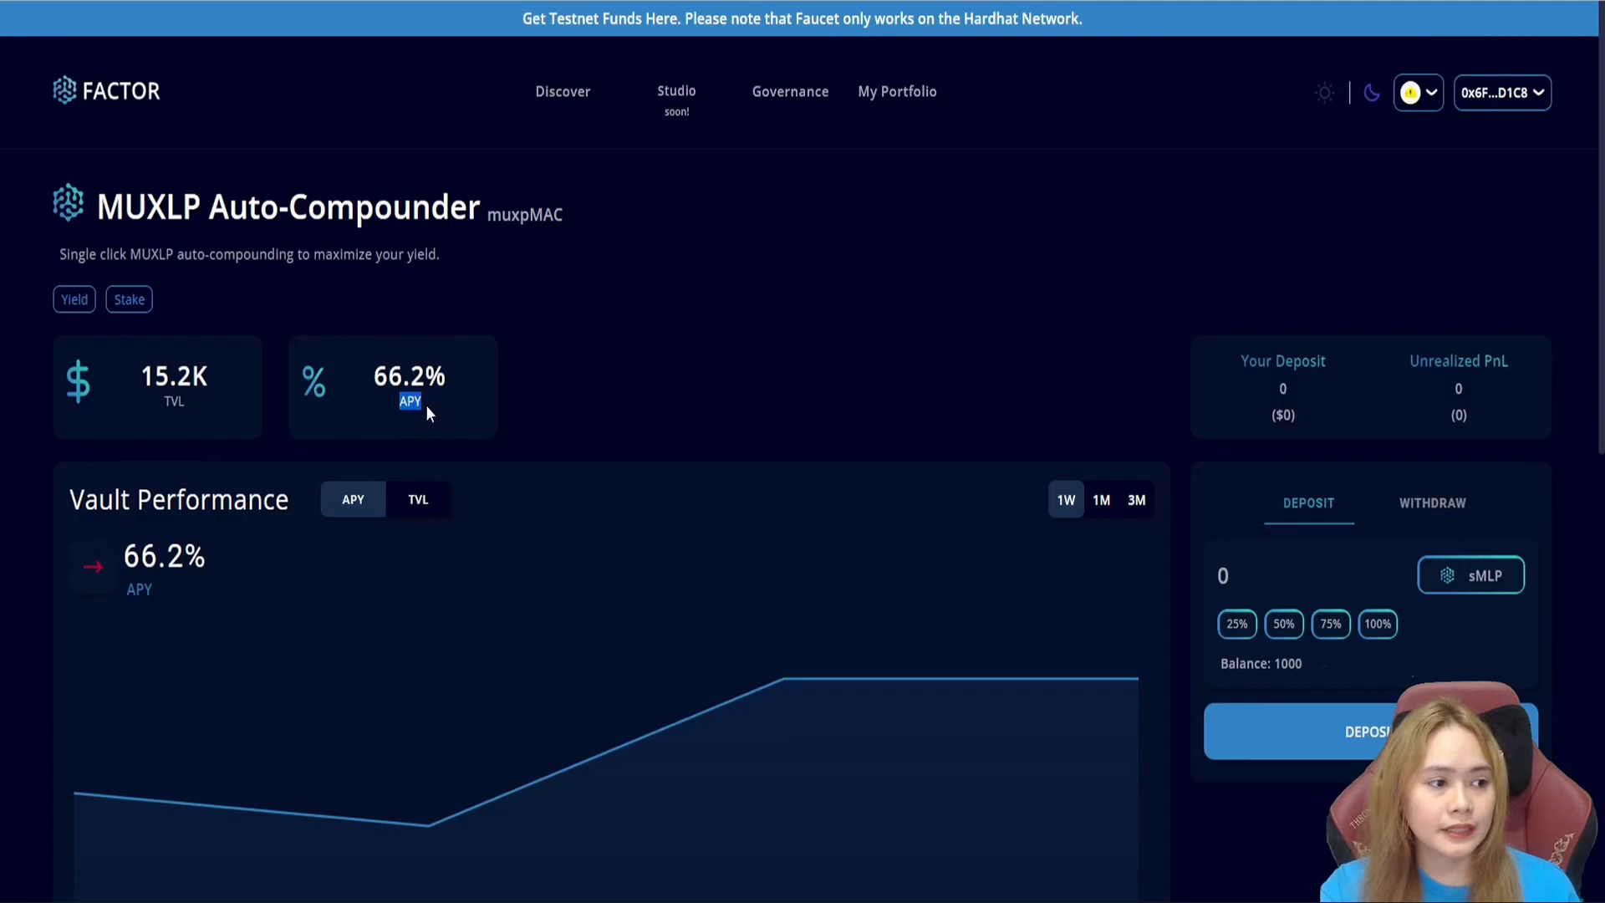
- Switch the Vault Performance chart through 1M to the 3M TVL view and enter 250 sMLP to deposit
scroll("down", 3)
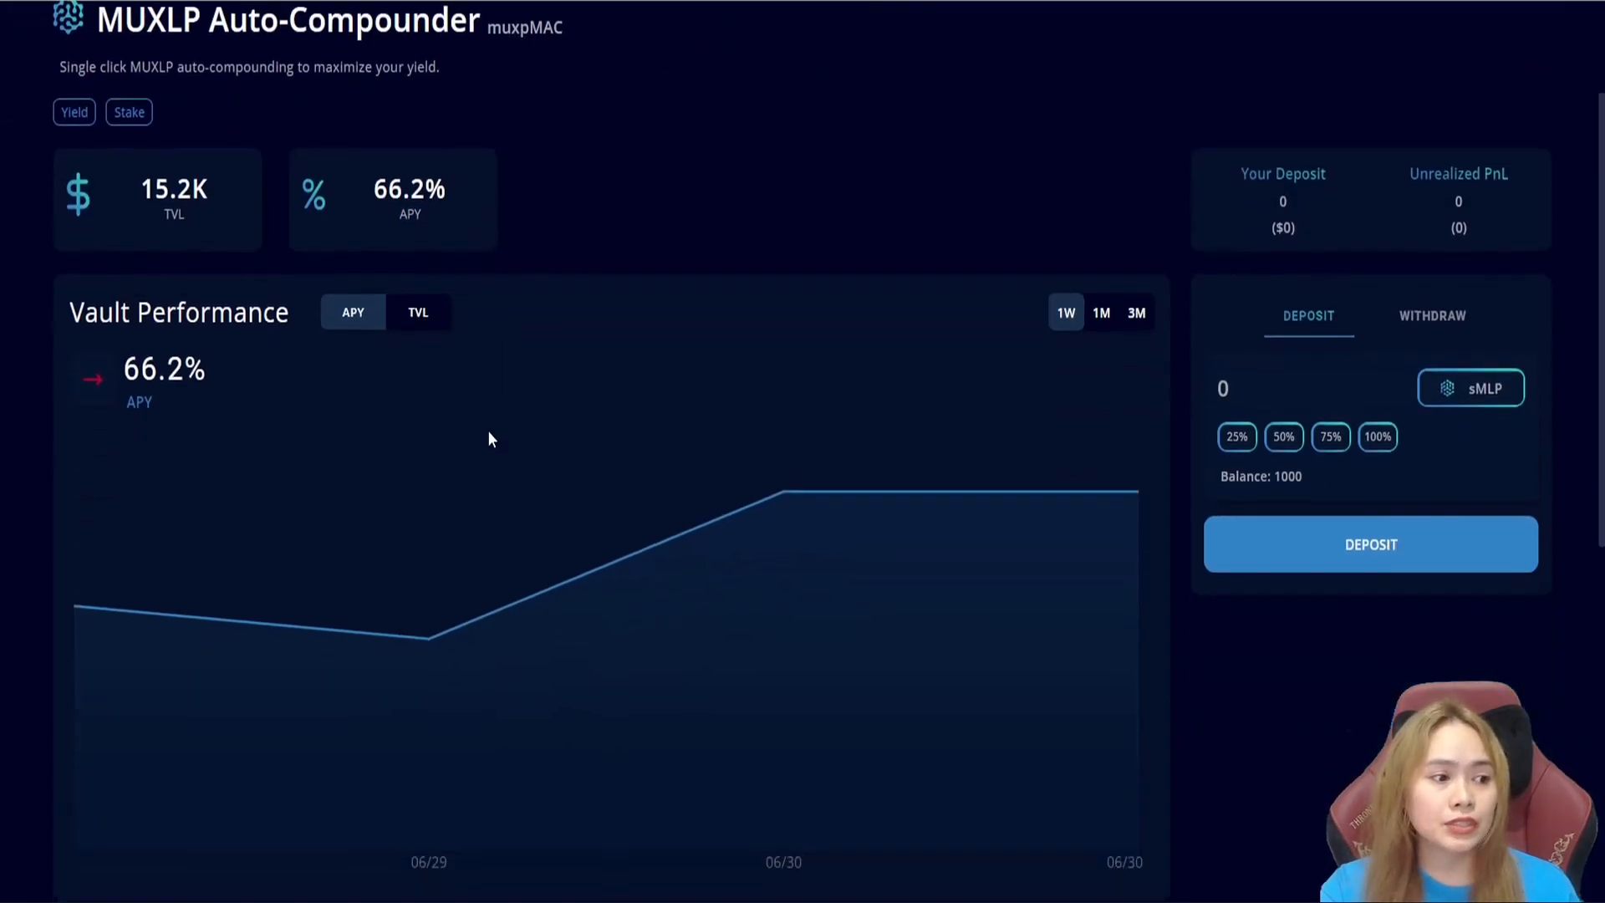
scroll("down", 3)
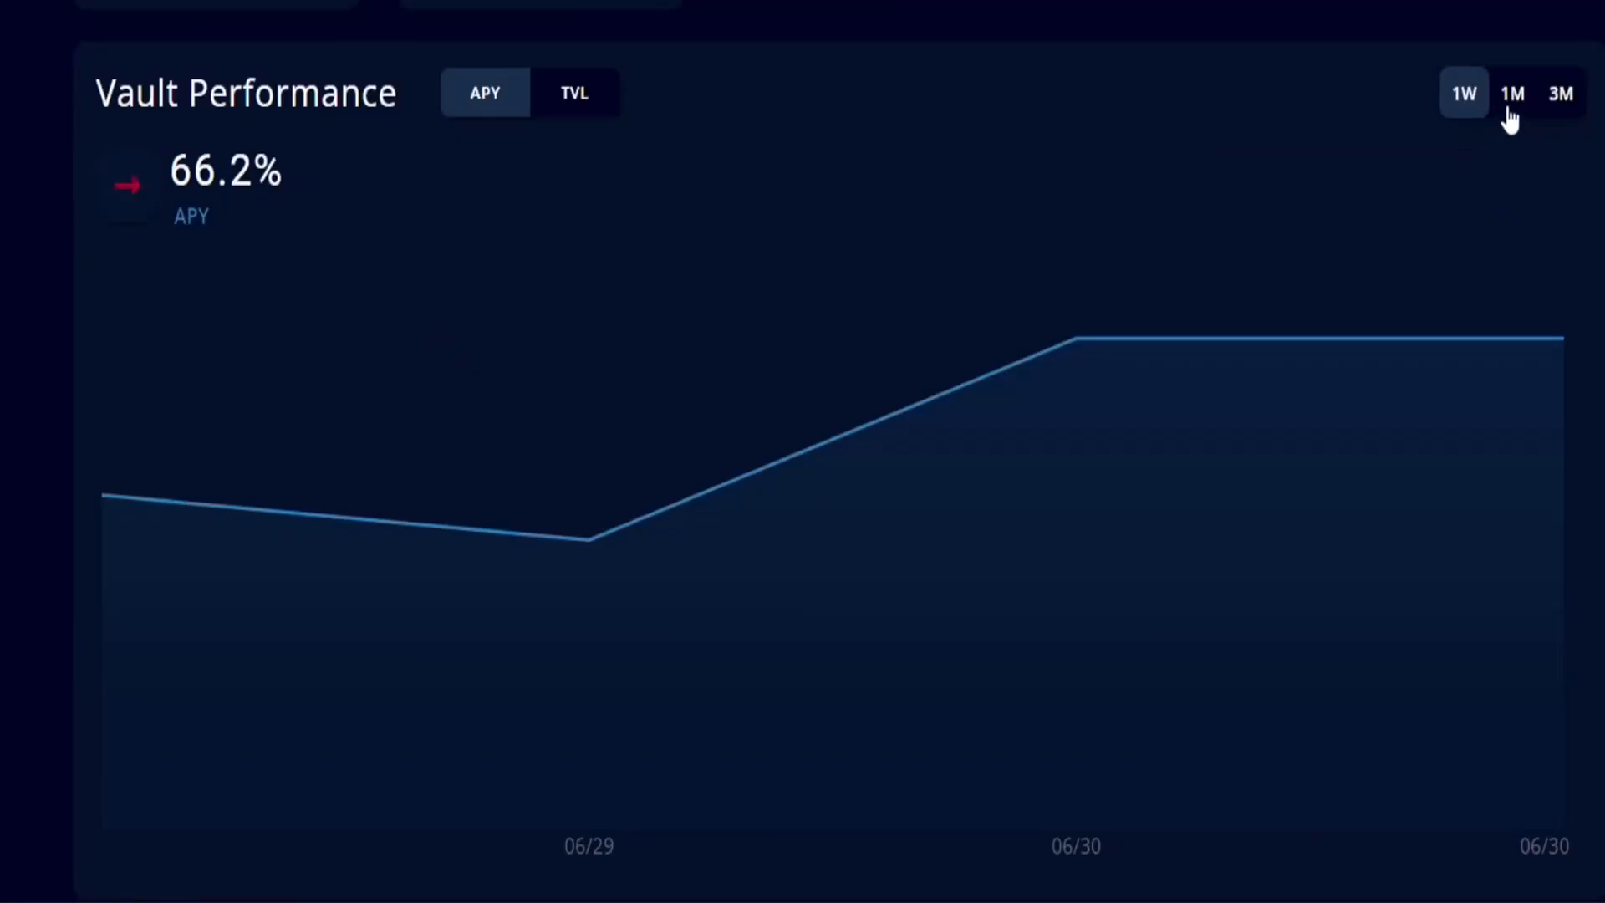
left_click(1513, 92)
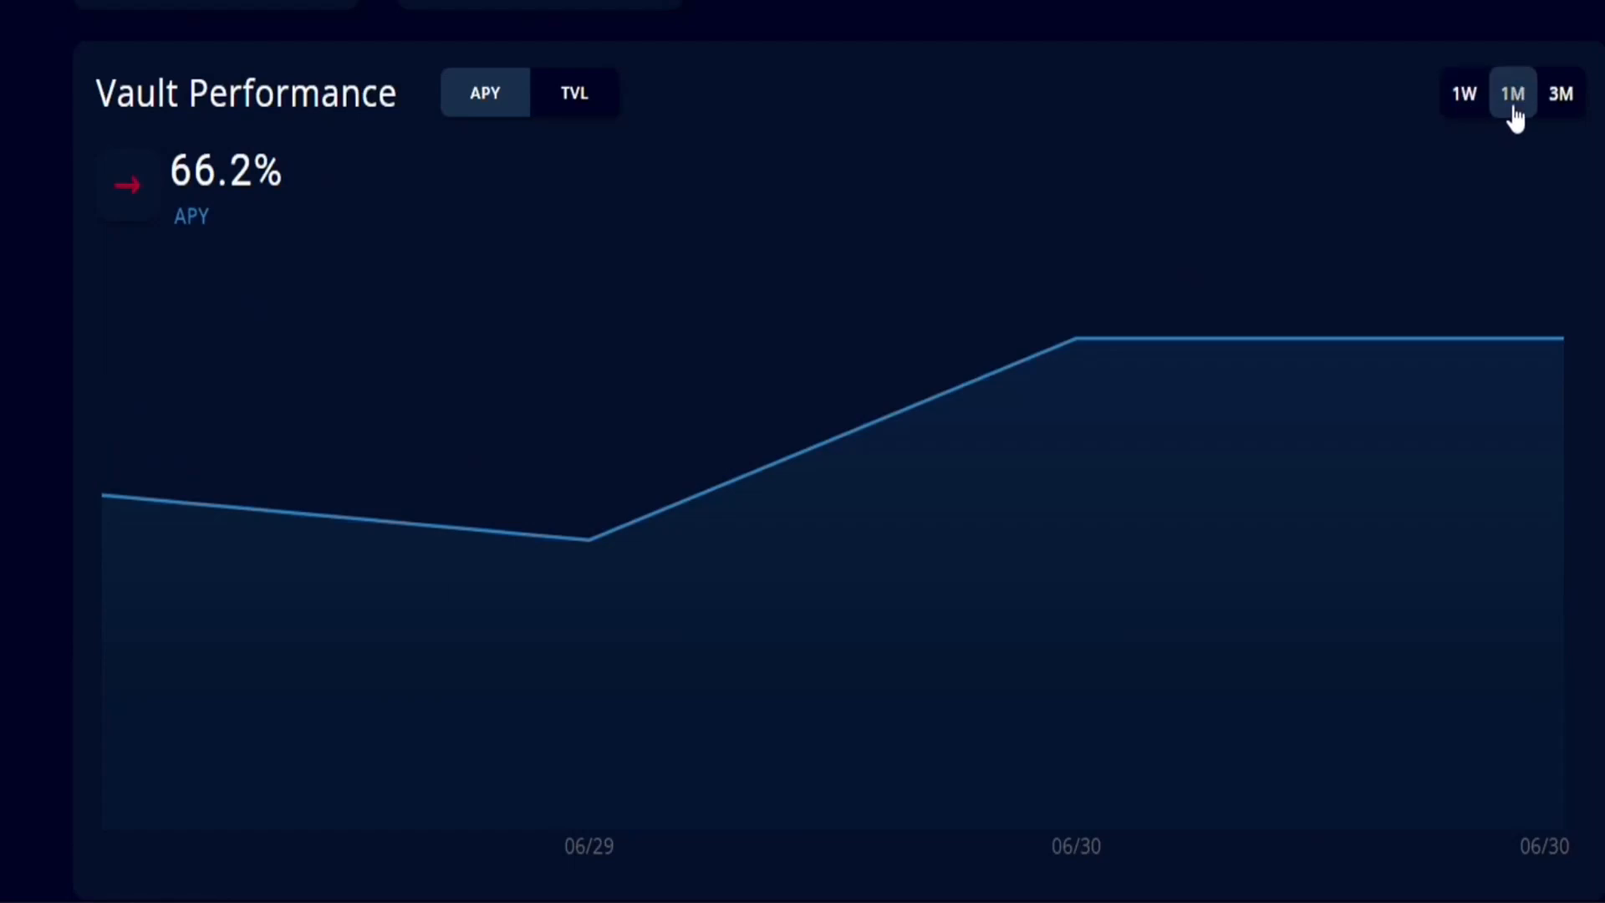
left_click(1560, 93)
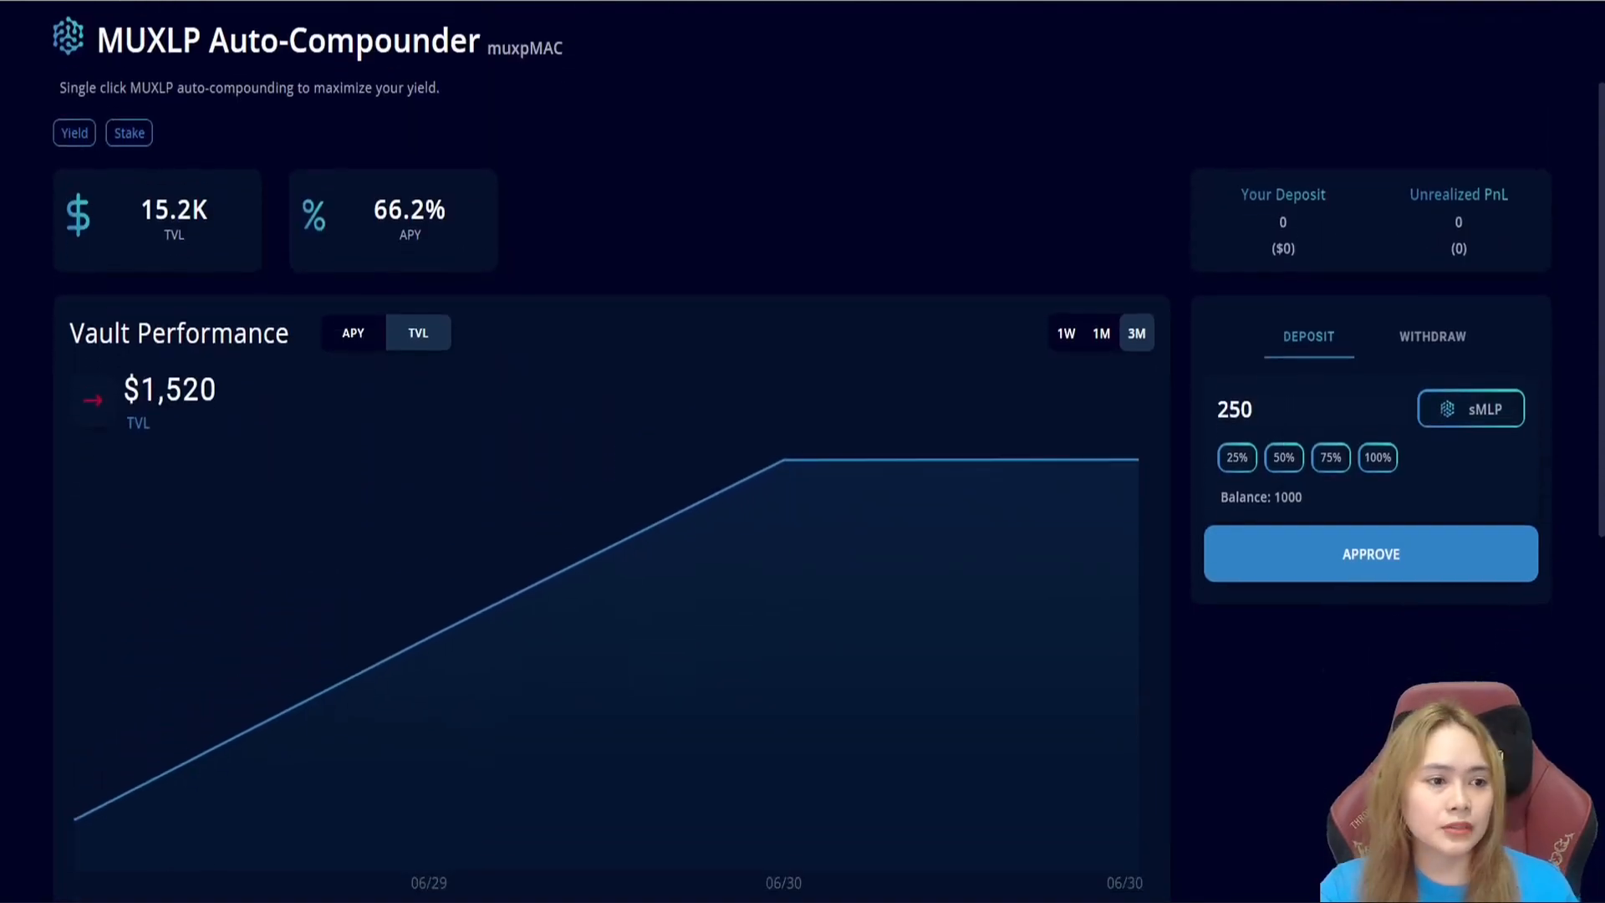
scroll("down", 3)
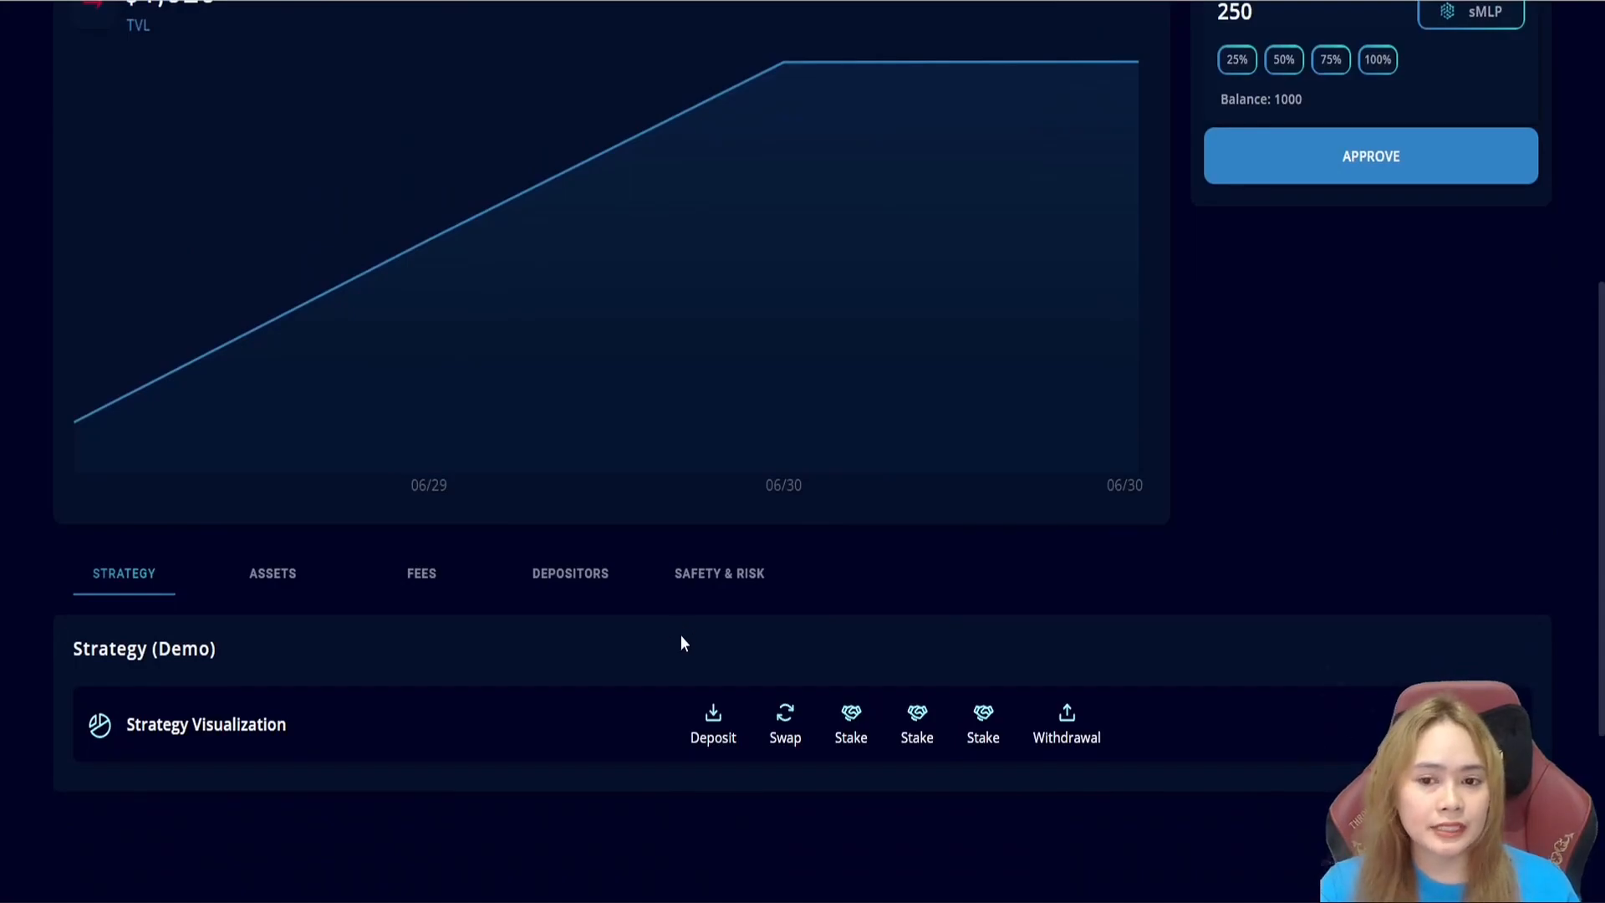
mouse_move(299, 703)
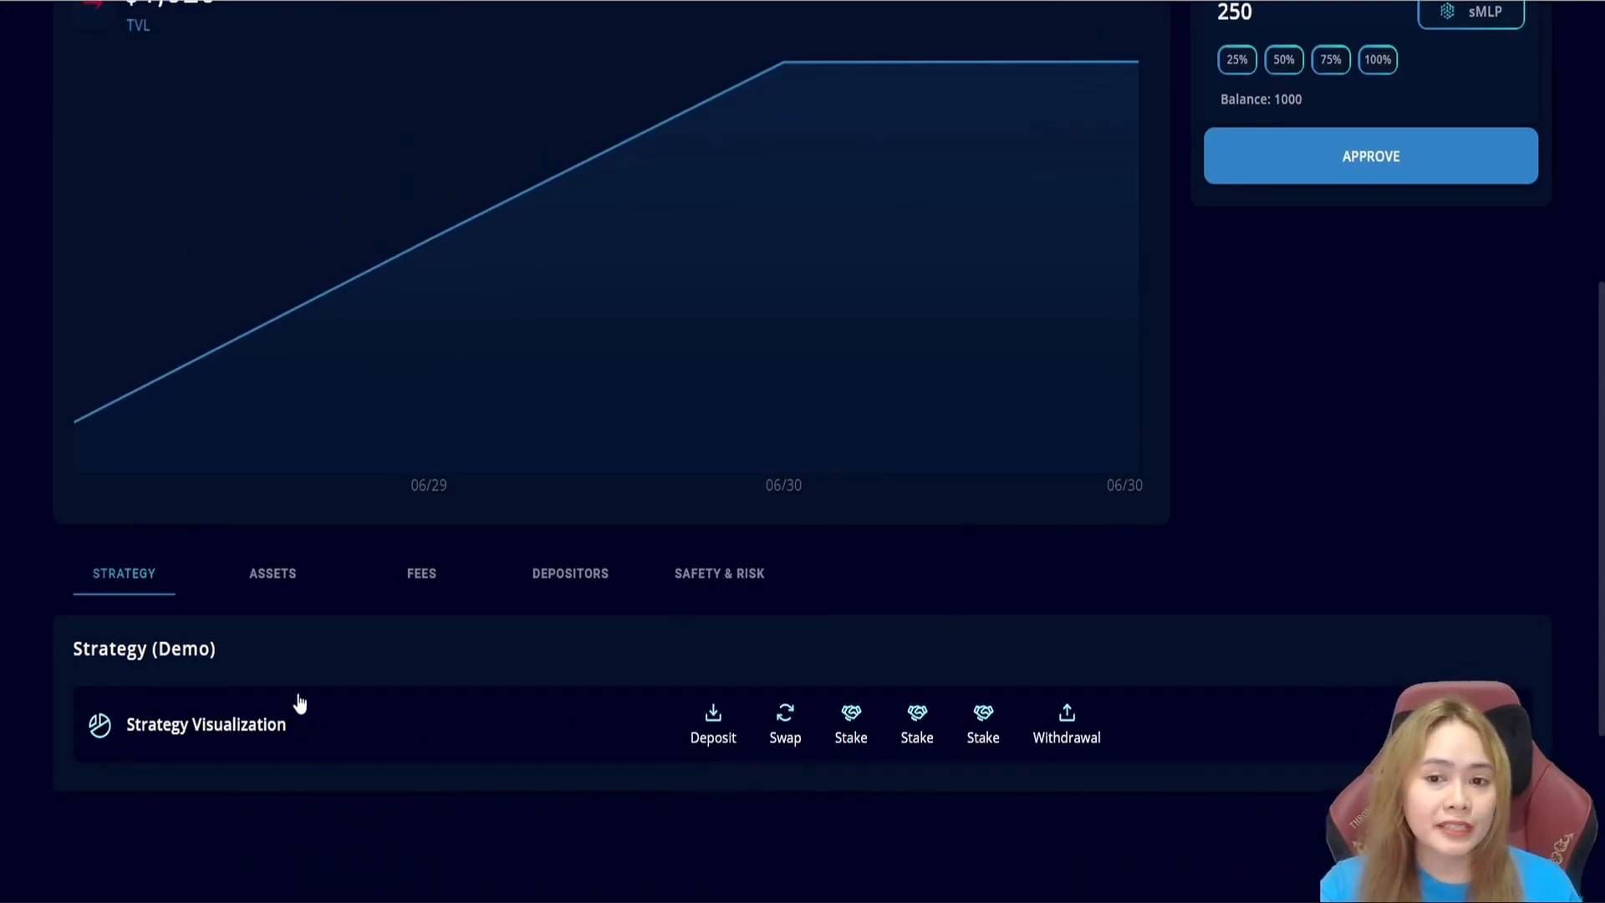
mouse_move(307, 697)
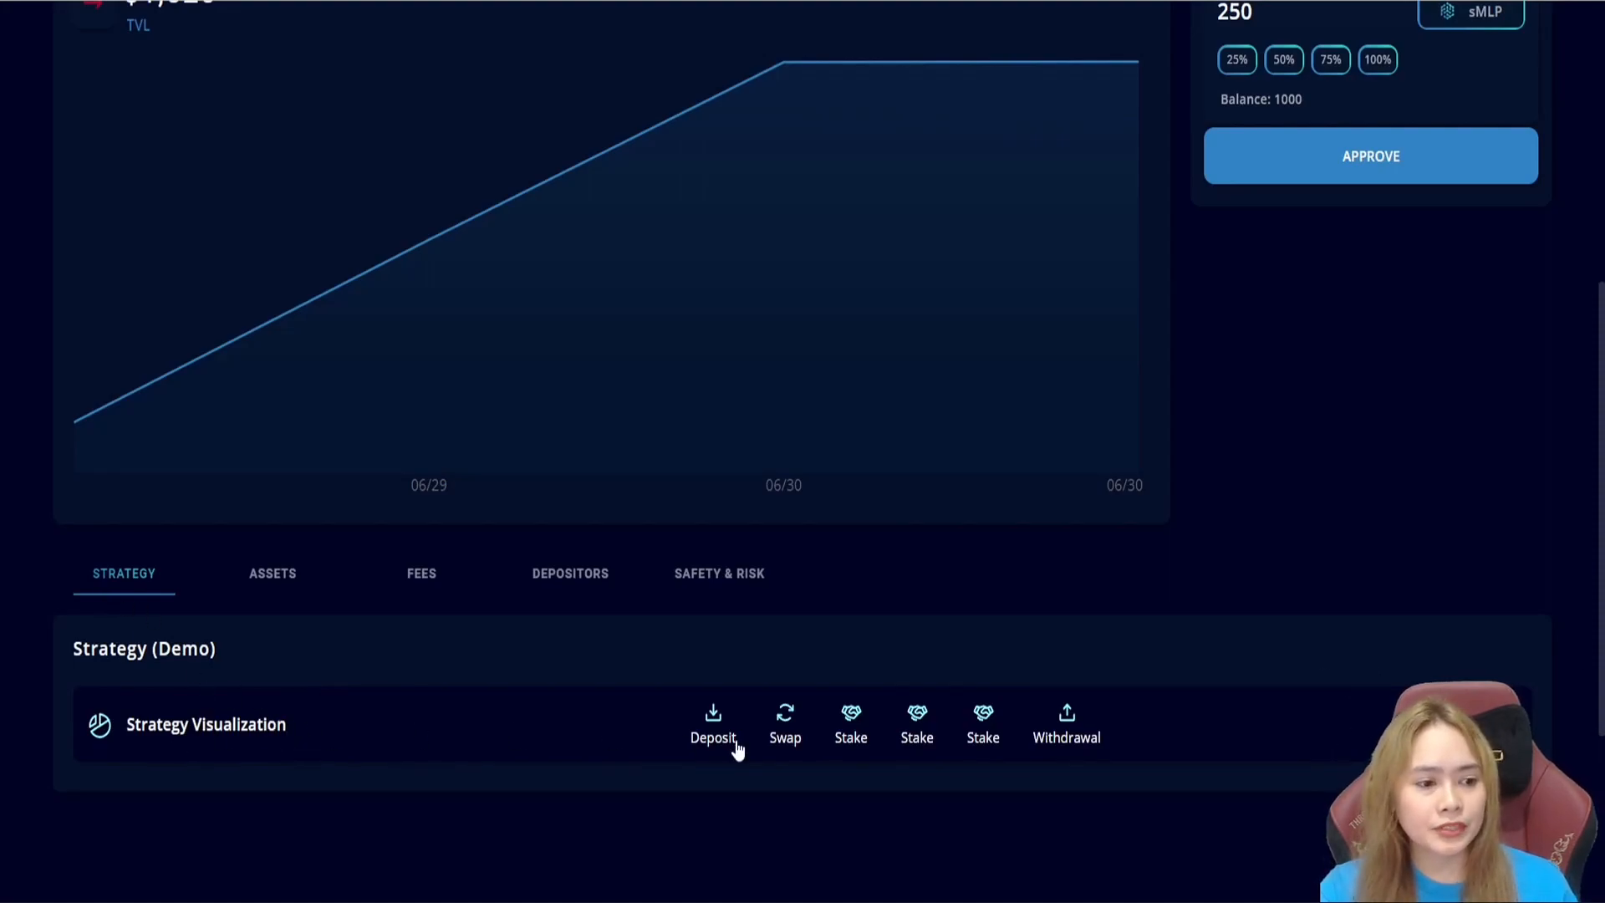
- Review the swap, stake and harvest strategy diagram, then collapse the Strategy Visualization
scroll("down", 3)
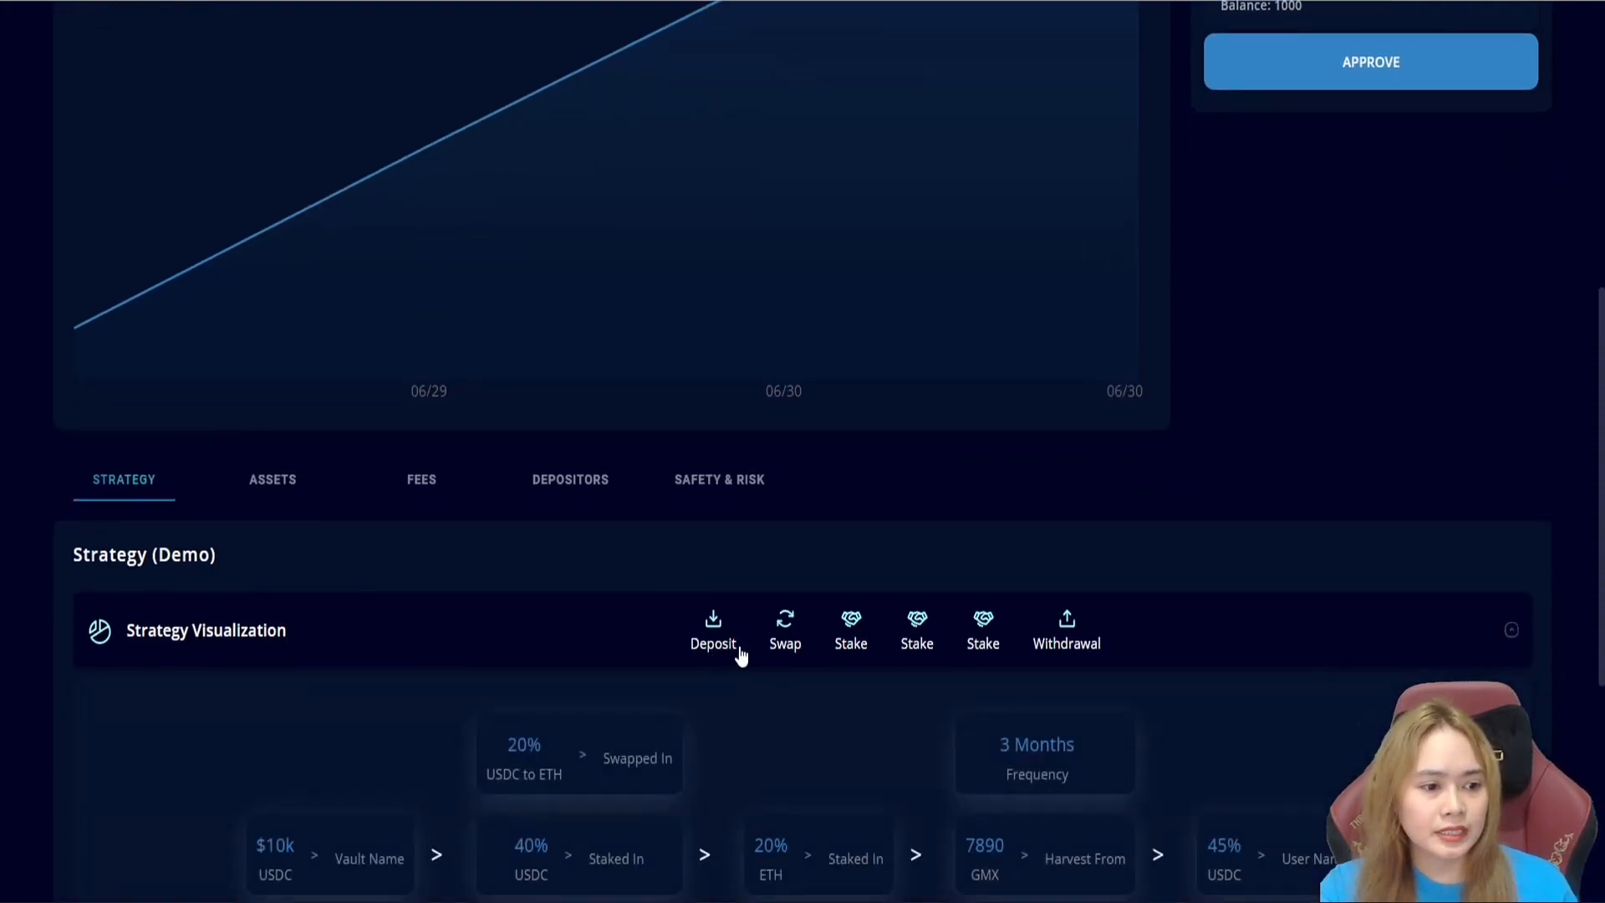
scroll("down", 3)
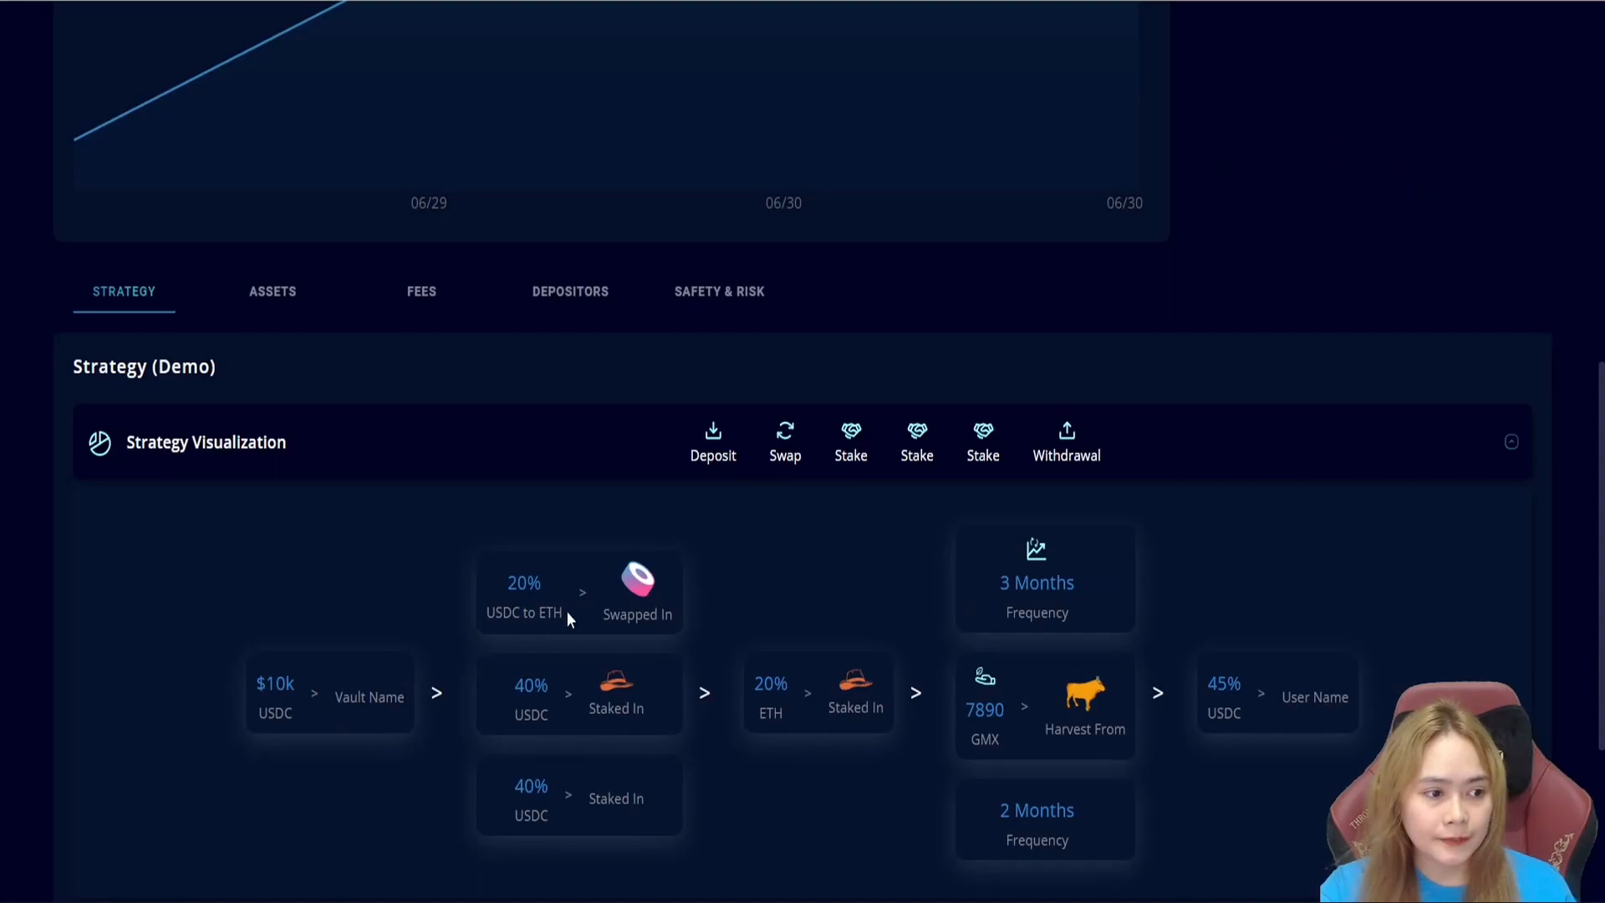
mouse_move(637, 603)
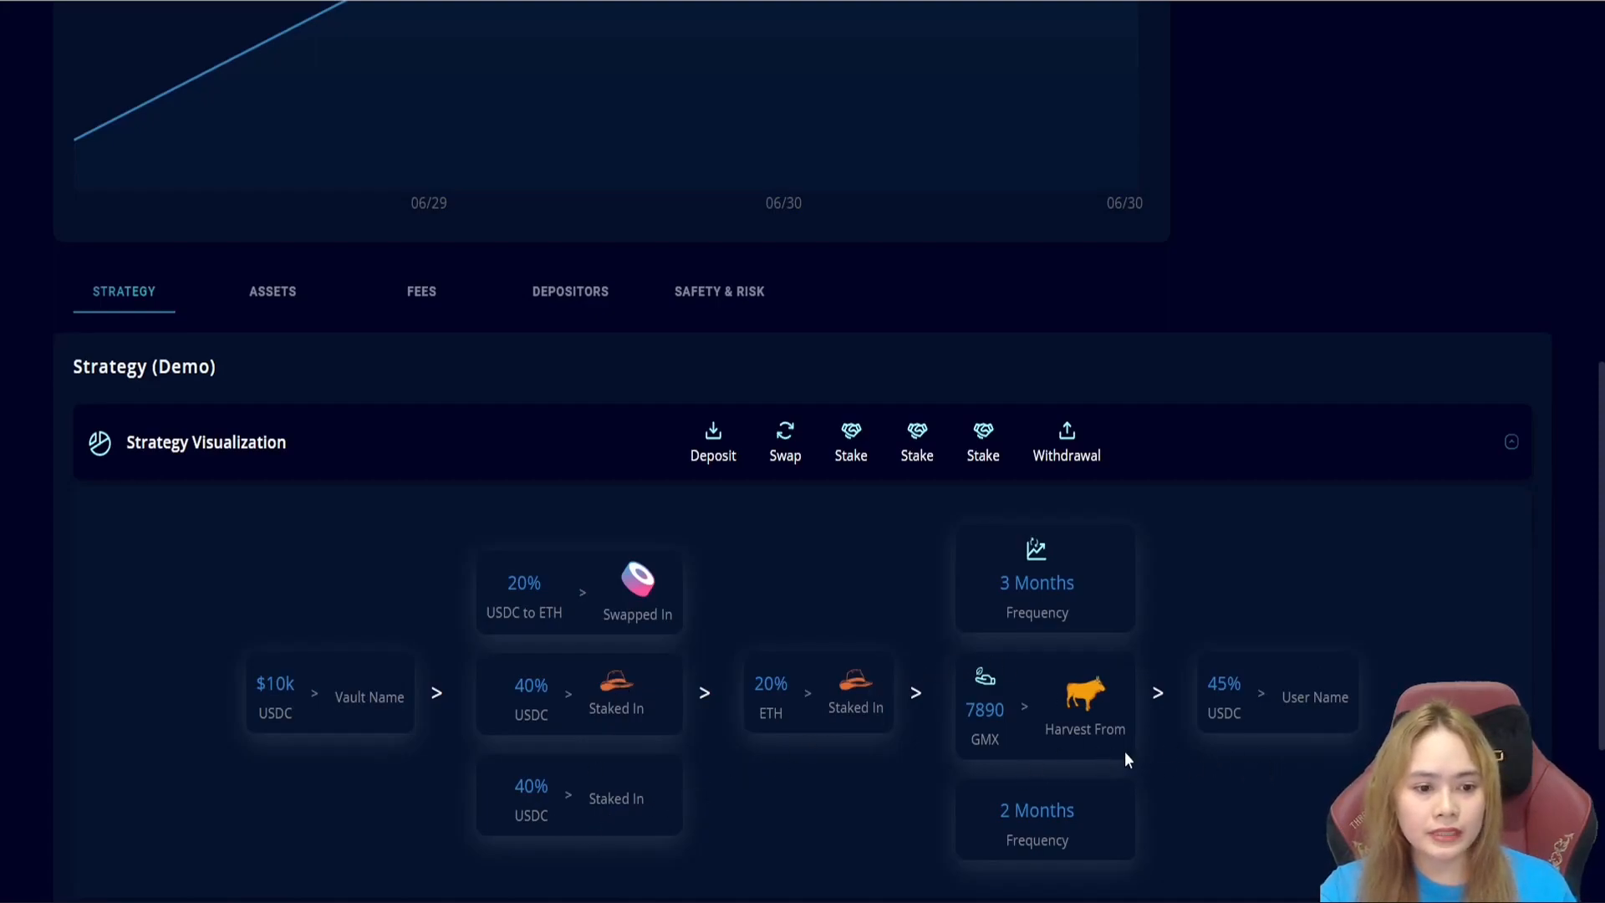
left_click(1511, 442)
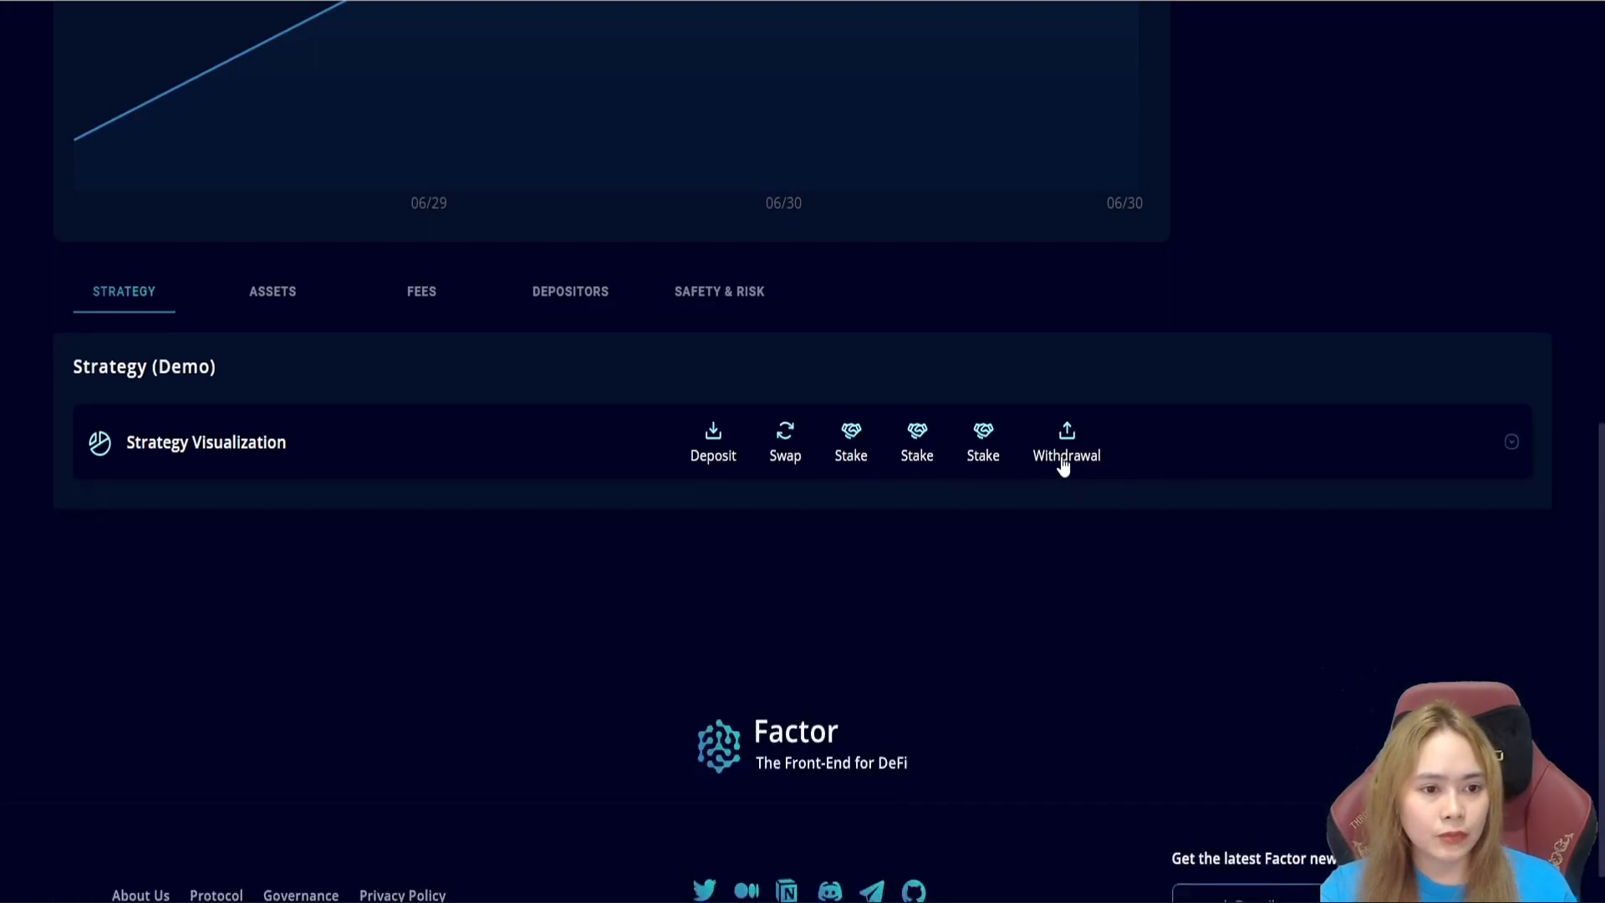
- Review the vault's muxLP asset and its fees: 0.3% deposit and harvest, 0.1% swap
left_click(273, 291)
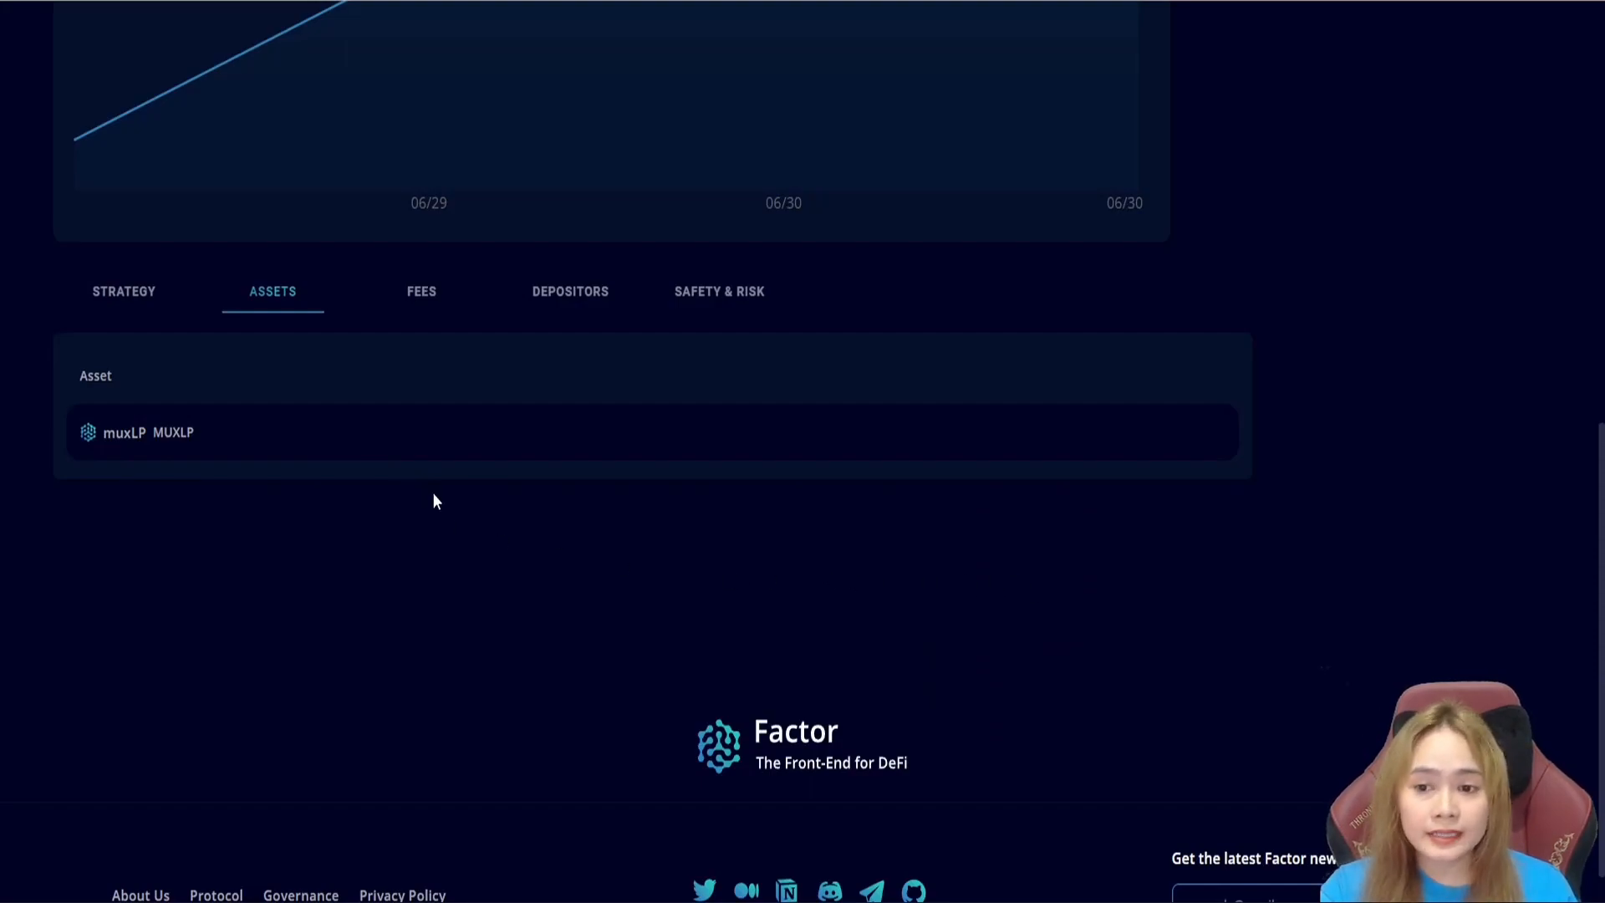
left_click(421, 291)
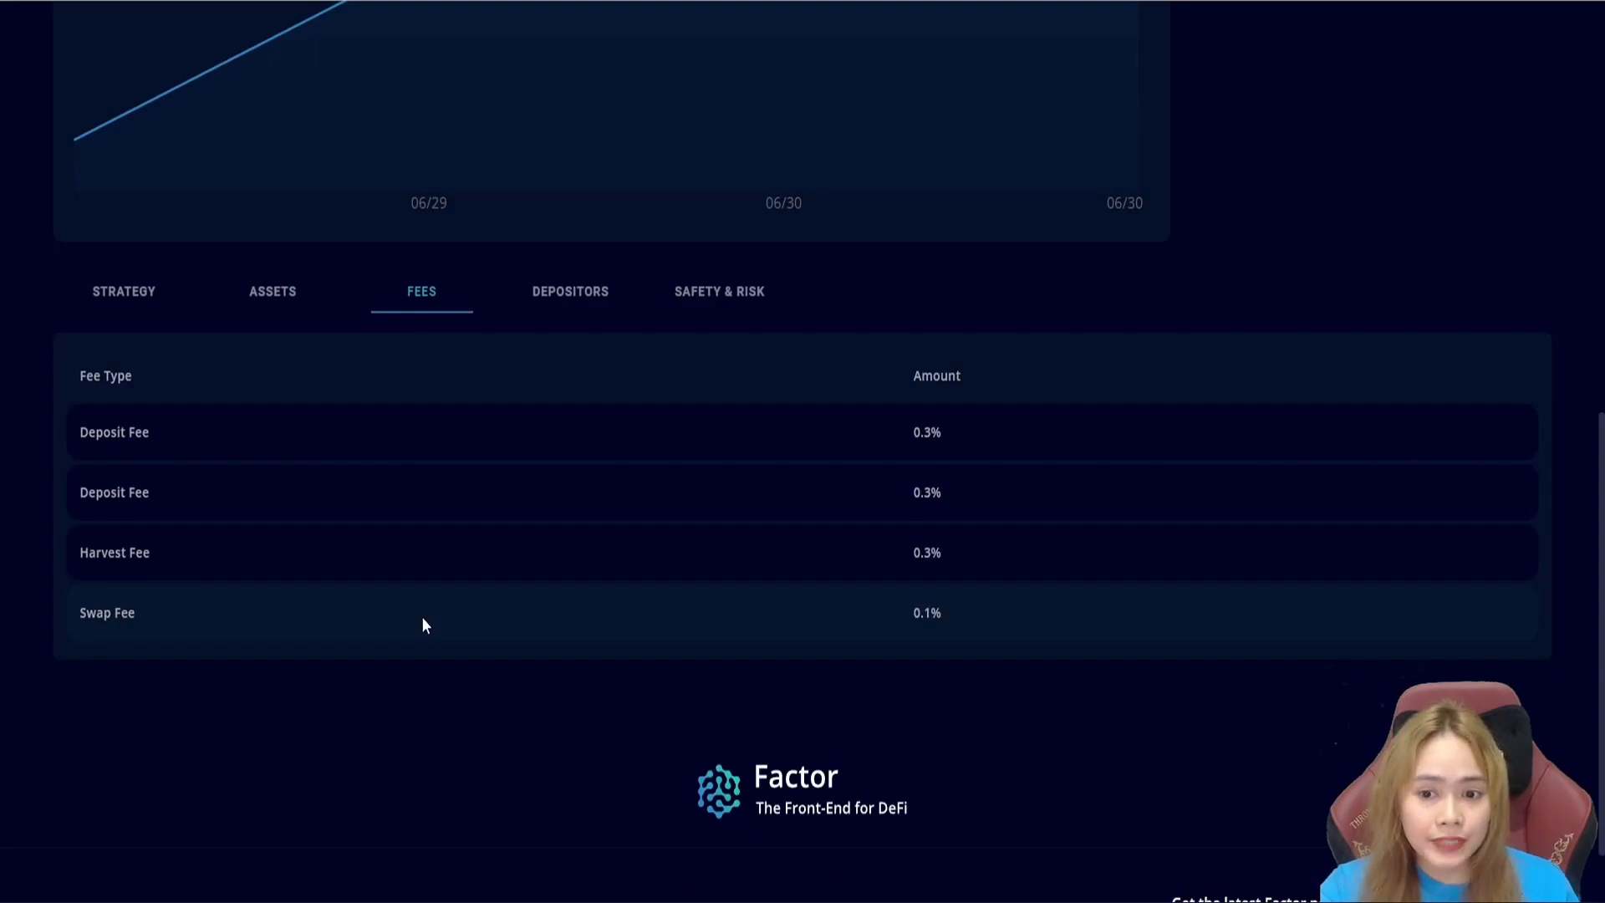
mouse_move(386, 618)
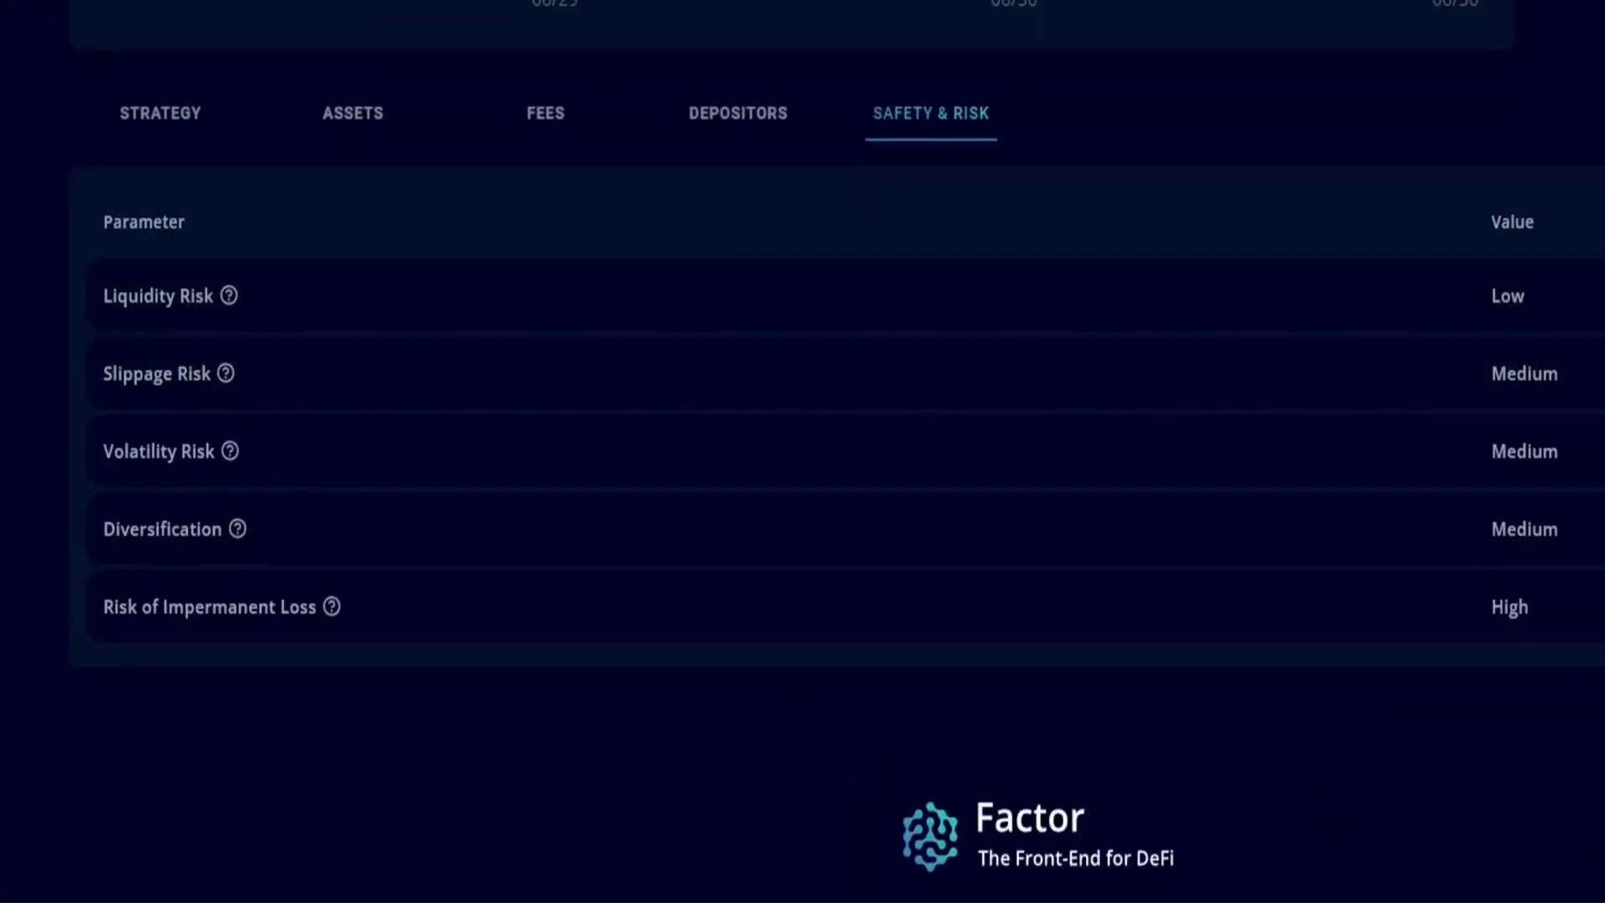
mouse_move(1125, 486)
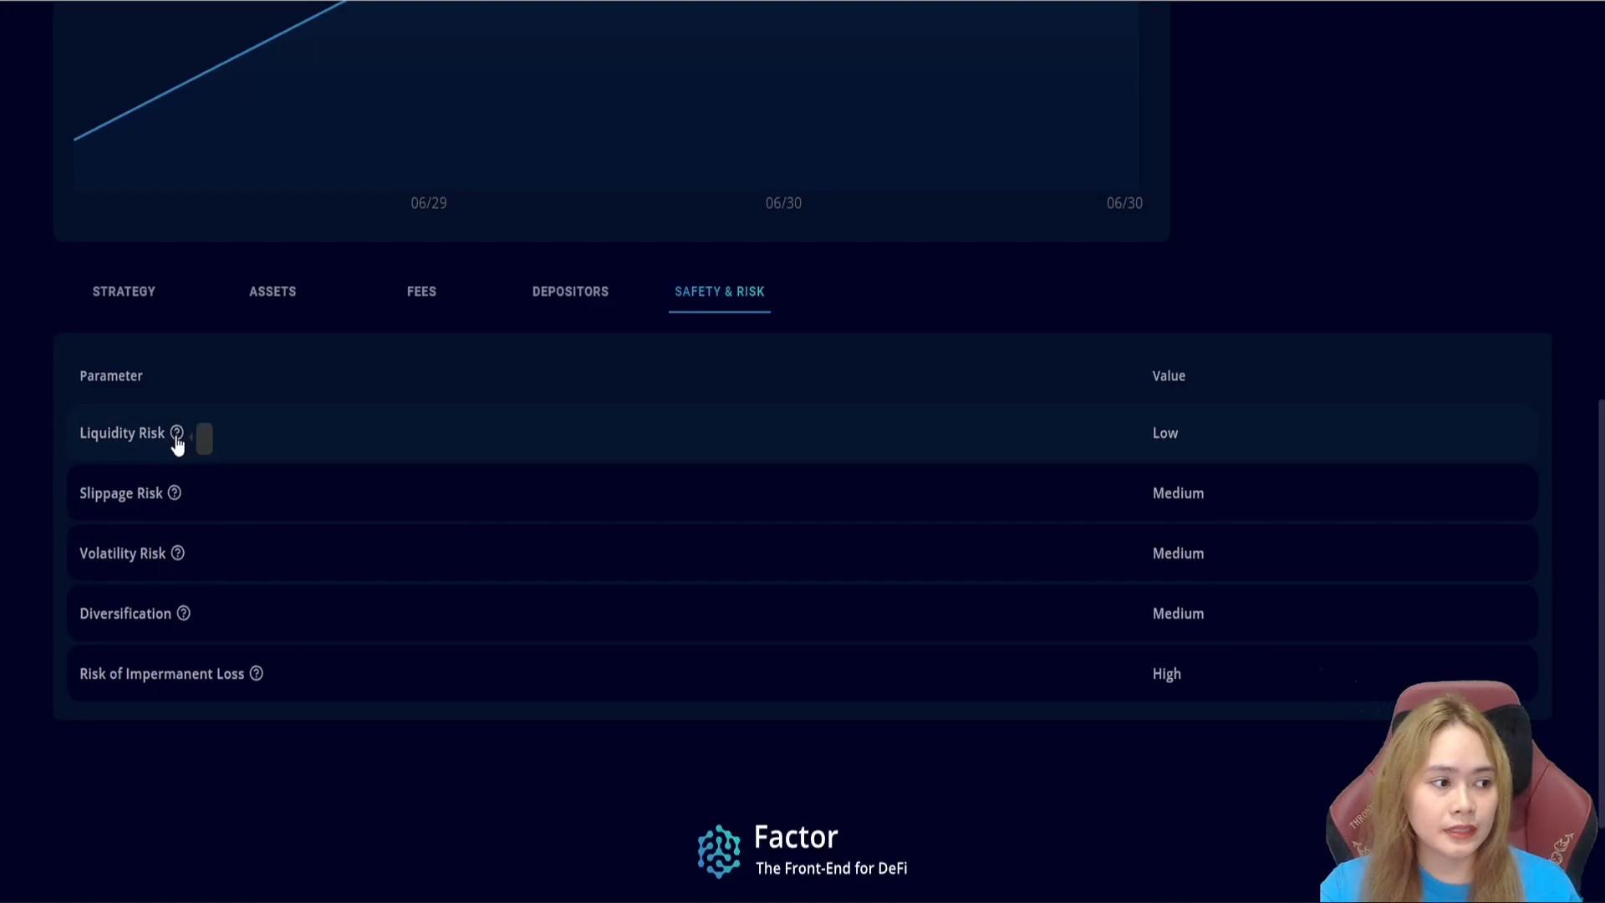
mouse_move(179, 619)
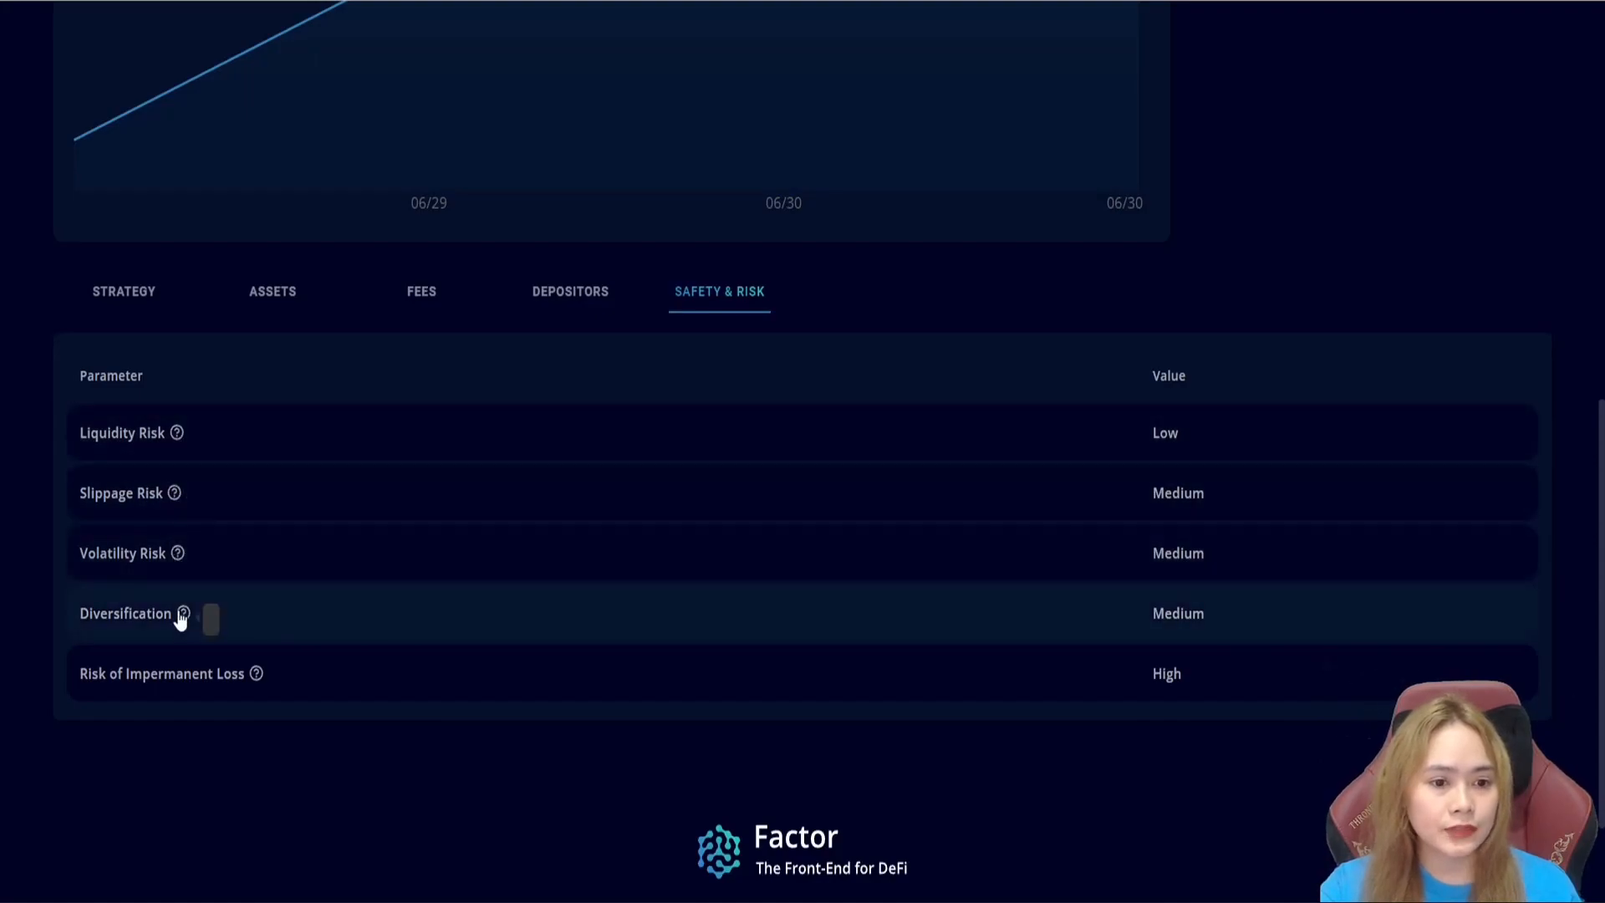
mouse_move(107, 684)
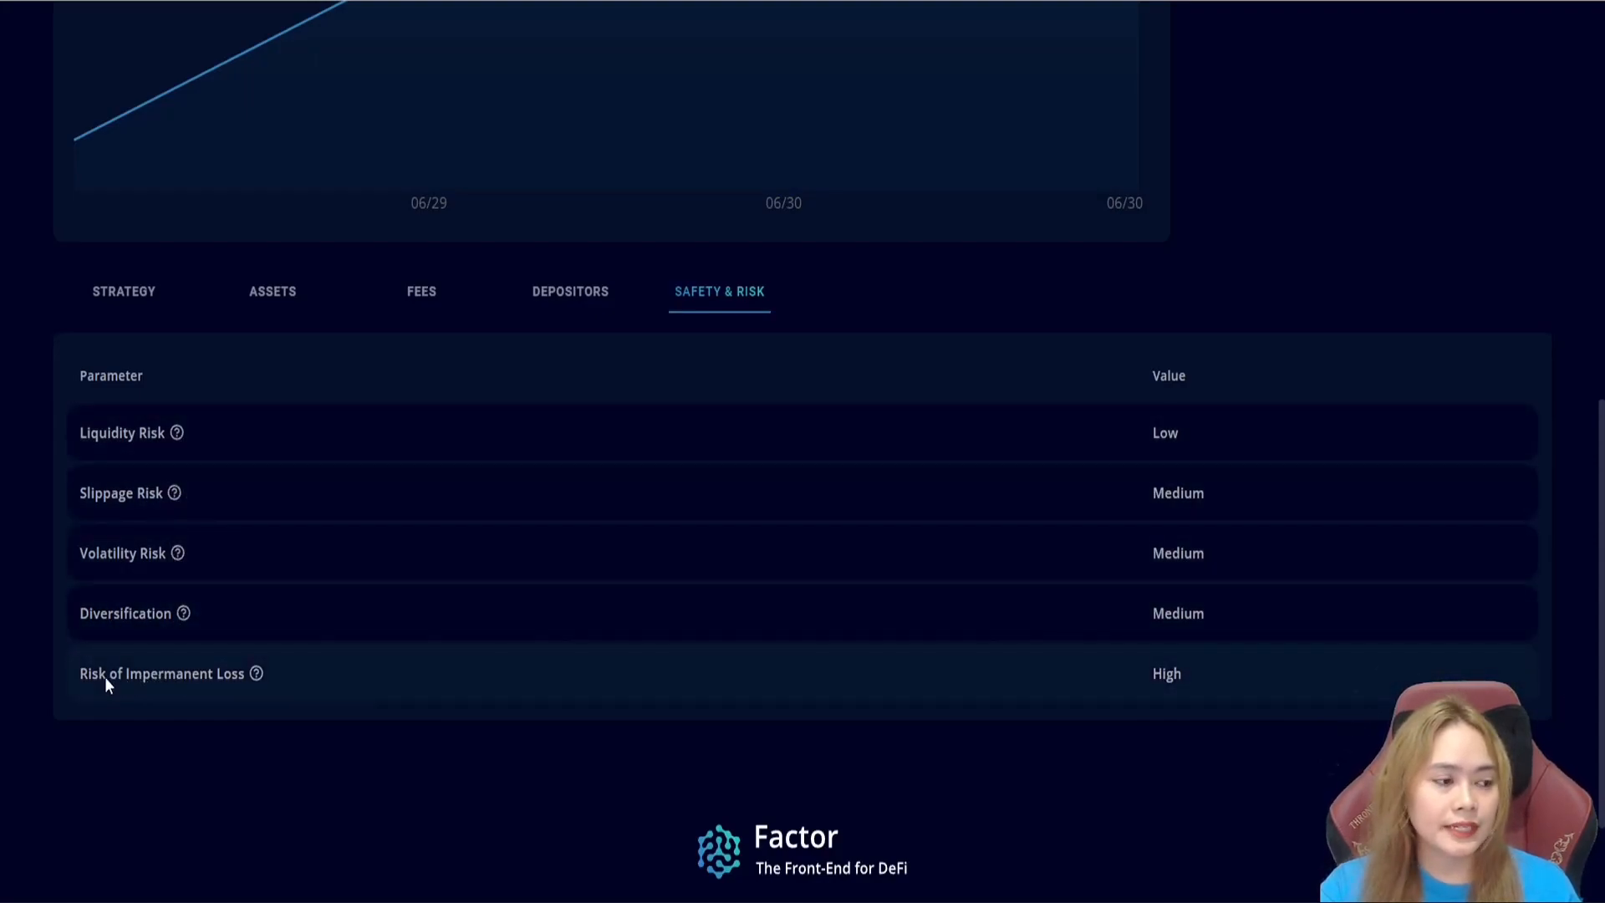
mouse_move(857, 660)
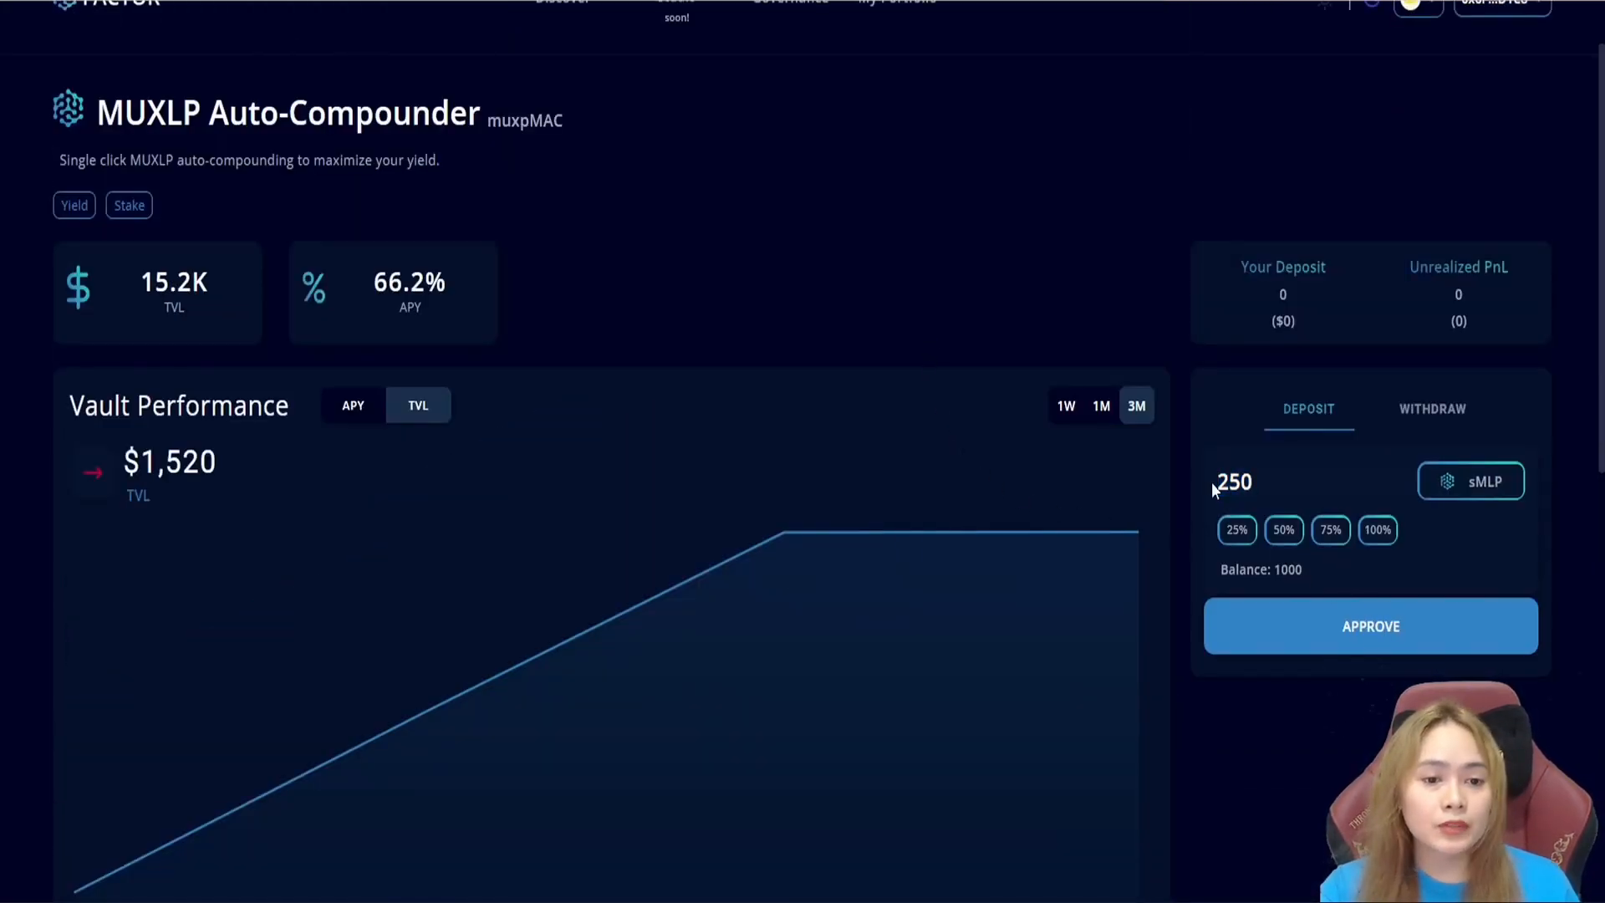
mouse_move(1371, 625)
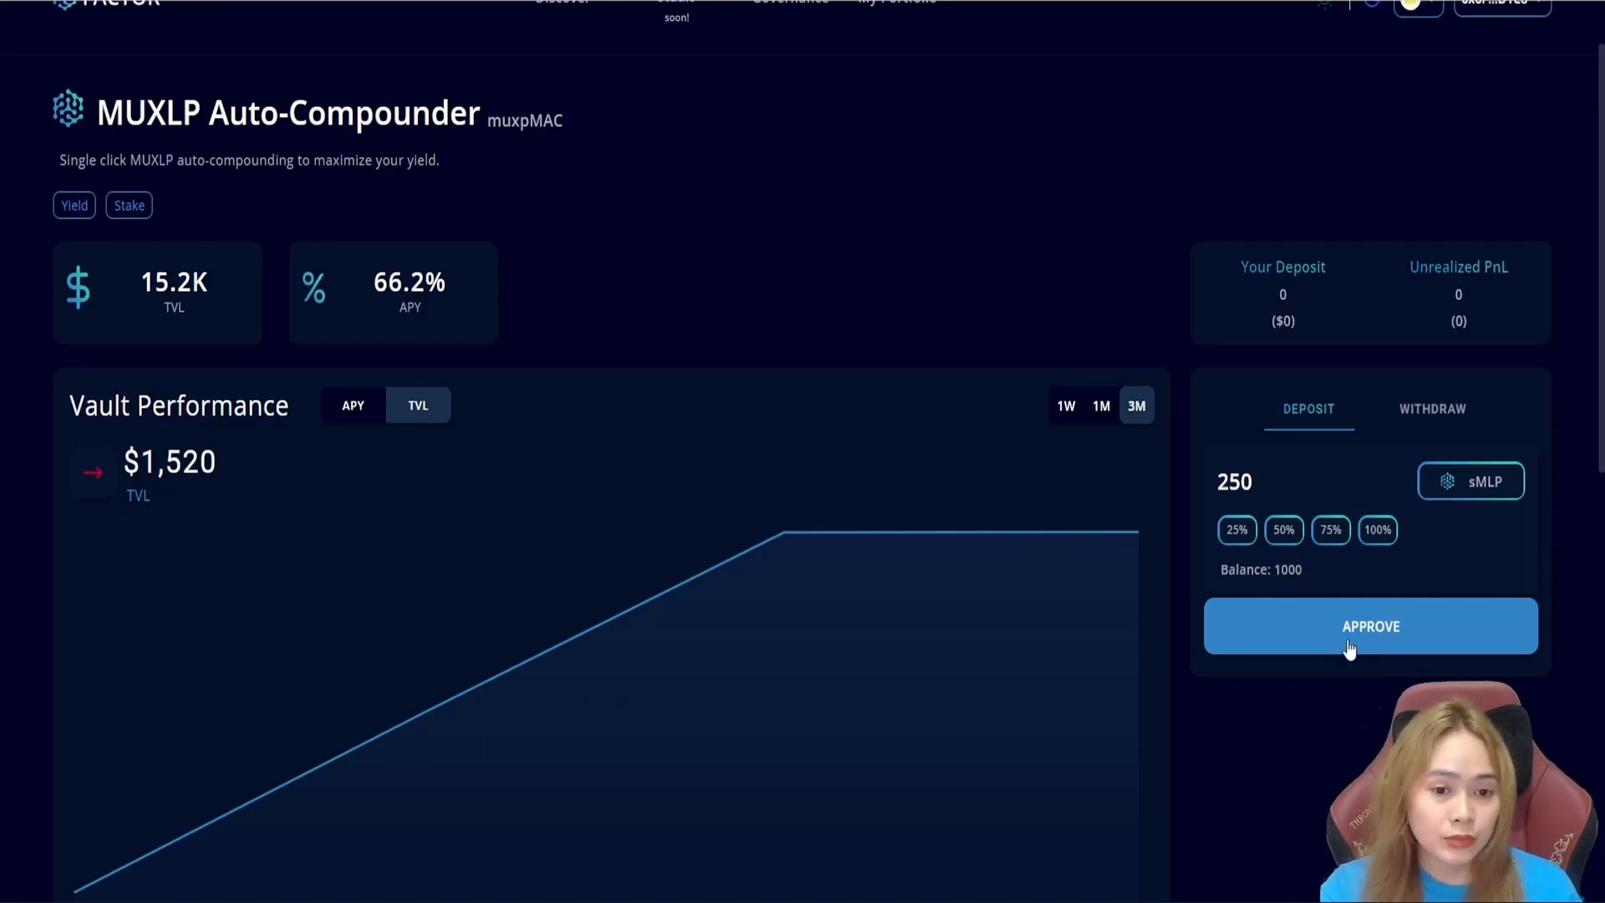
- Approve a one-time 250 sMLP spending cap for the vault through MetaMask
left_click(1370, 625)
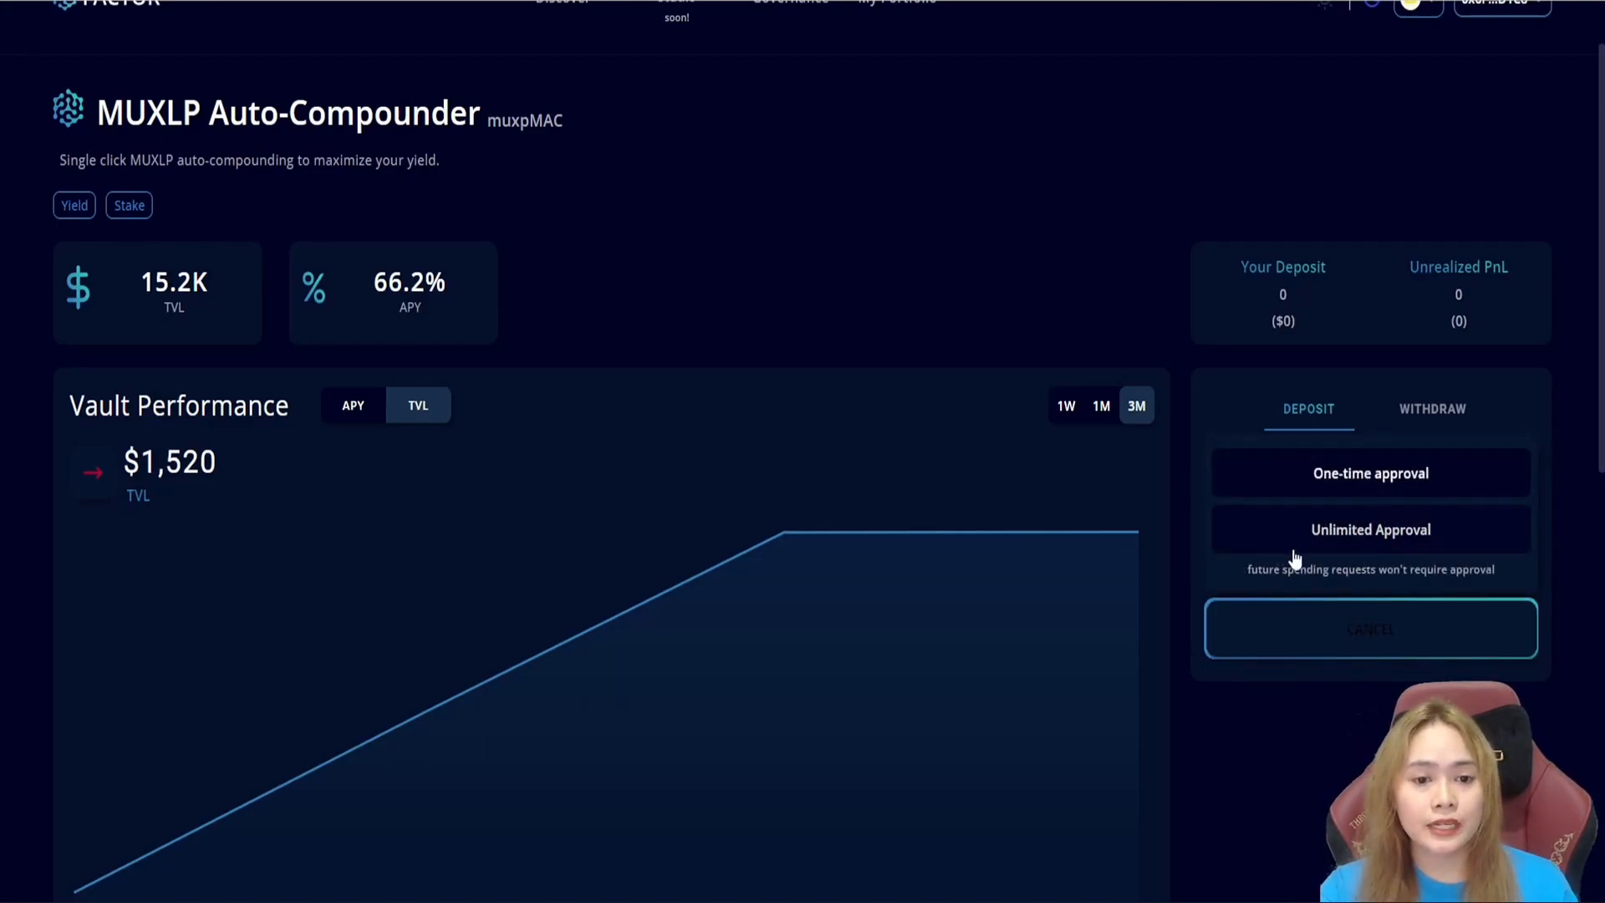
left_click(1370, 471)
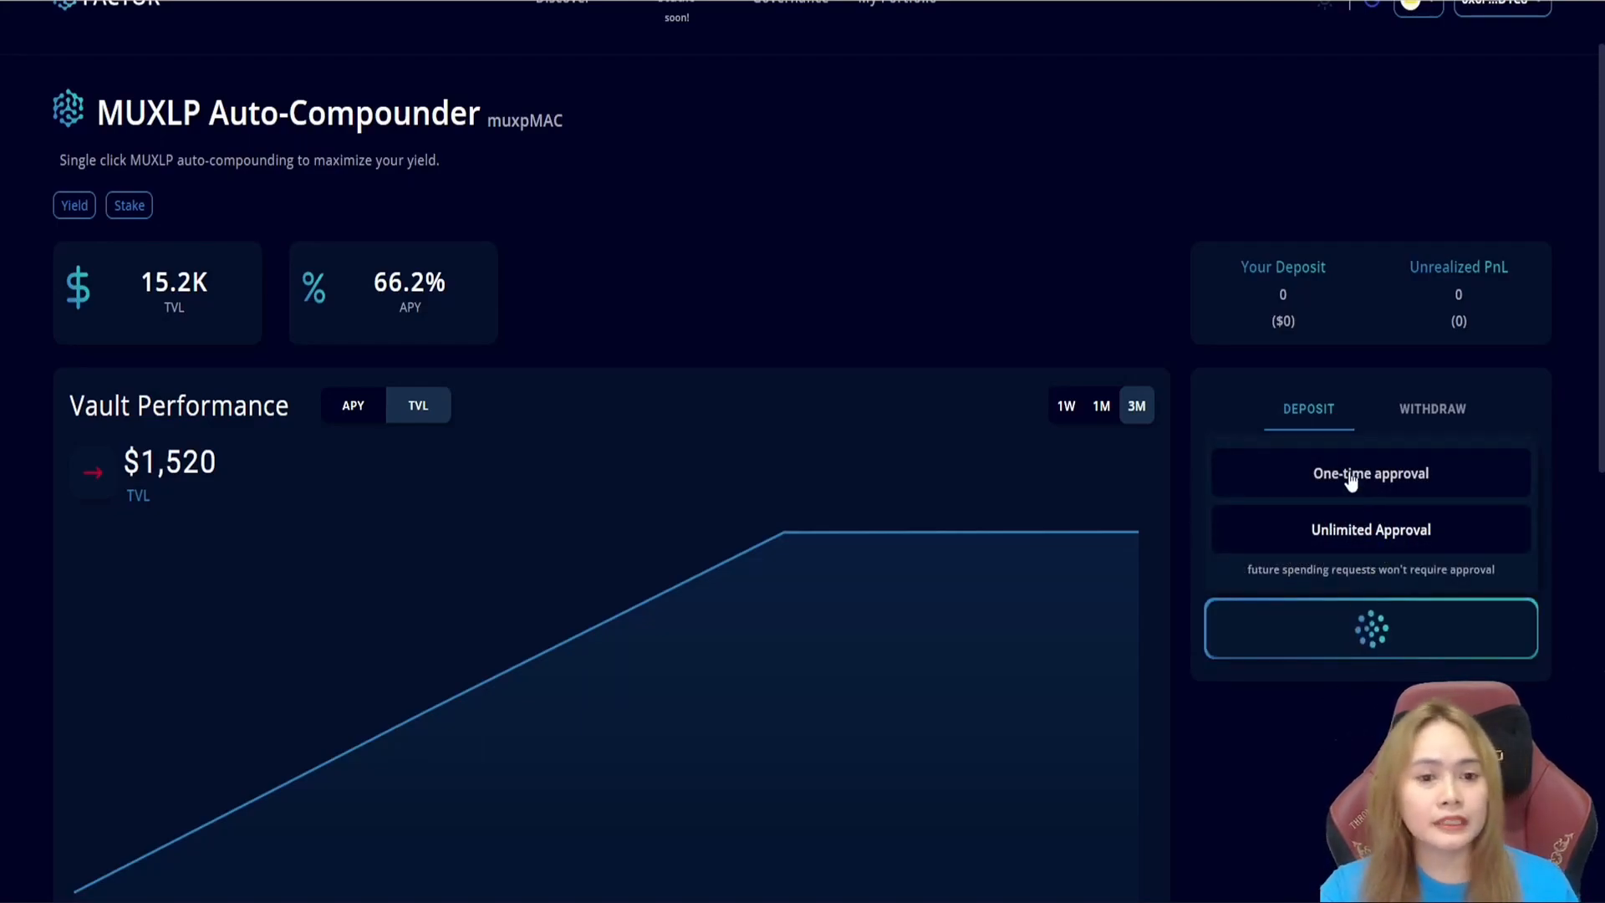
left_click(1371, 473)
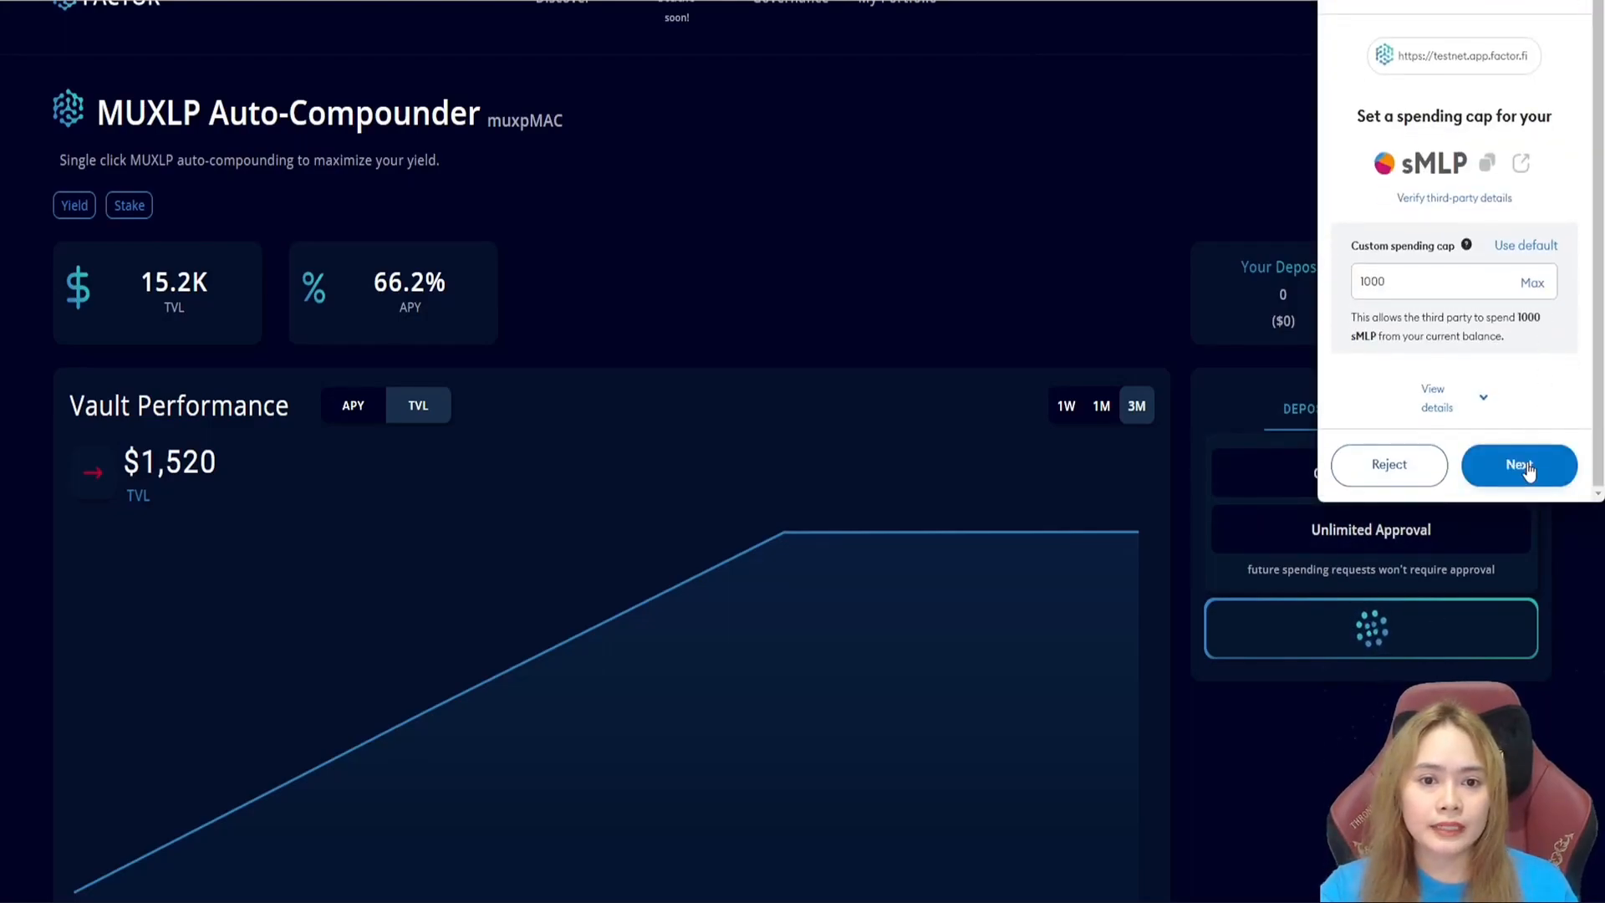
left_click(1520, 465)
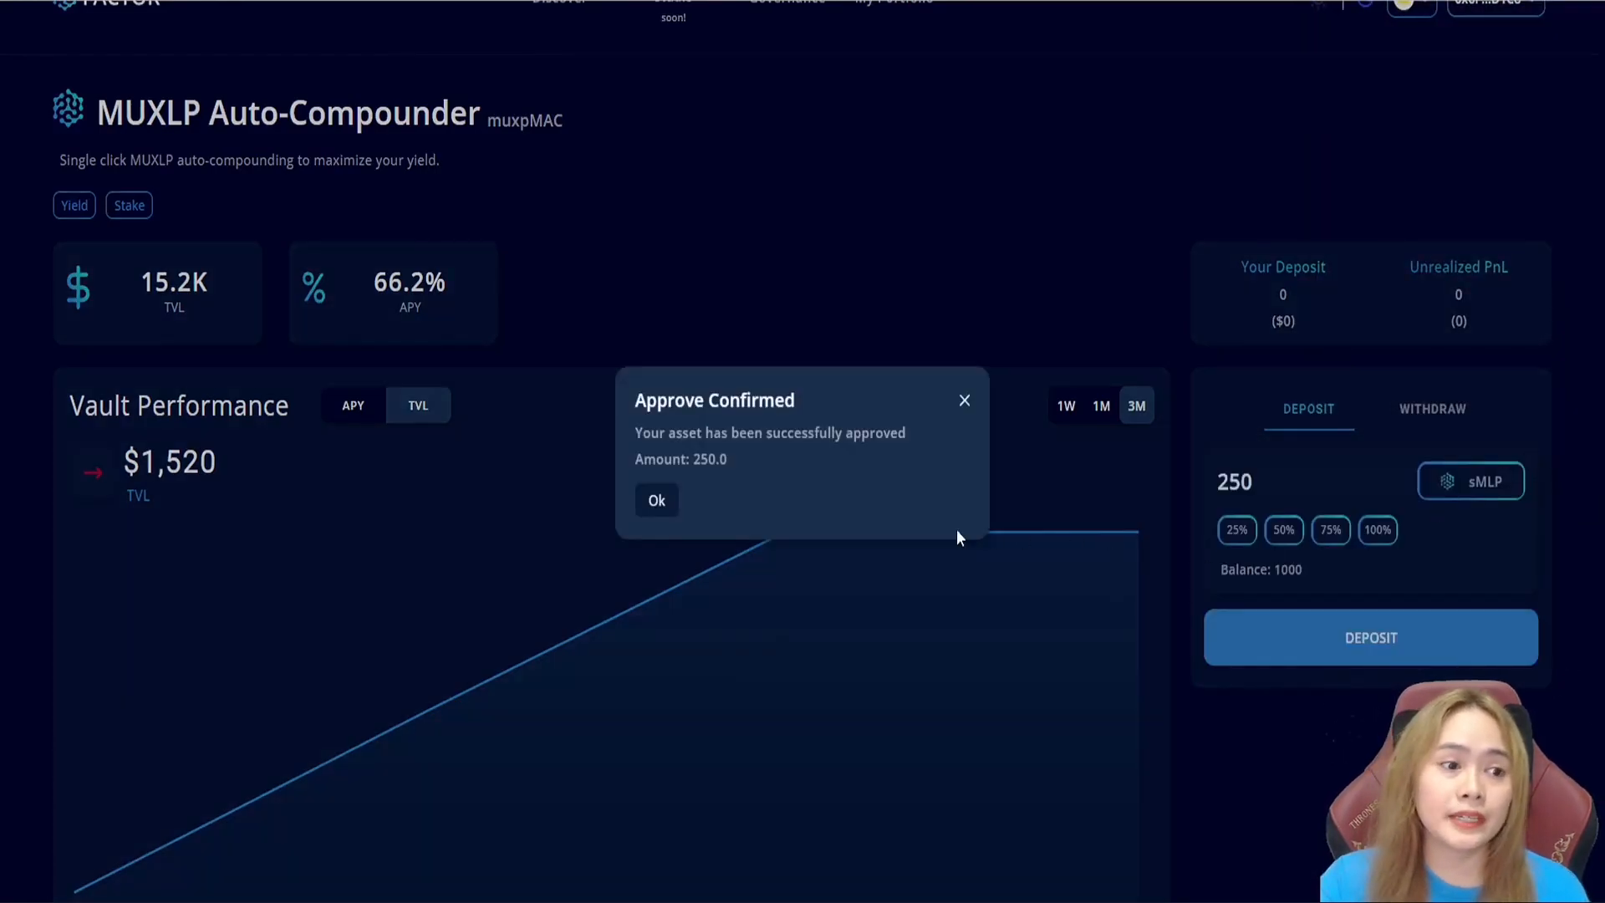
- Deposit the 250 sMLP, confirming in MetaMask, then fill in the remaining 750 balance
left_click(1369, 637)
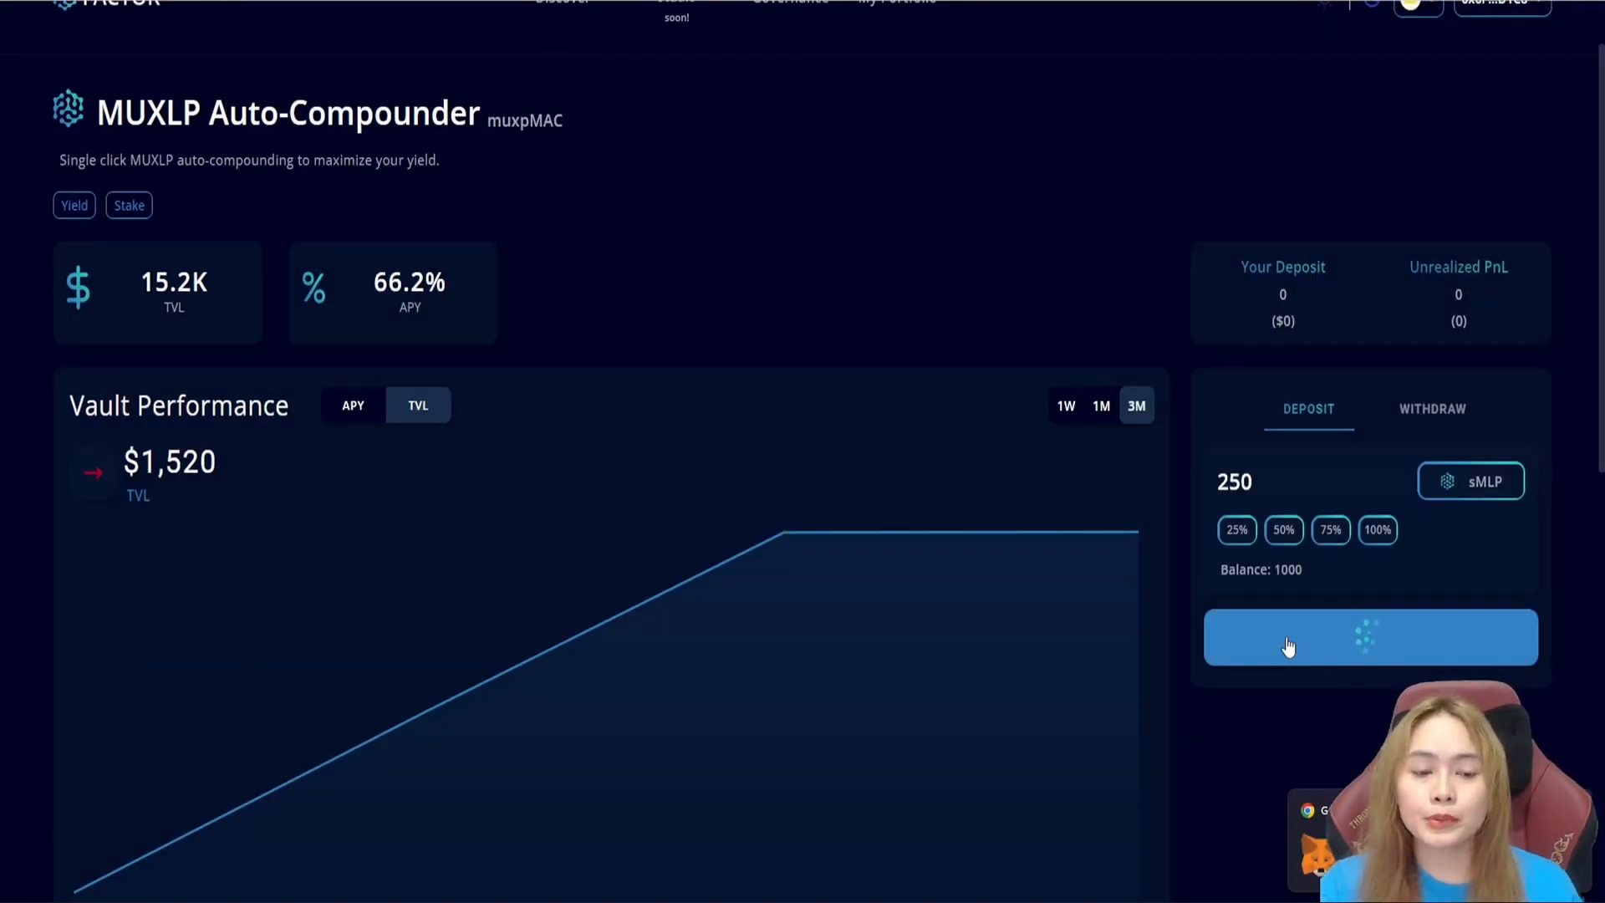
left_click(1369, 637)
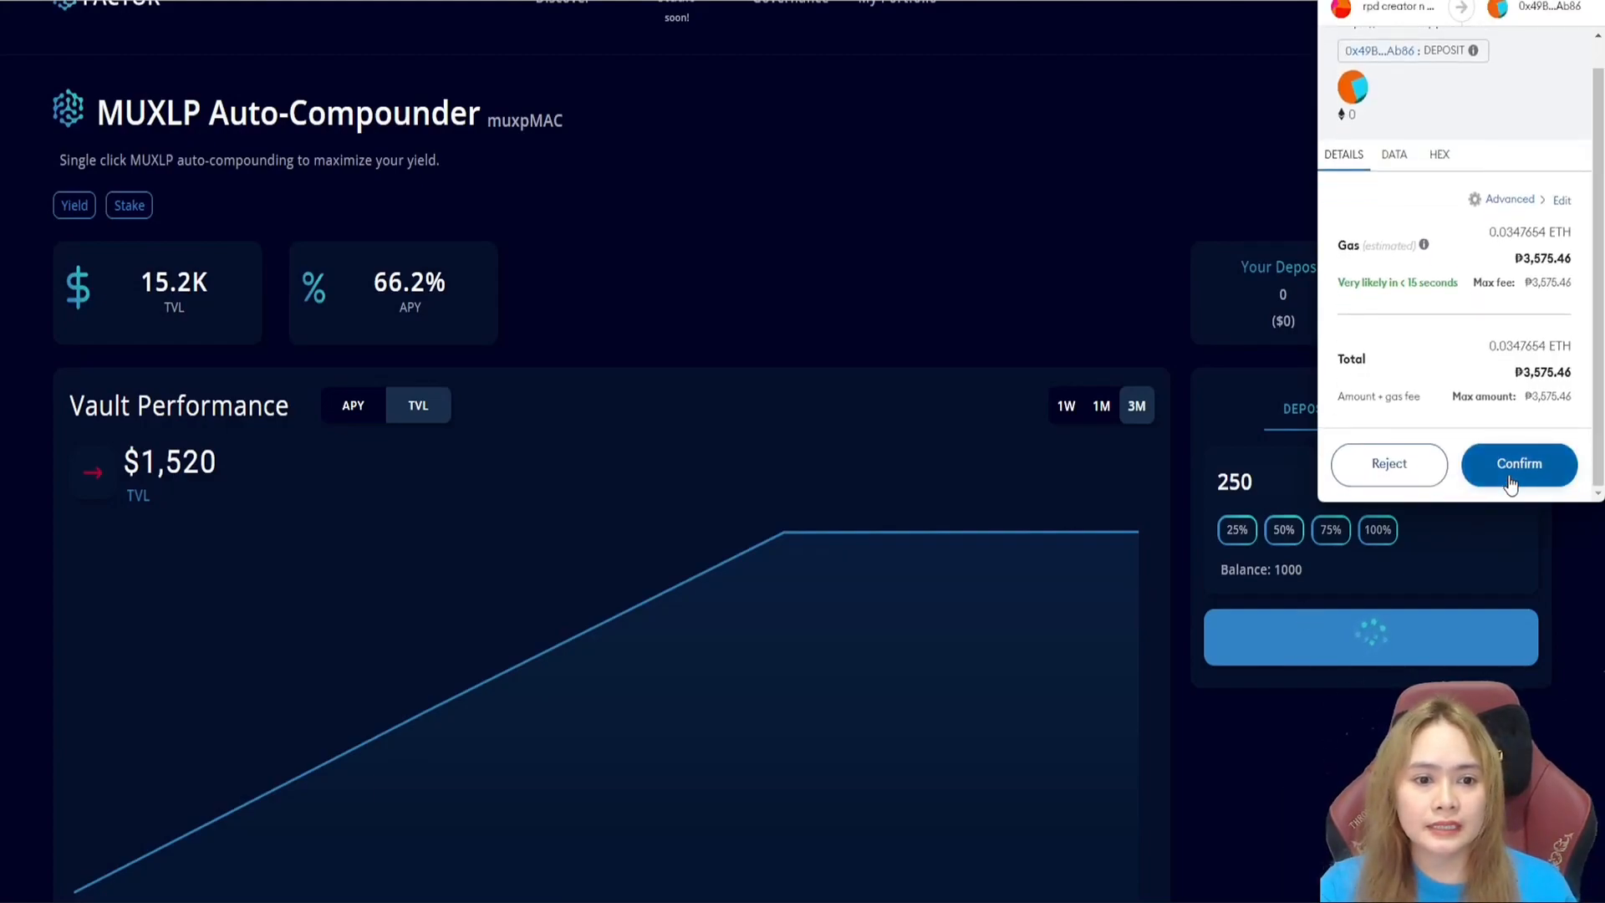
left_click(1519, 463)
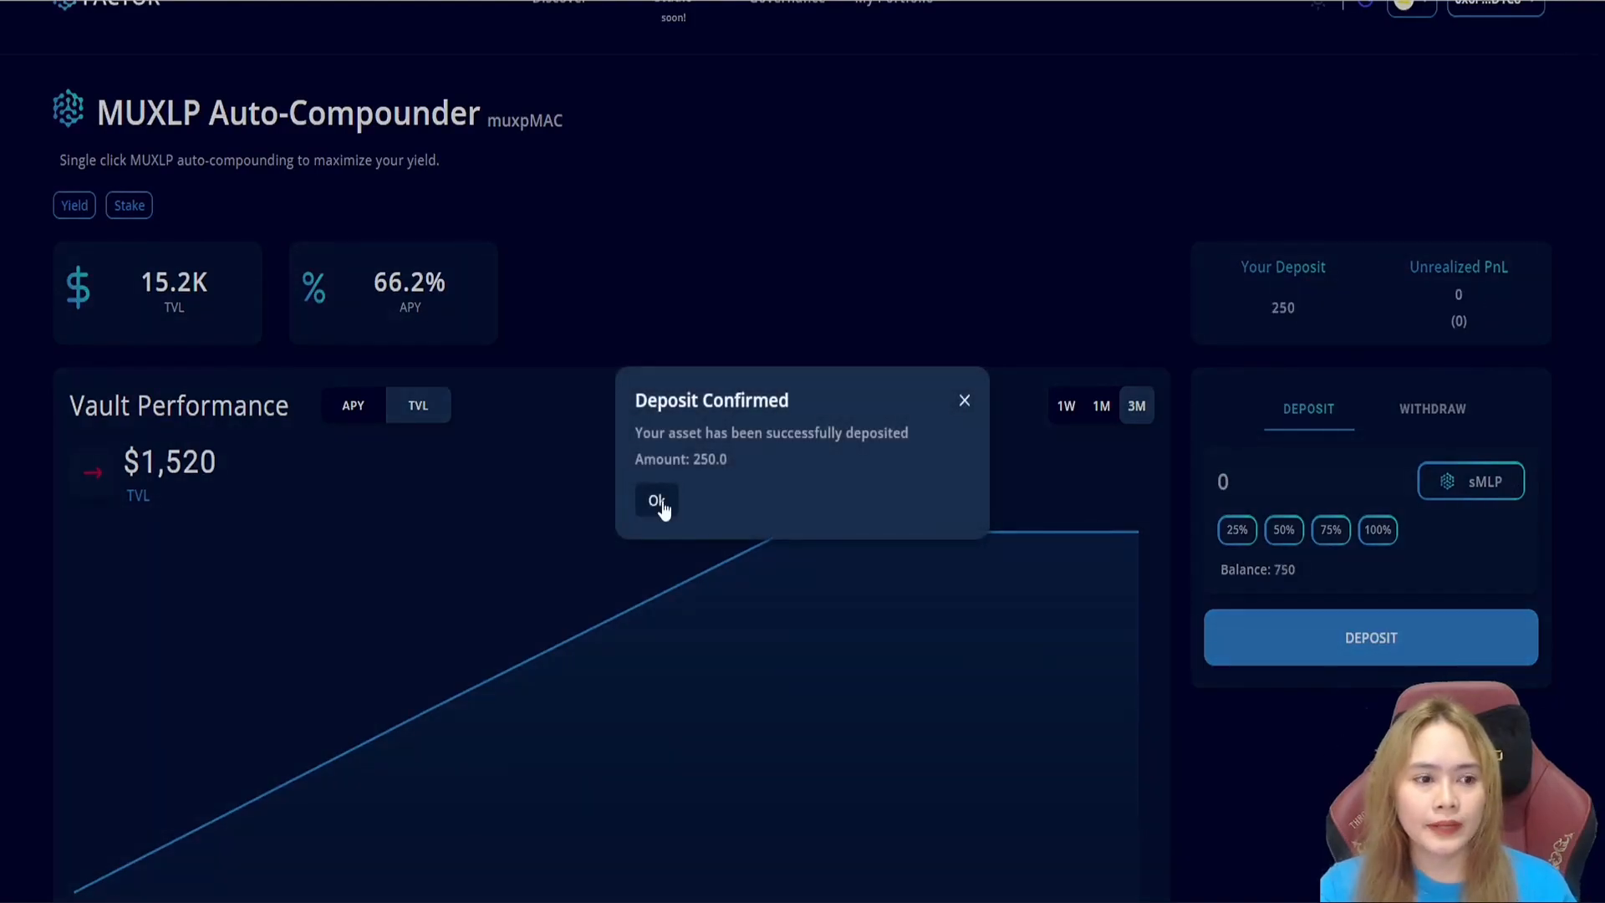
left_click(655, 502)
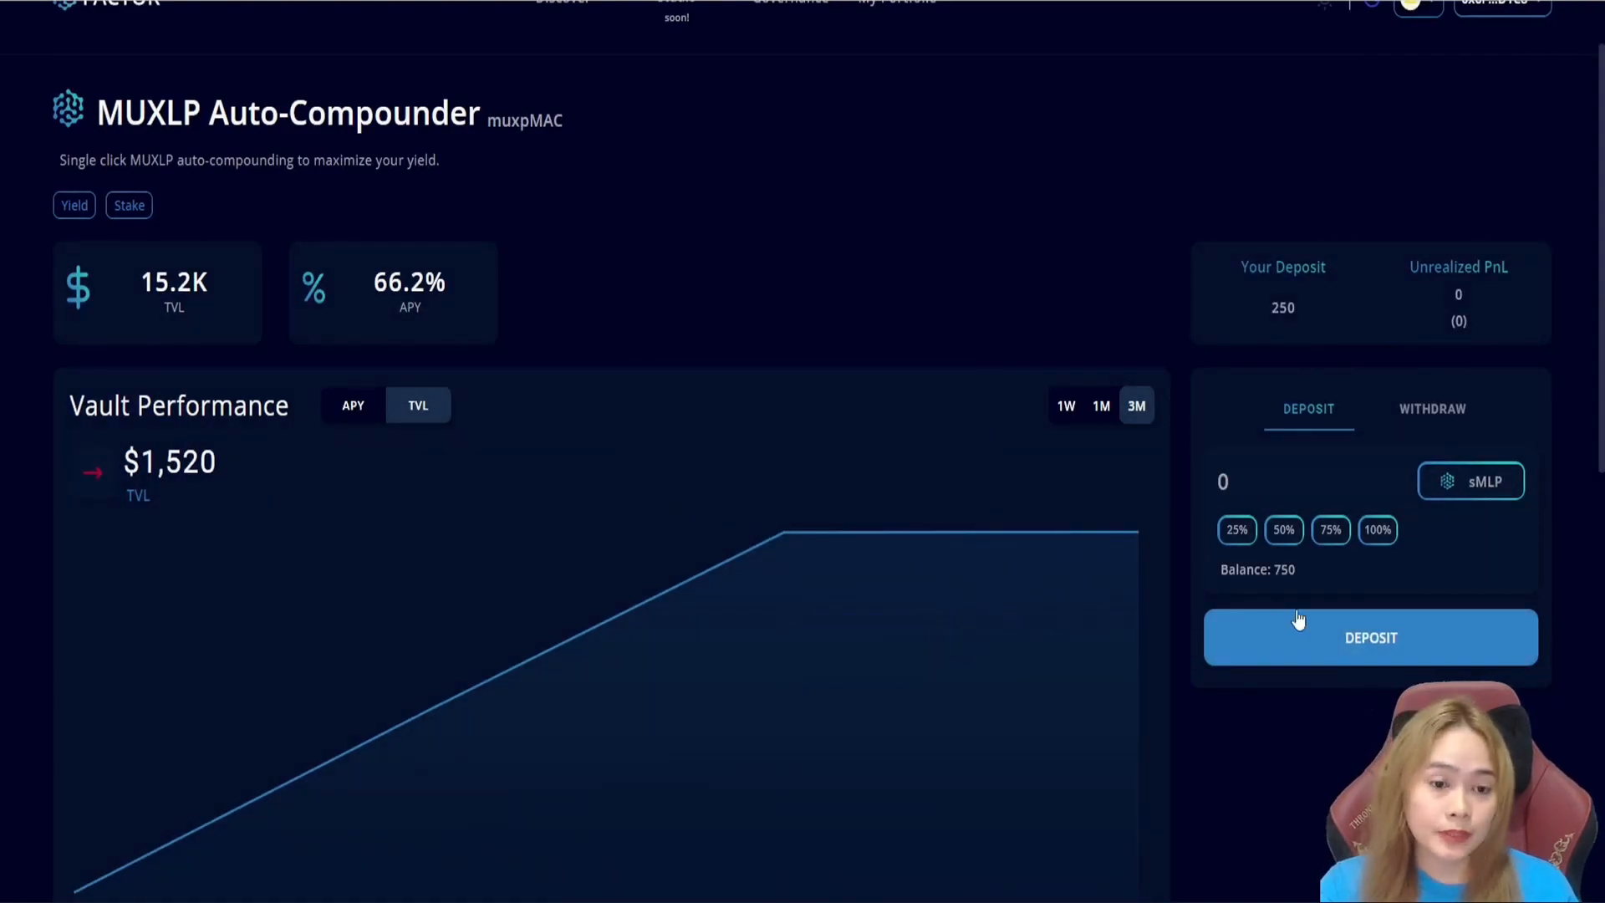
left_click(1376, 530)
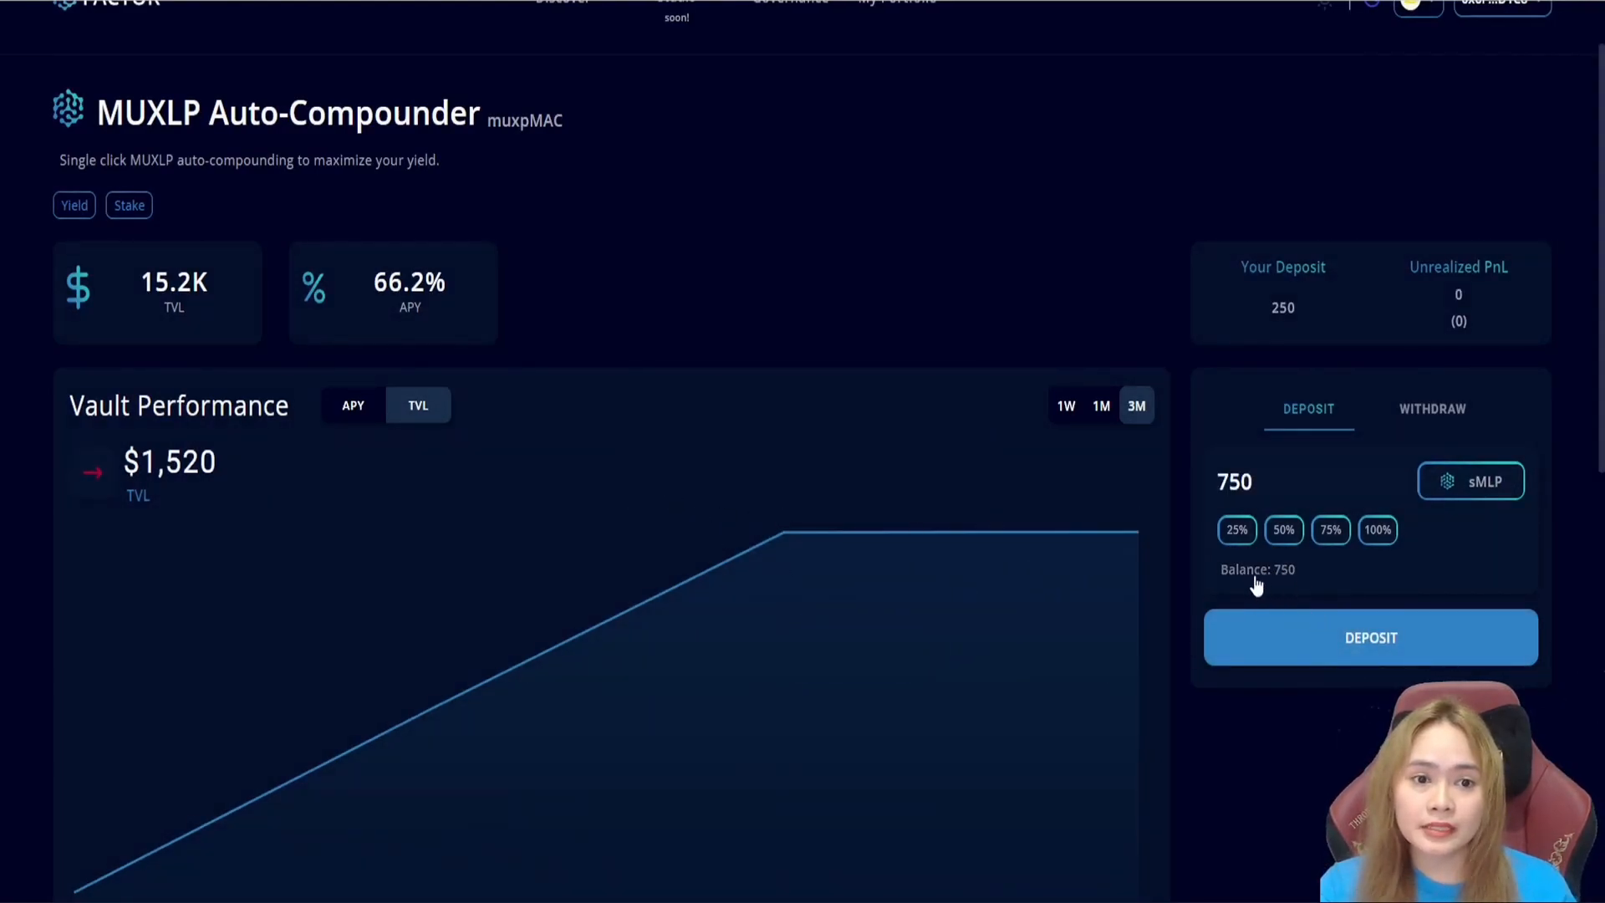
mouse_move(1263, 286)
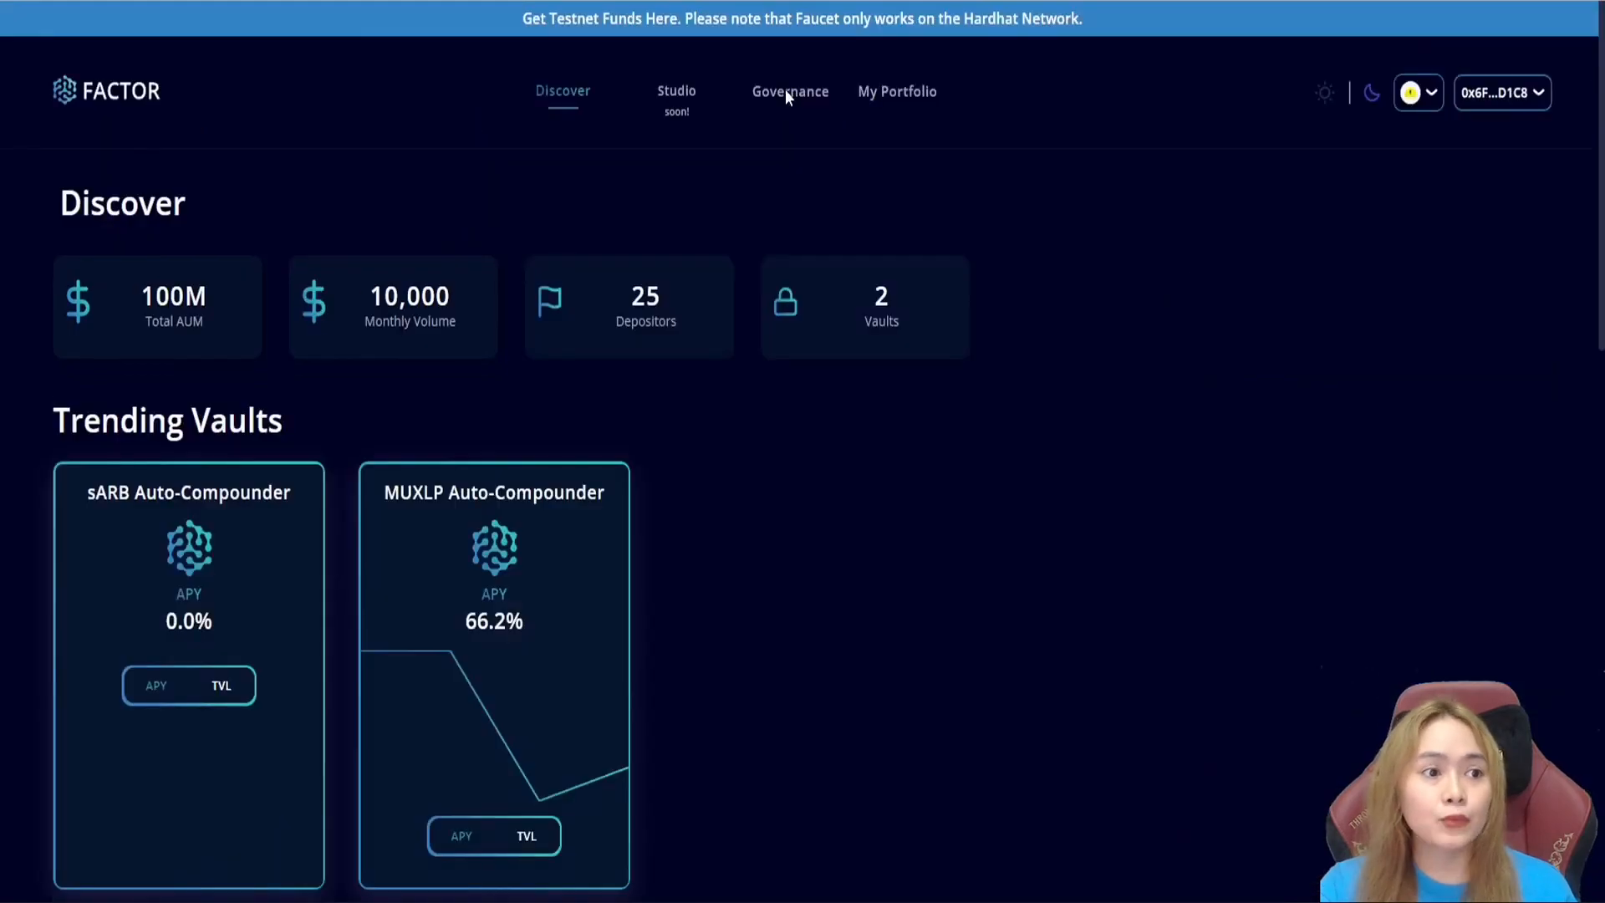
- Go to Governance staking and set the lock expiration slider to 30/06/2023
left_click(789, 91)
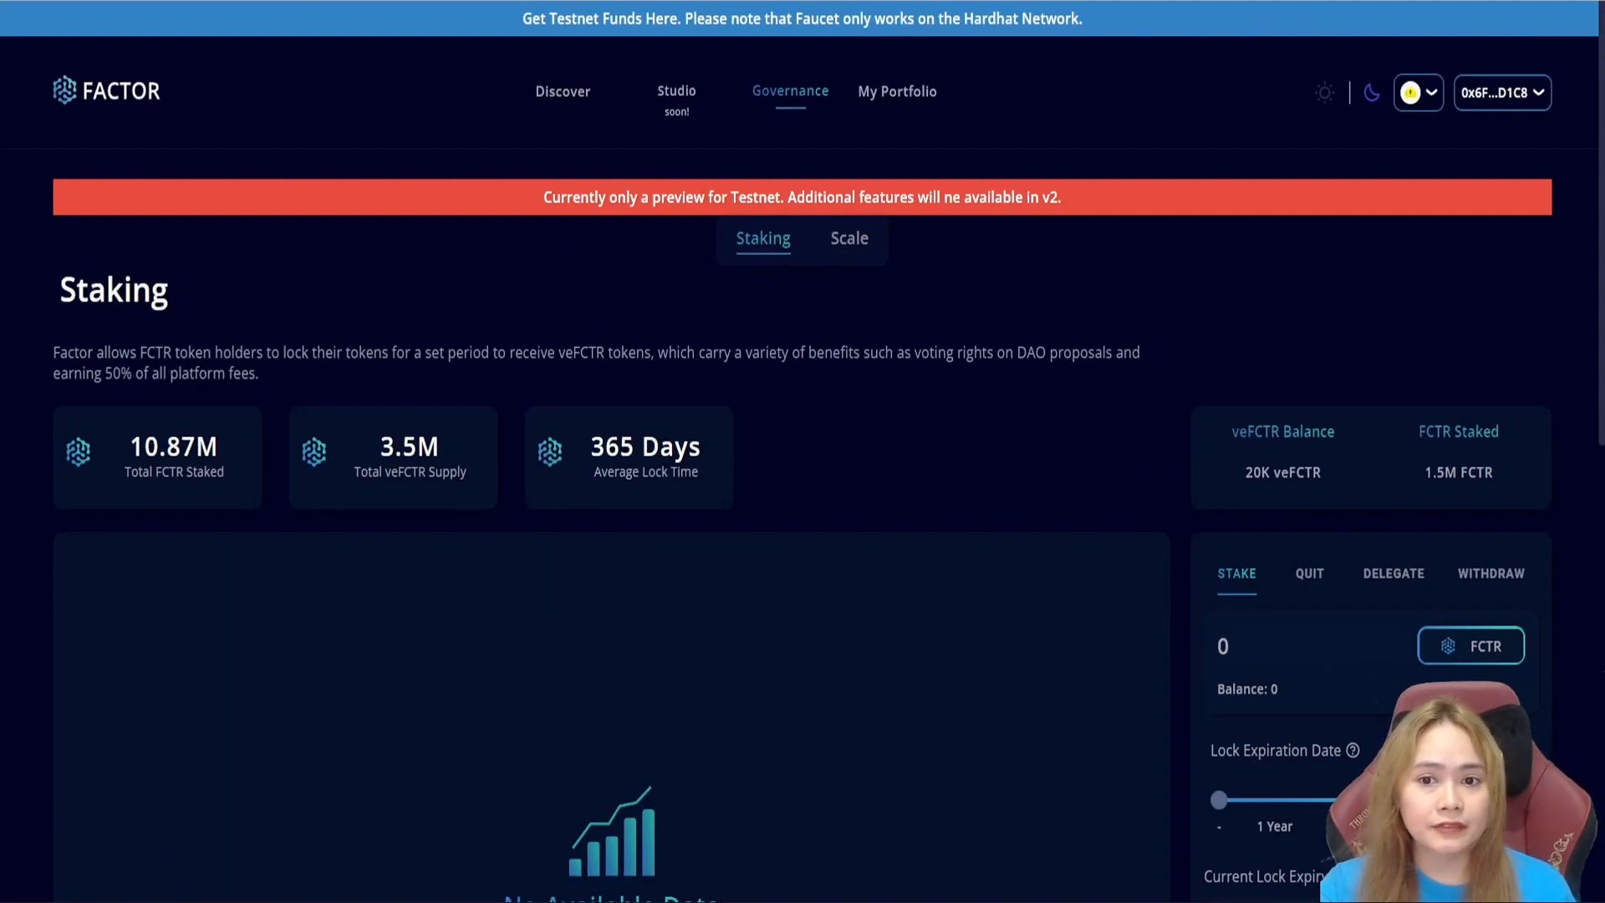
mouse_move(759, 418)
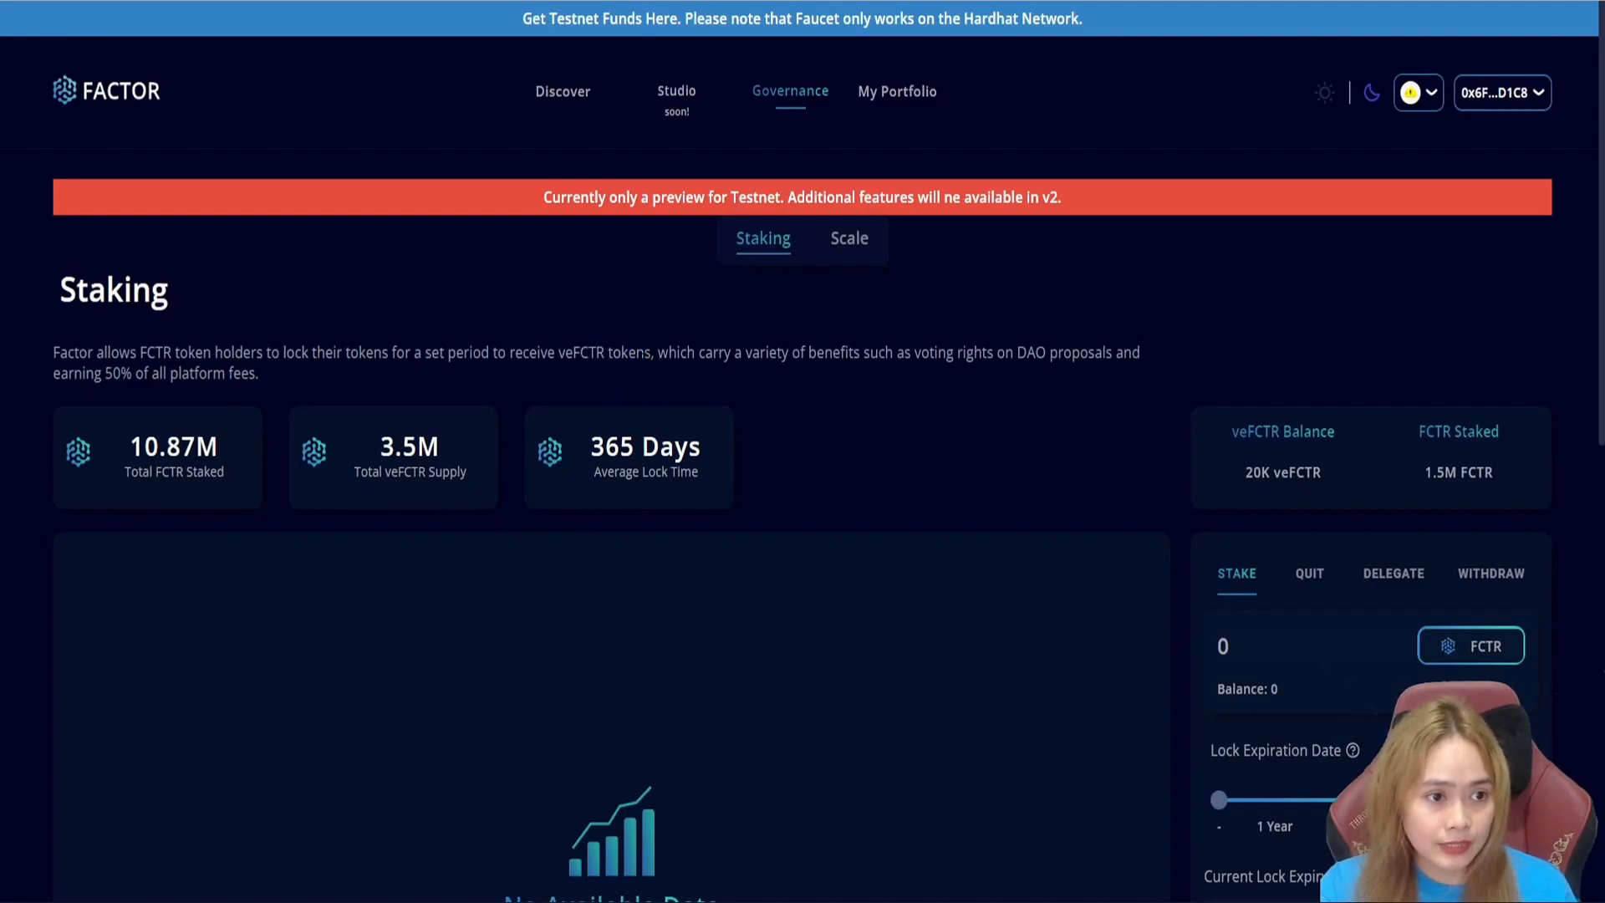
mouse_move(806, 460)
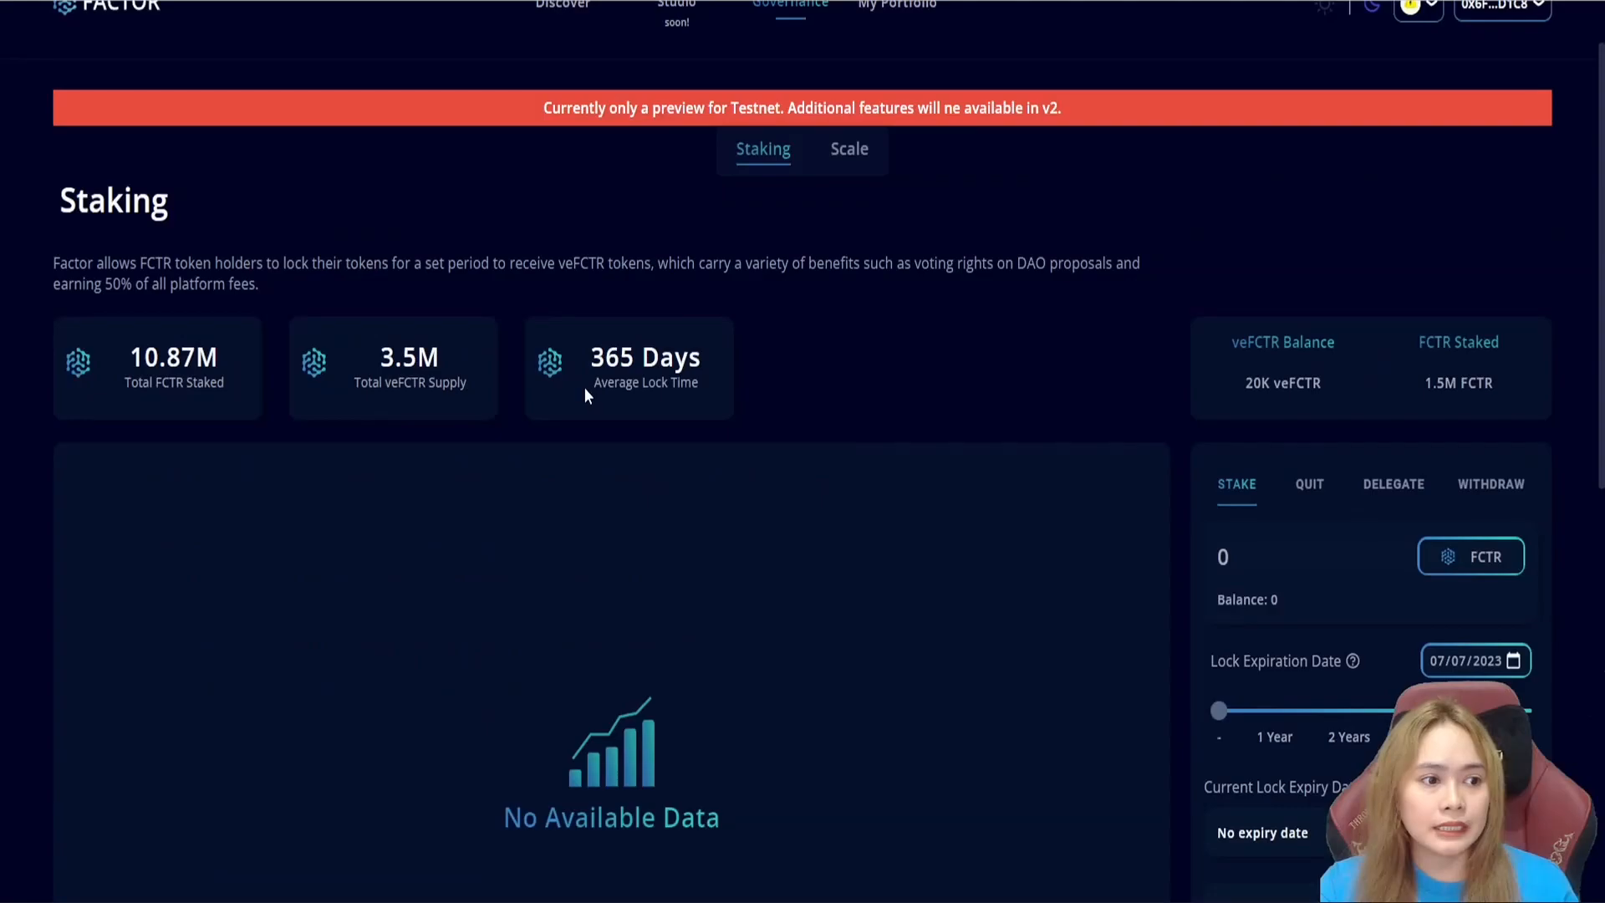
mouse_move(1033, 418)
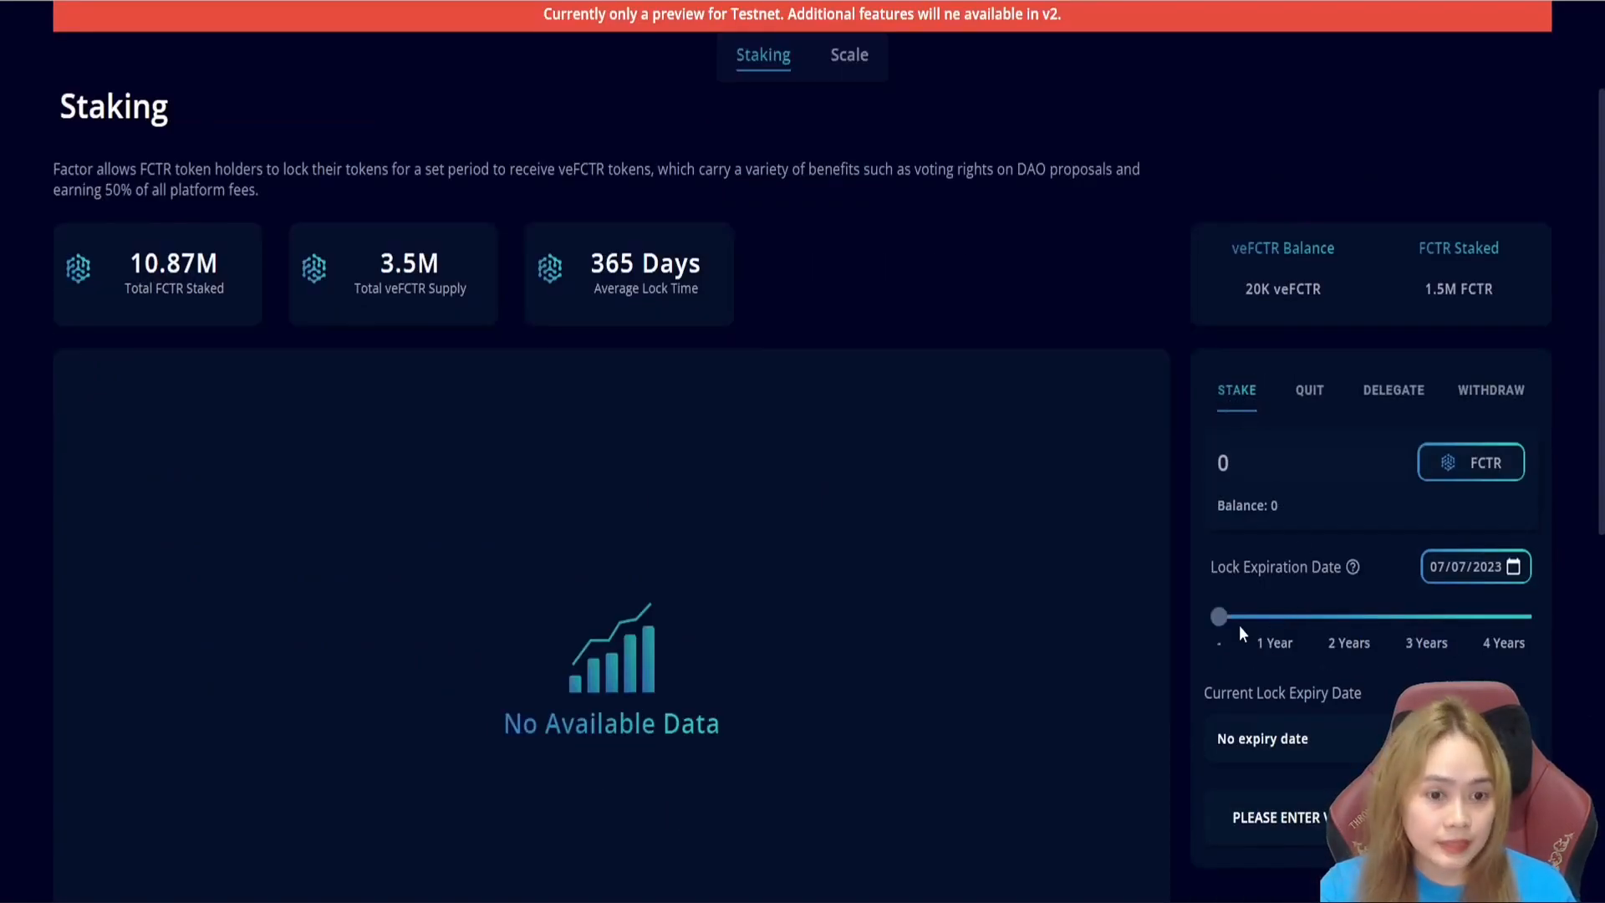
left_click_drag(1221, 616, 1216, 617)
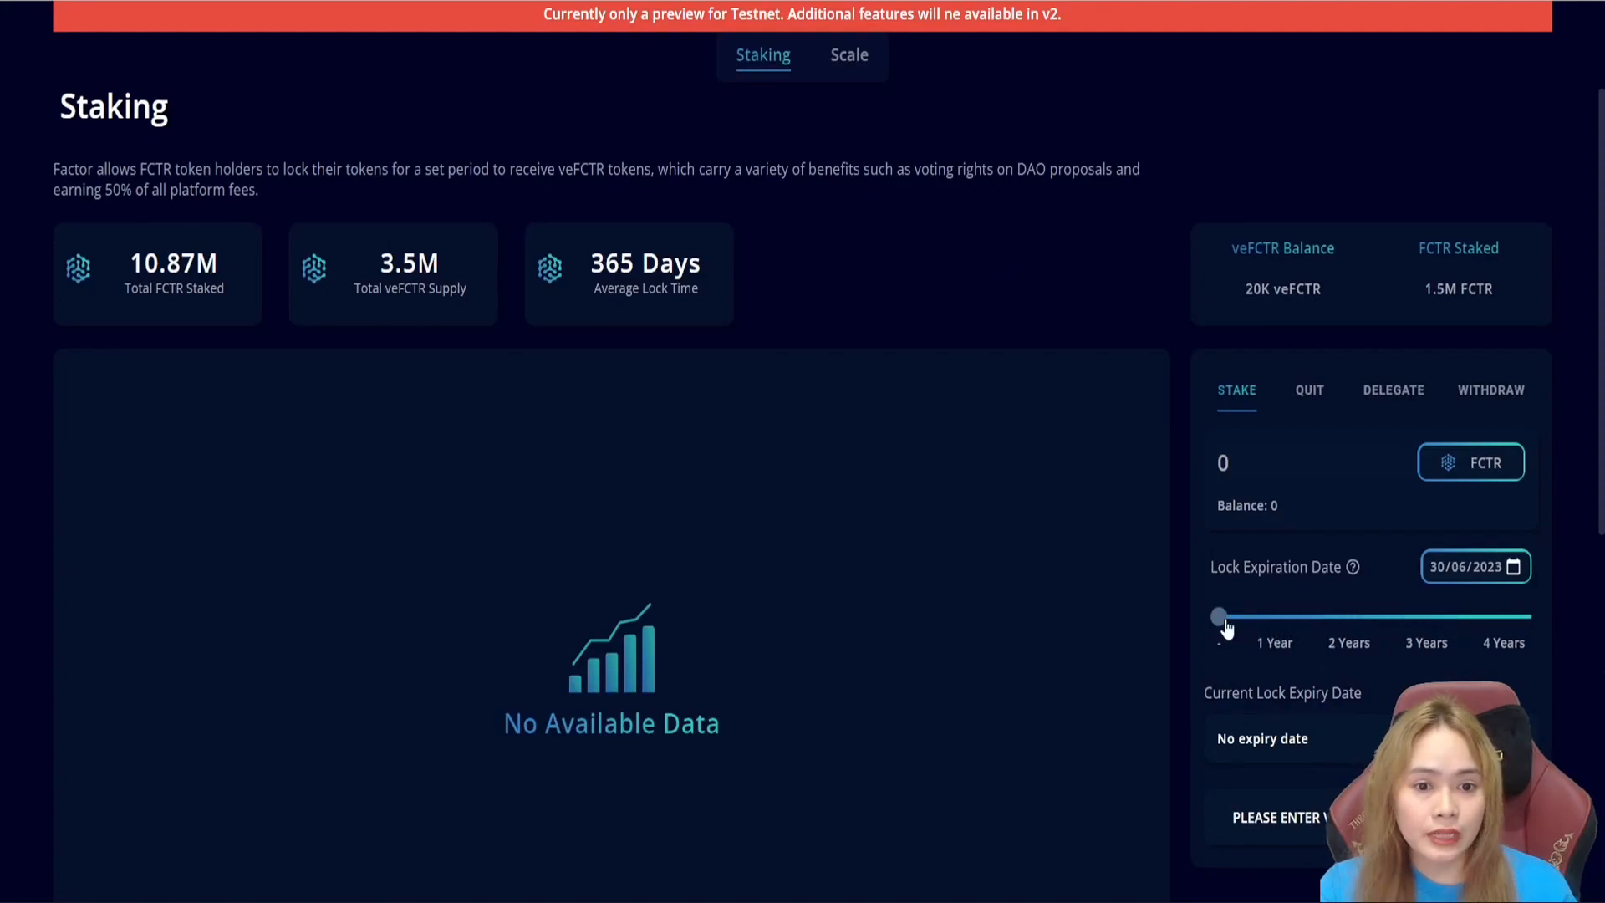
left_click_drag(1219, 617, 1277, 617)
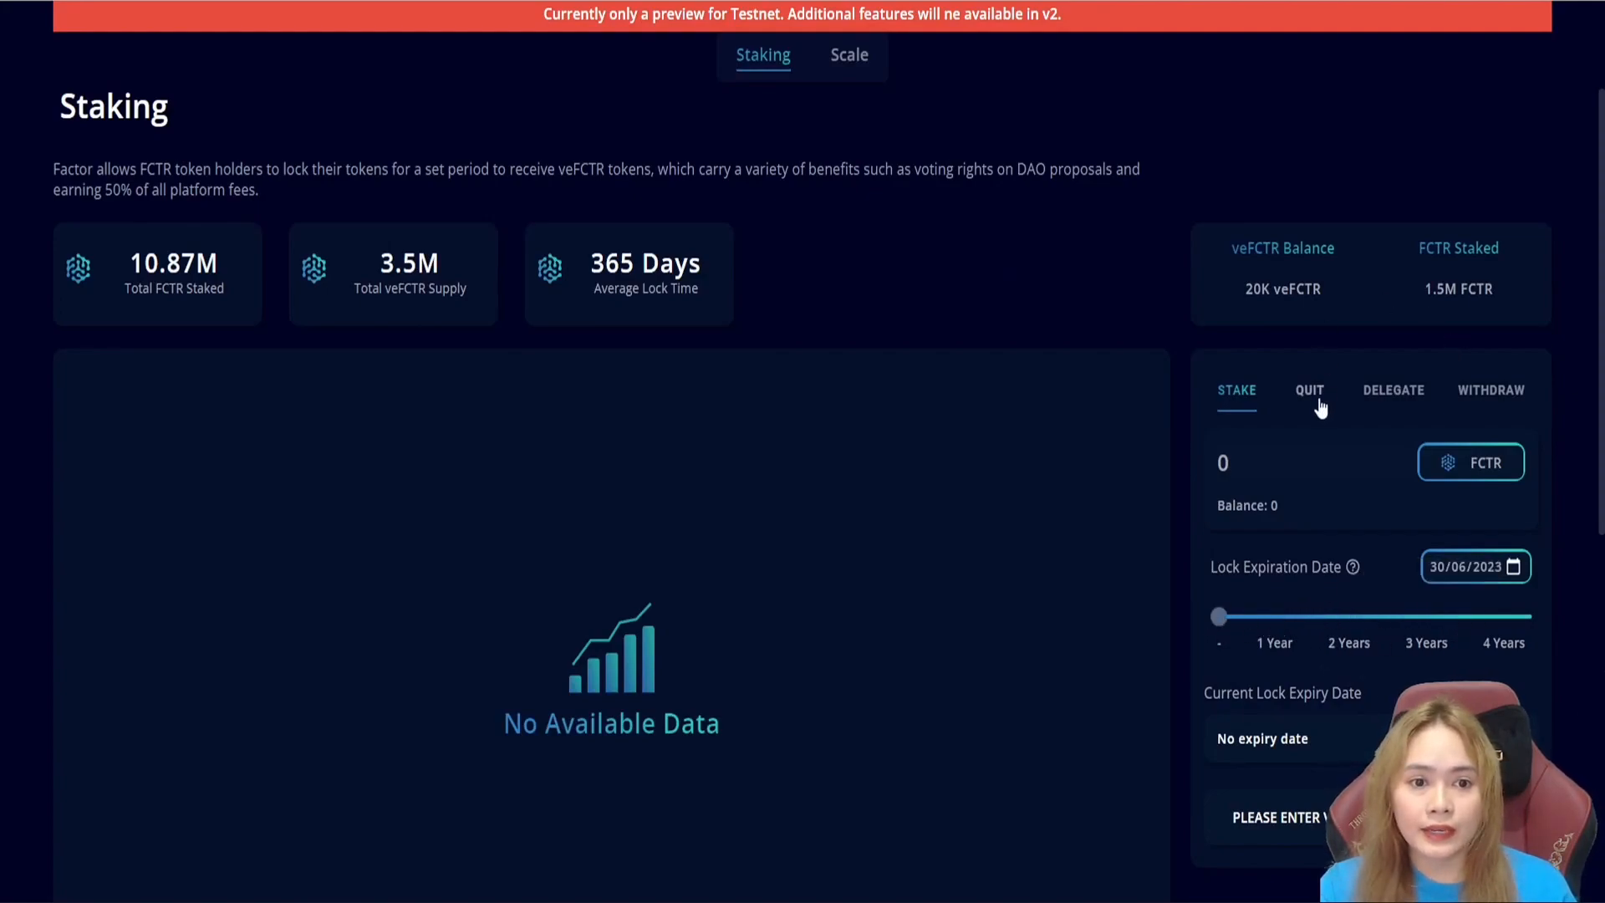
- Review the Quit, Delegate, Stake and Withdraw staking views, then move to the Scale page
left_click(1309, 389)
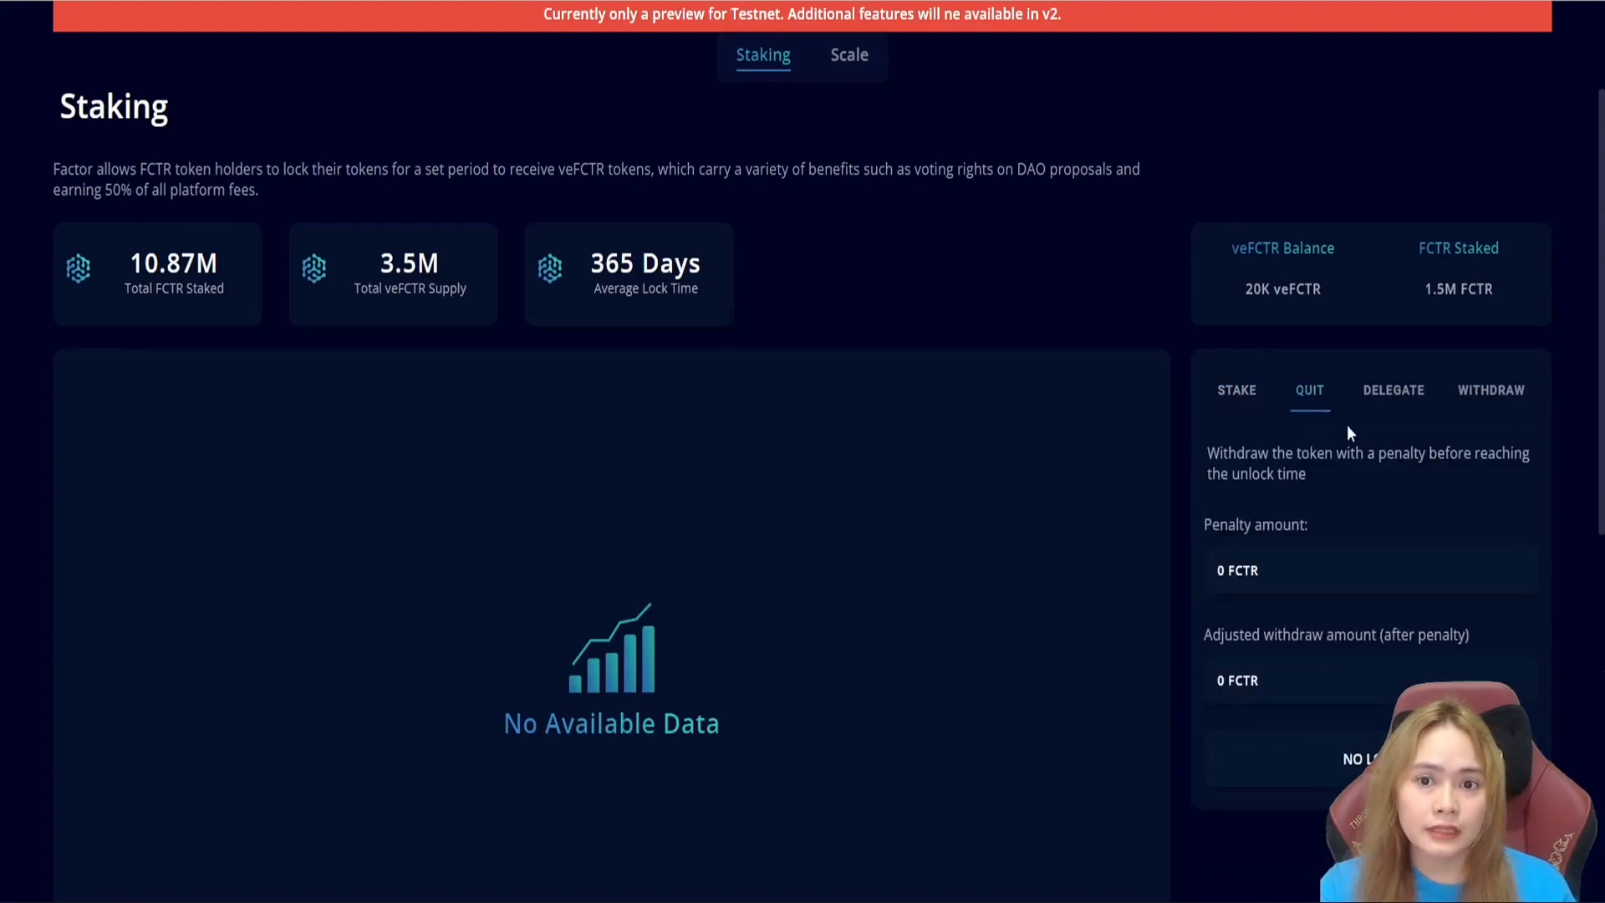
mouse_move(1277, 553)
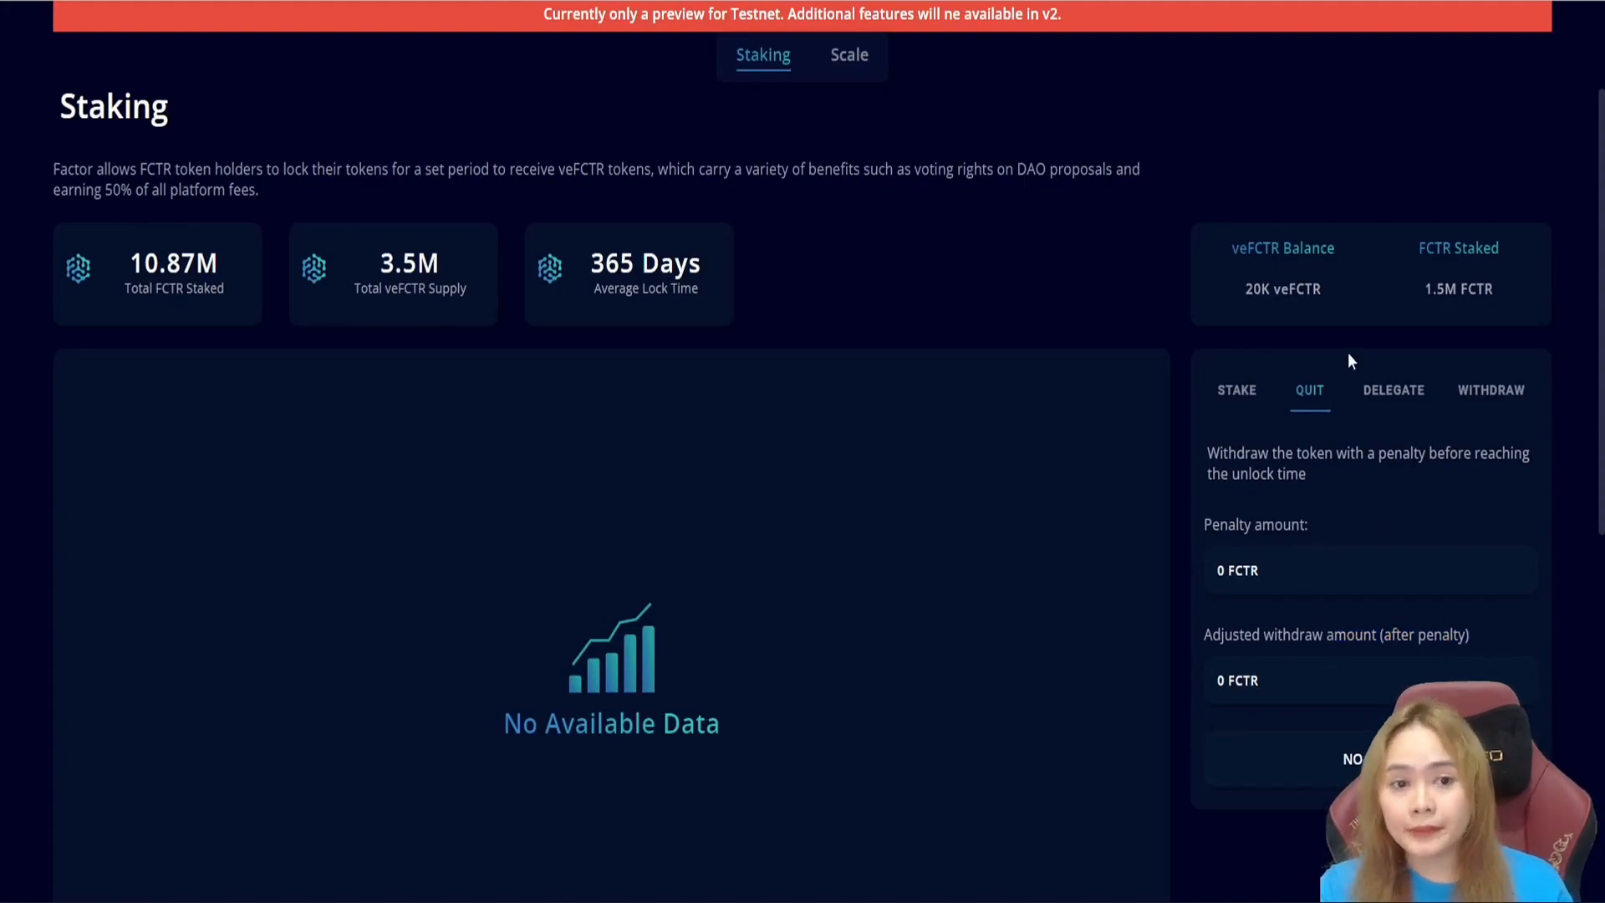
left_click(1392, 390)
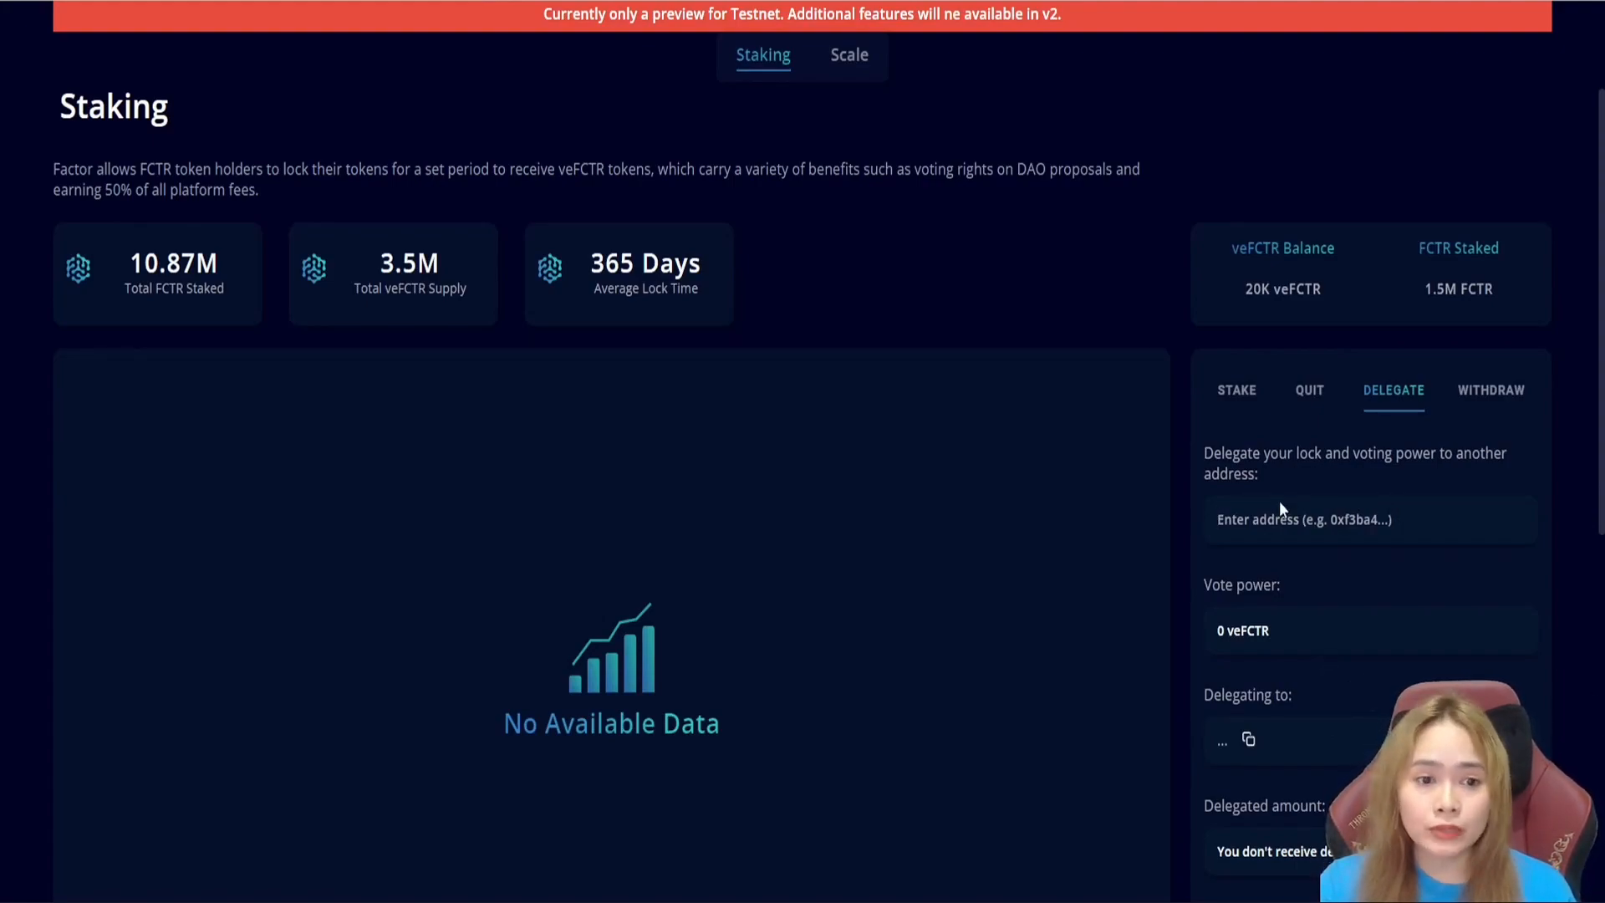
mouse_move(1329, 515)
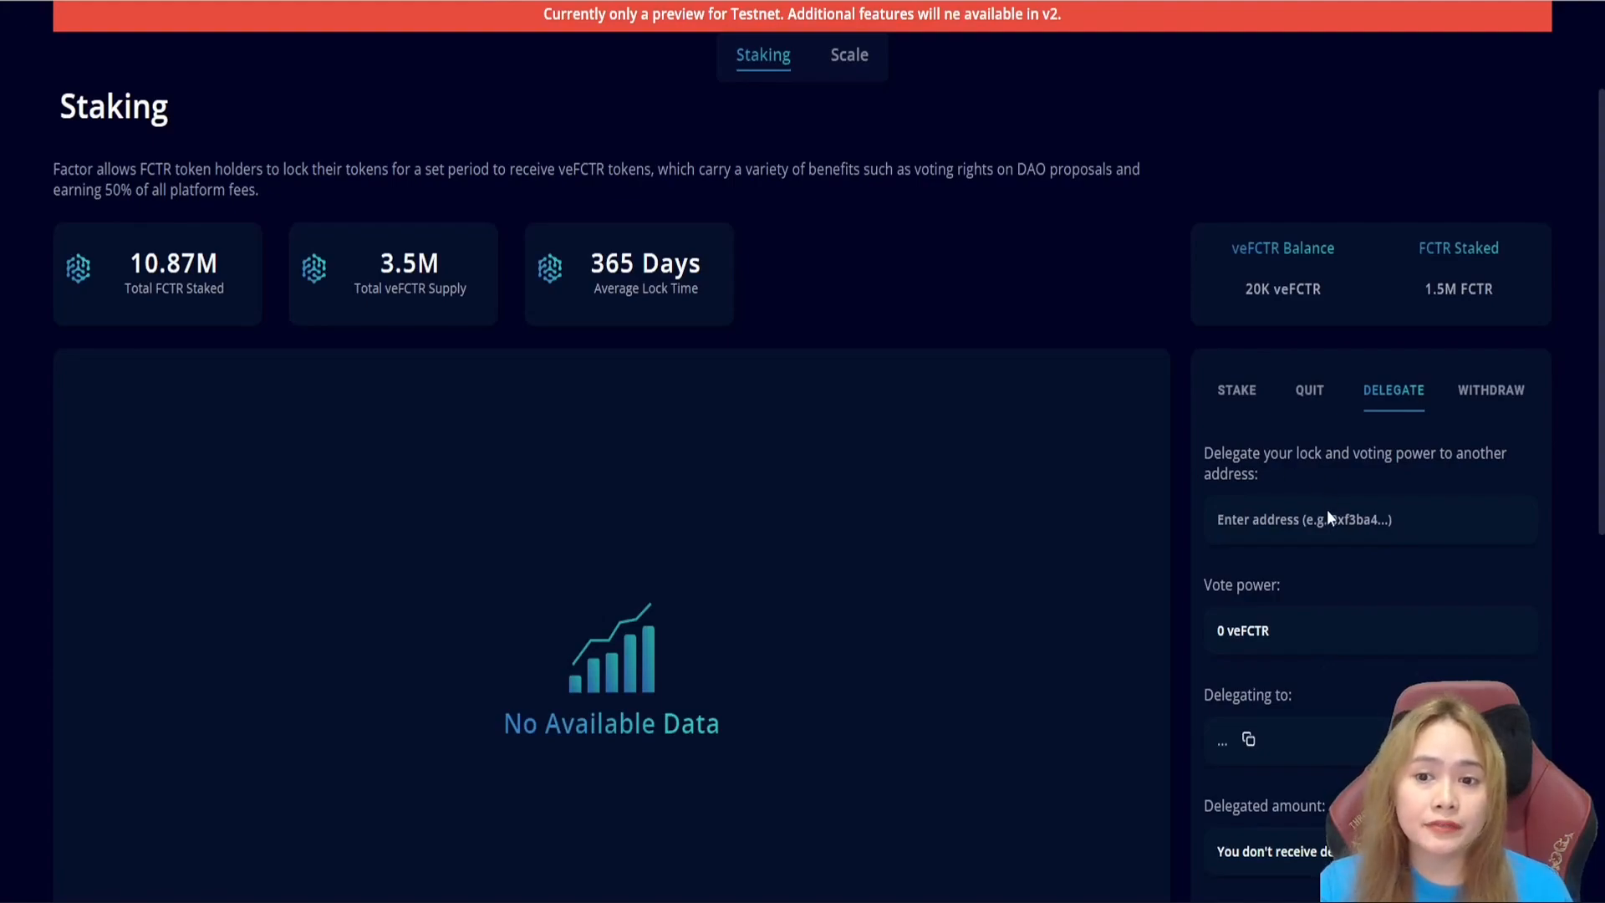
left_click(1235, 389)
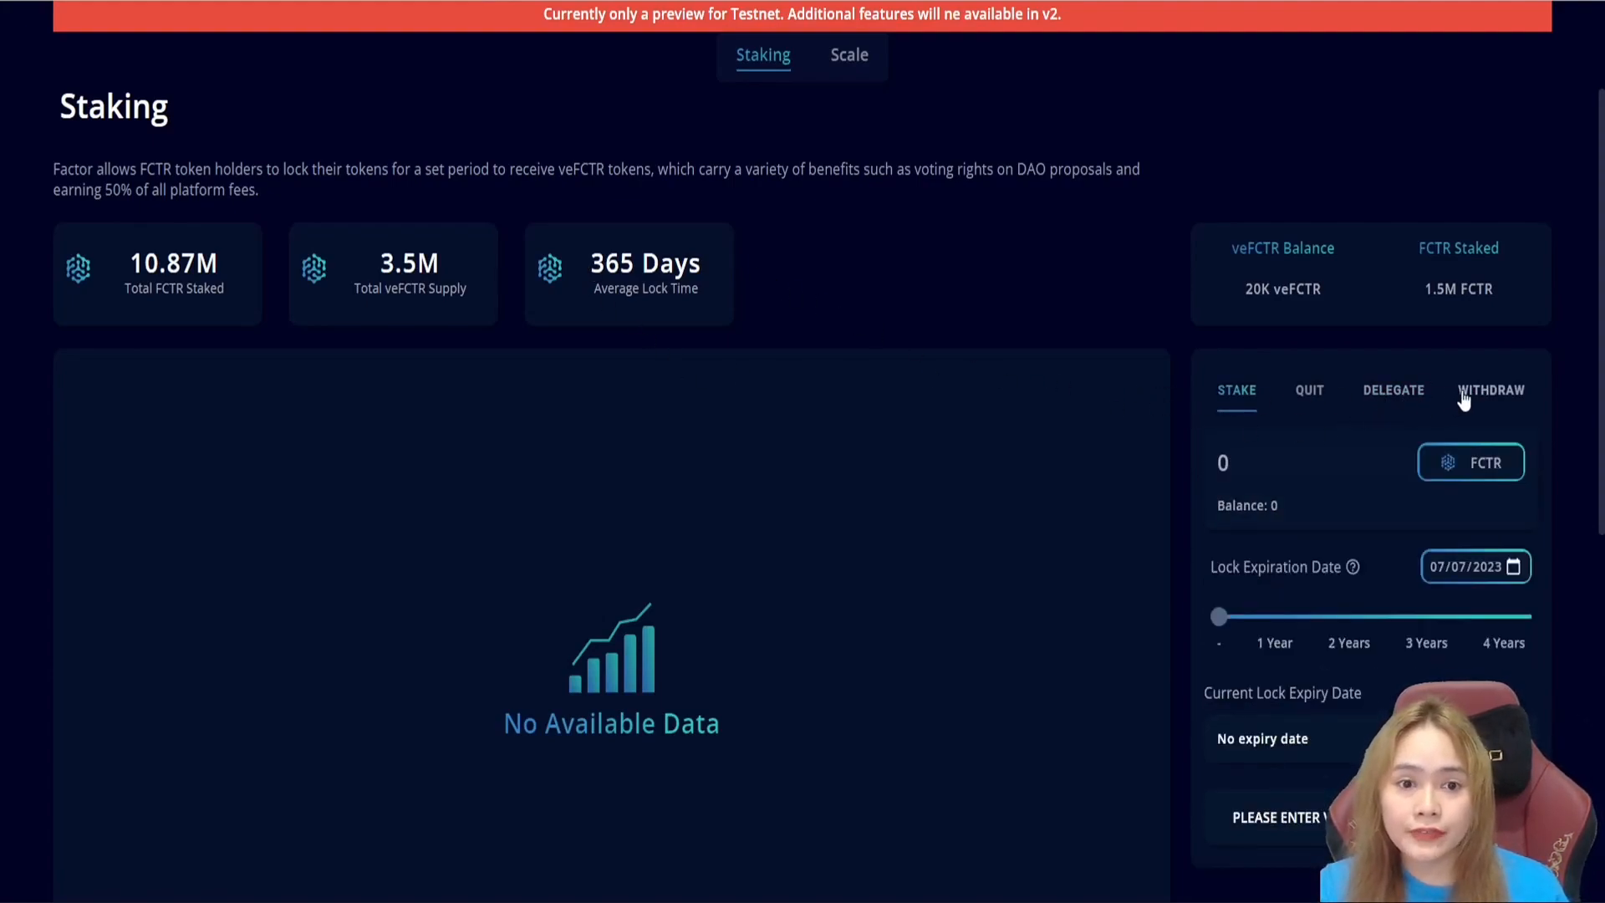
left_click(1489, 390)
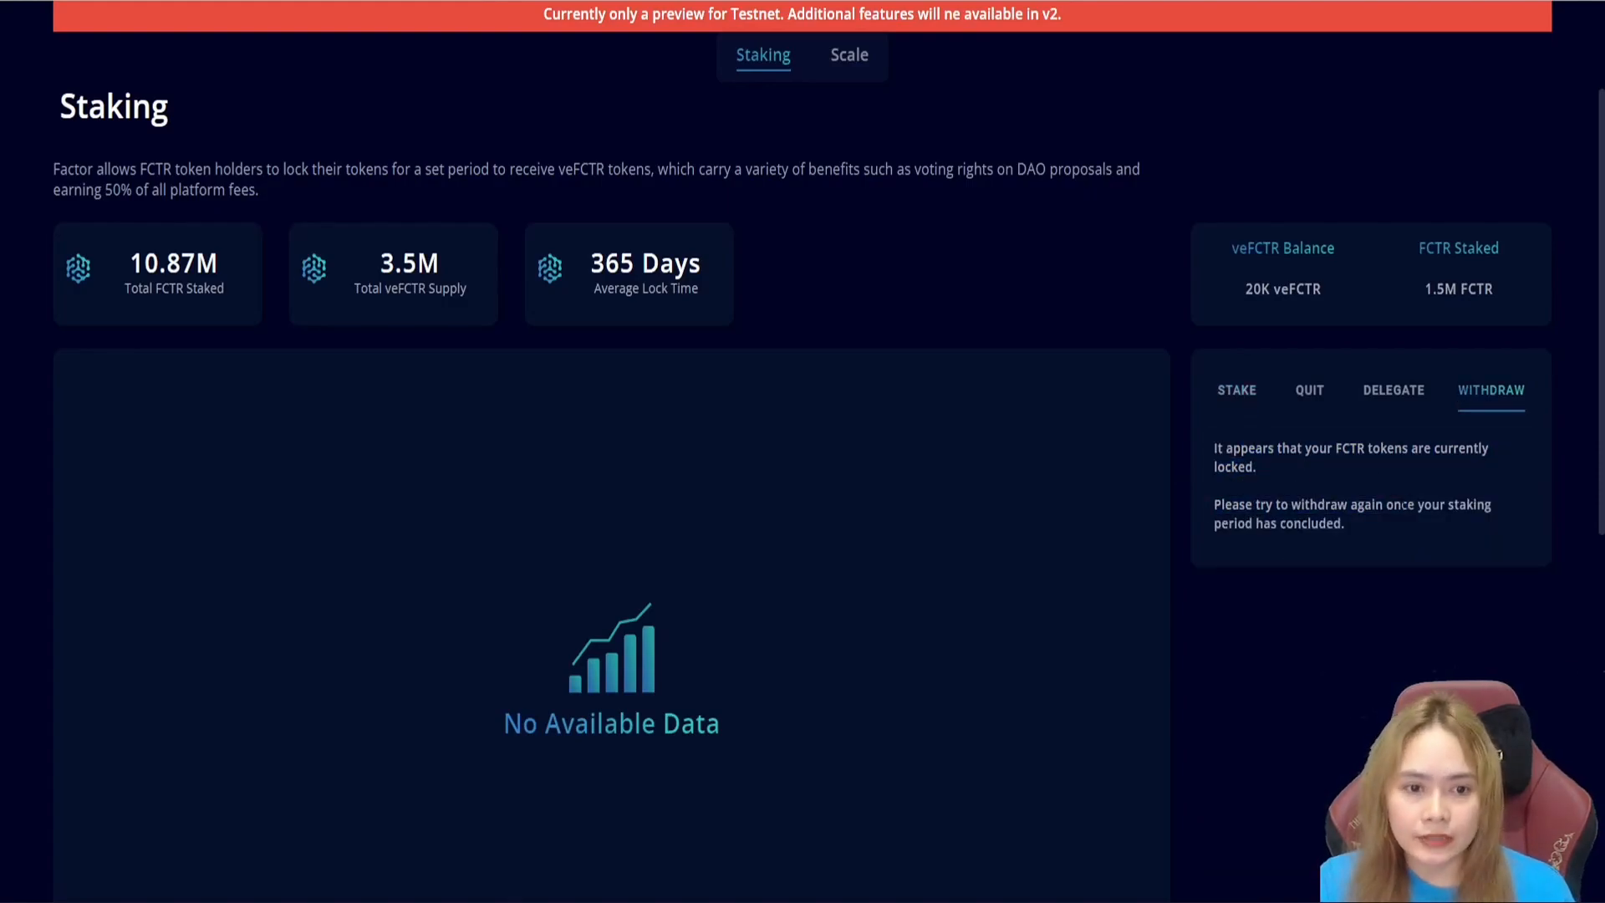
left_click(849, 54)
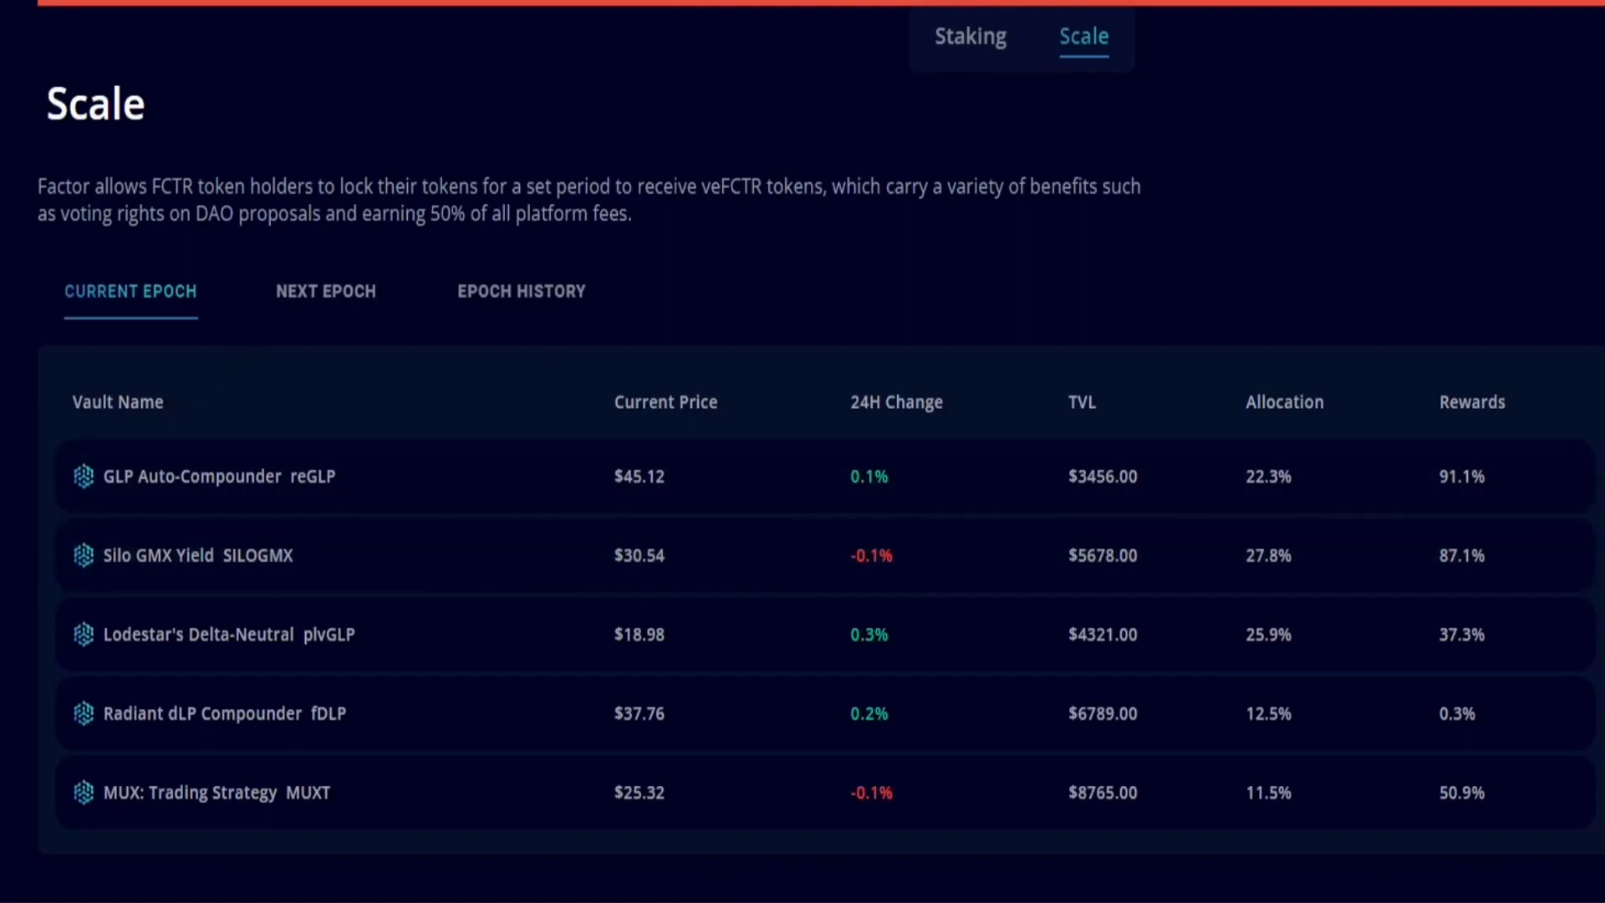
mouse_move(542, 515)
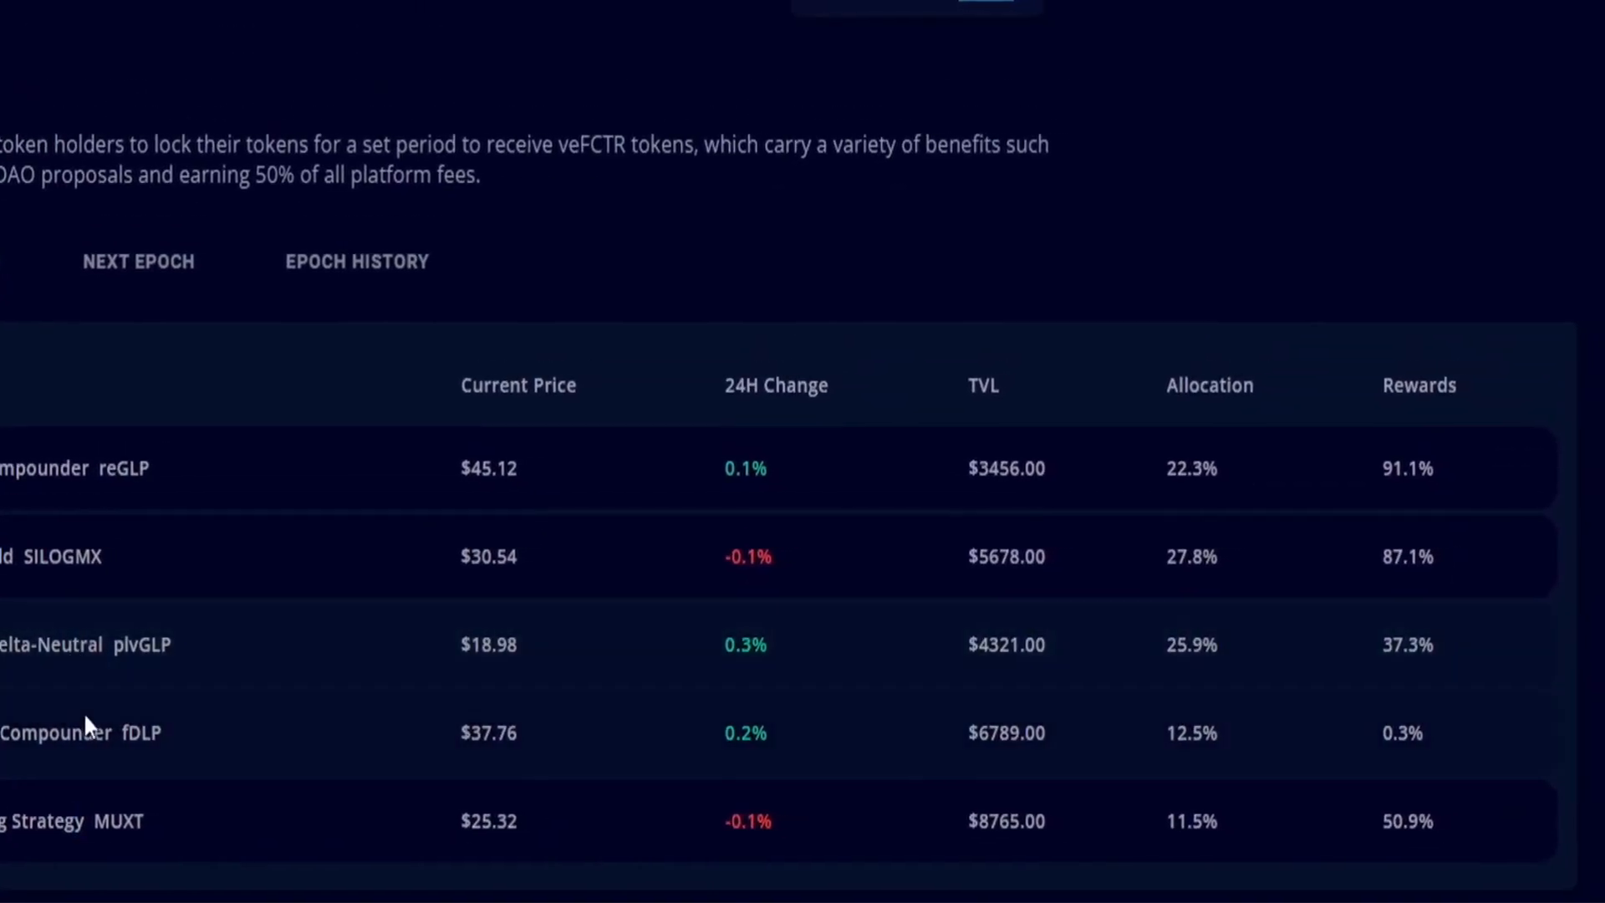
- Review My Portfolio down to Vaults Performance, showing $10,021 AUM and 10.11% vault PNL
left_click(896, 79)
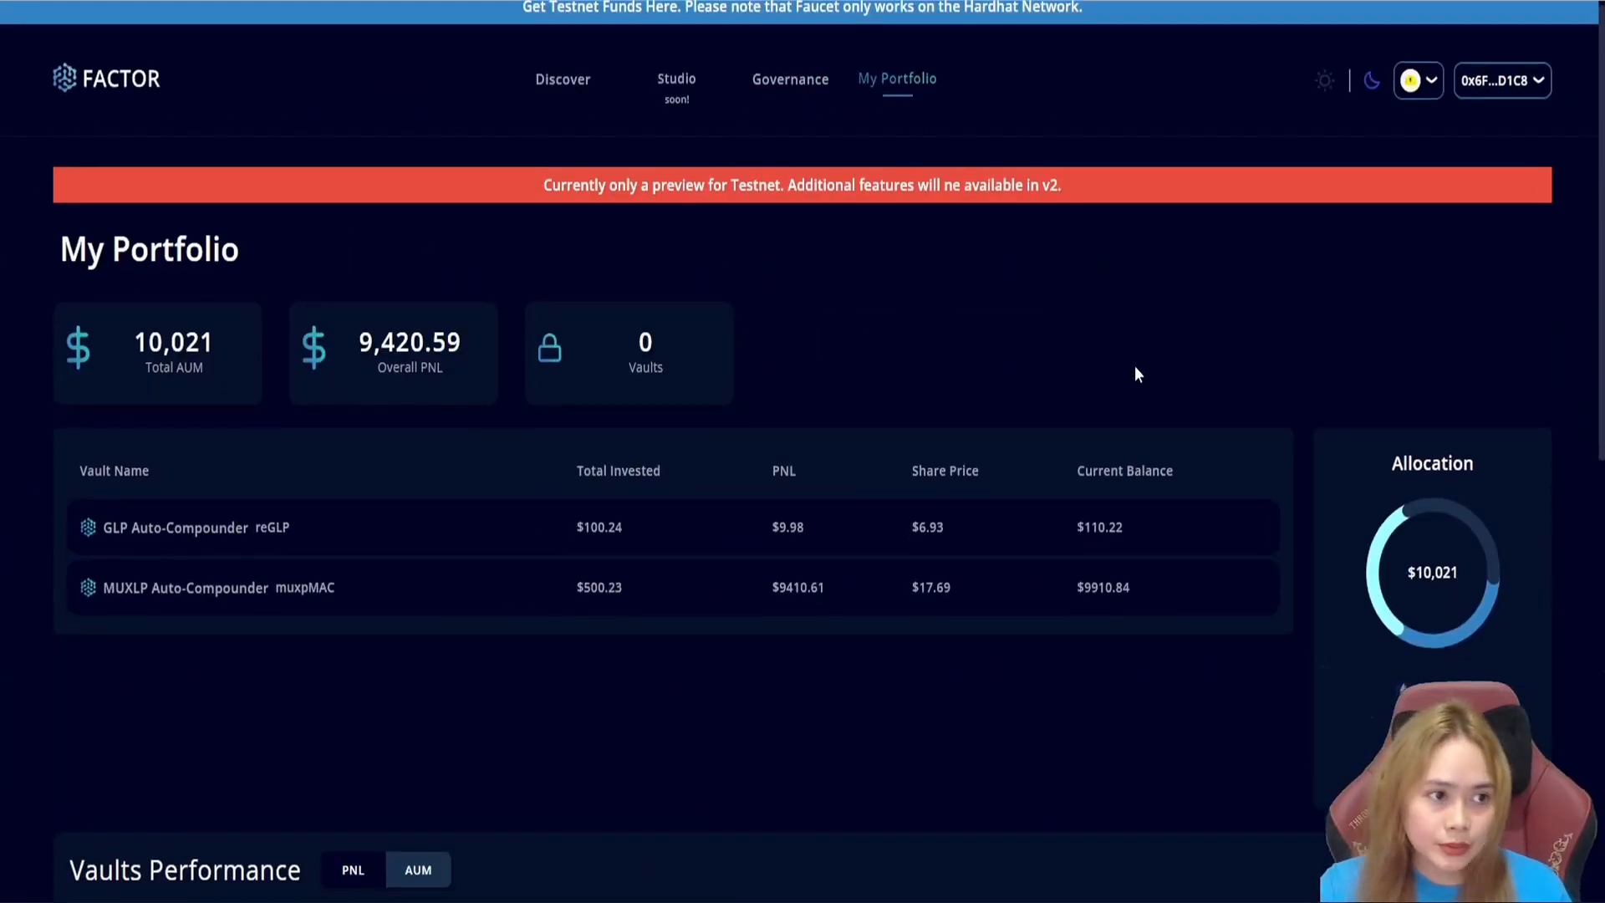
scroll("down", 3)
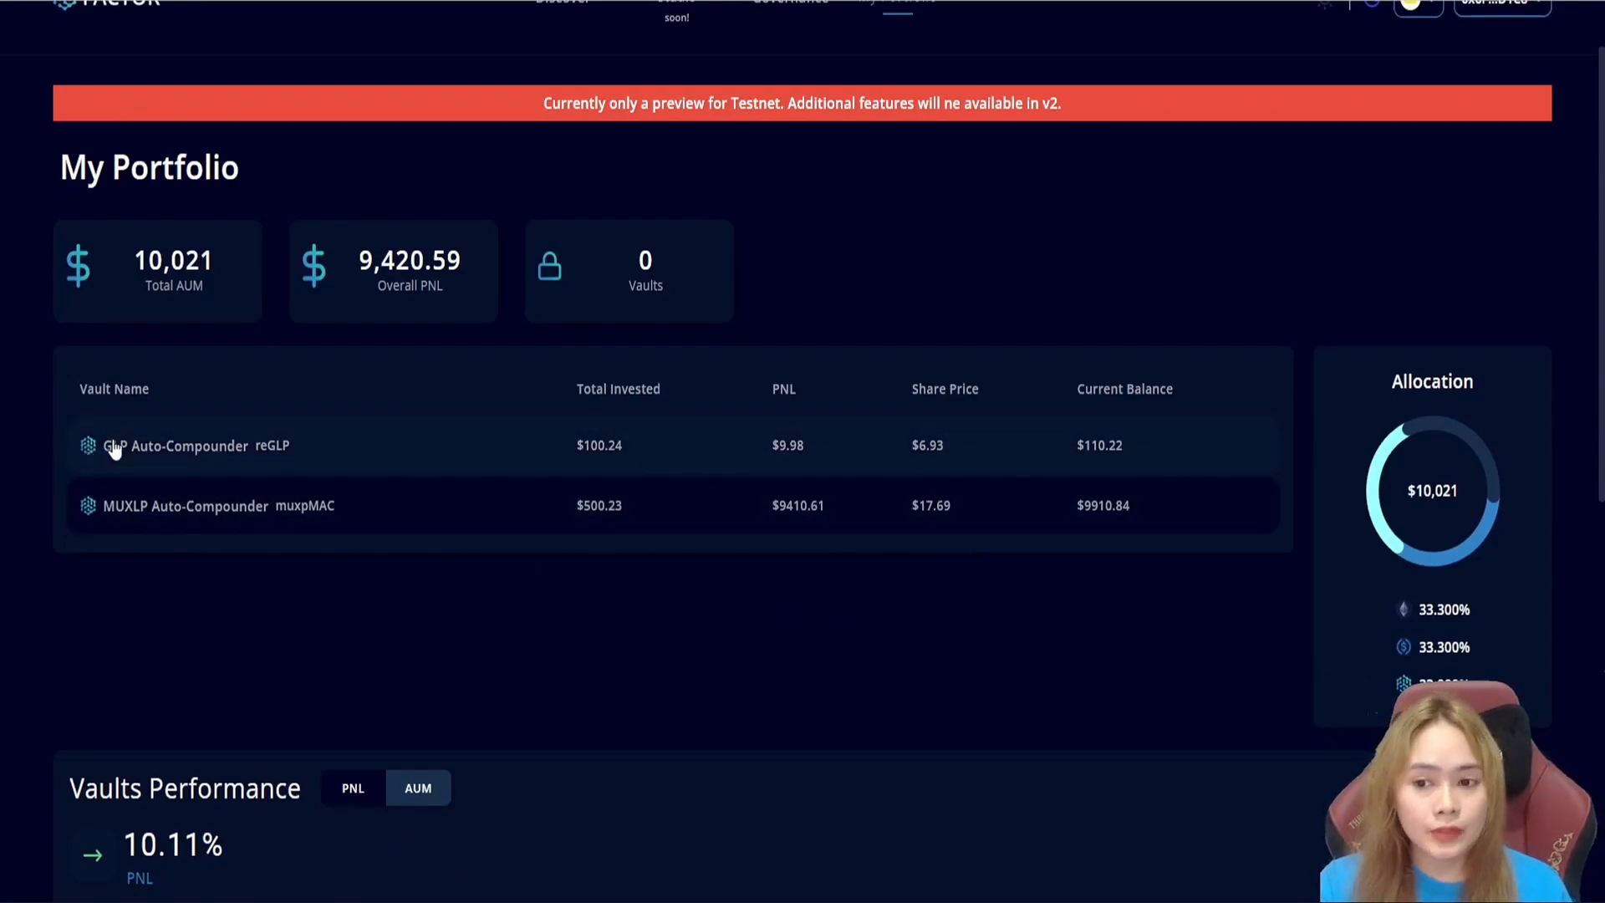
mouse_move(799, 487)
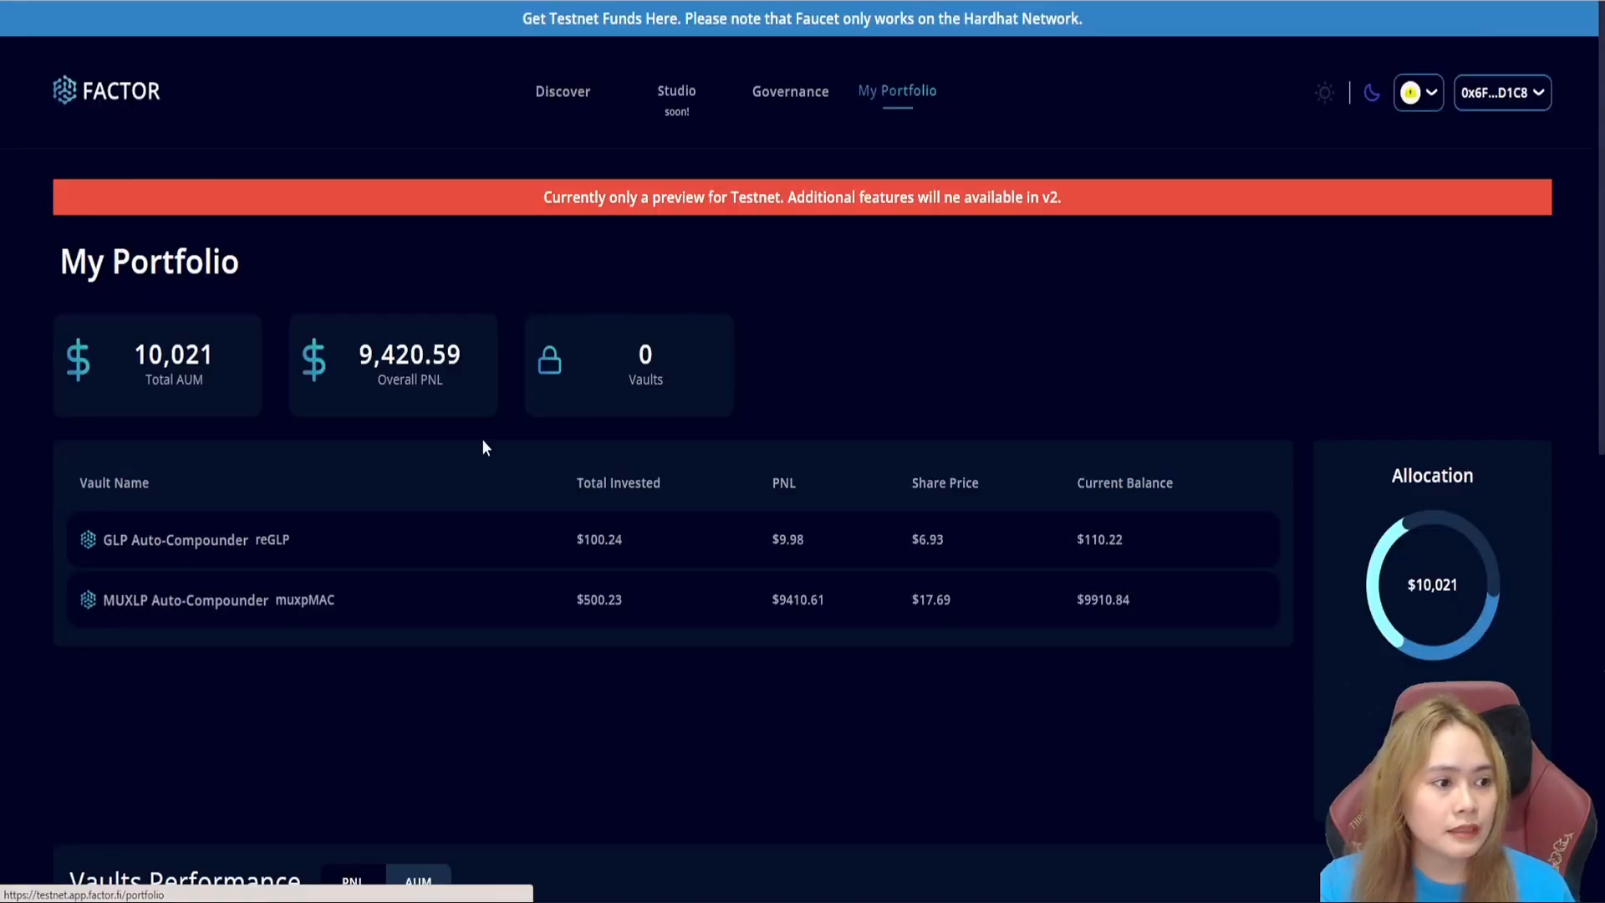
scroll("down", 3)
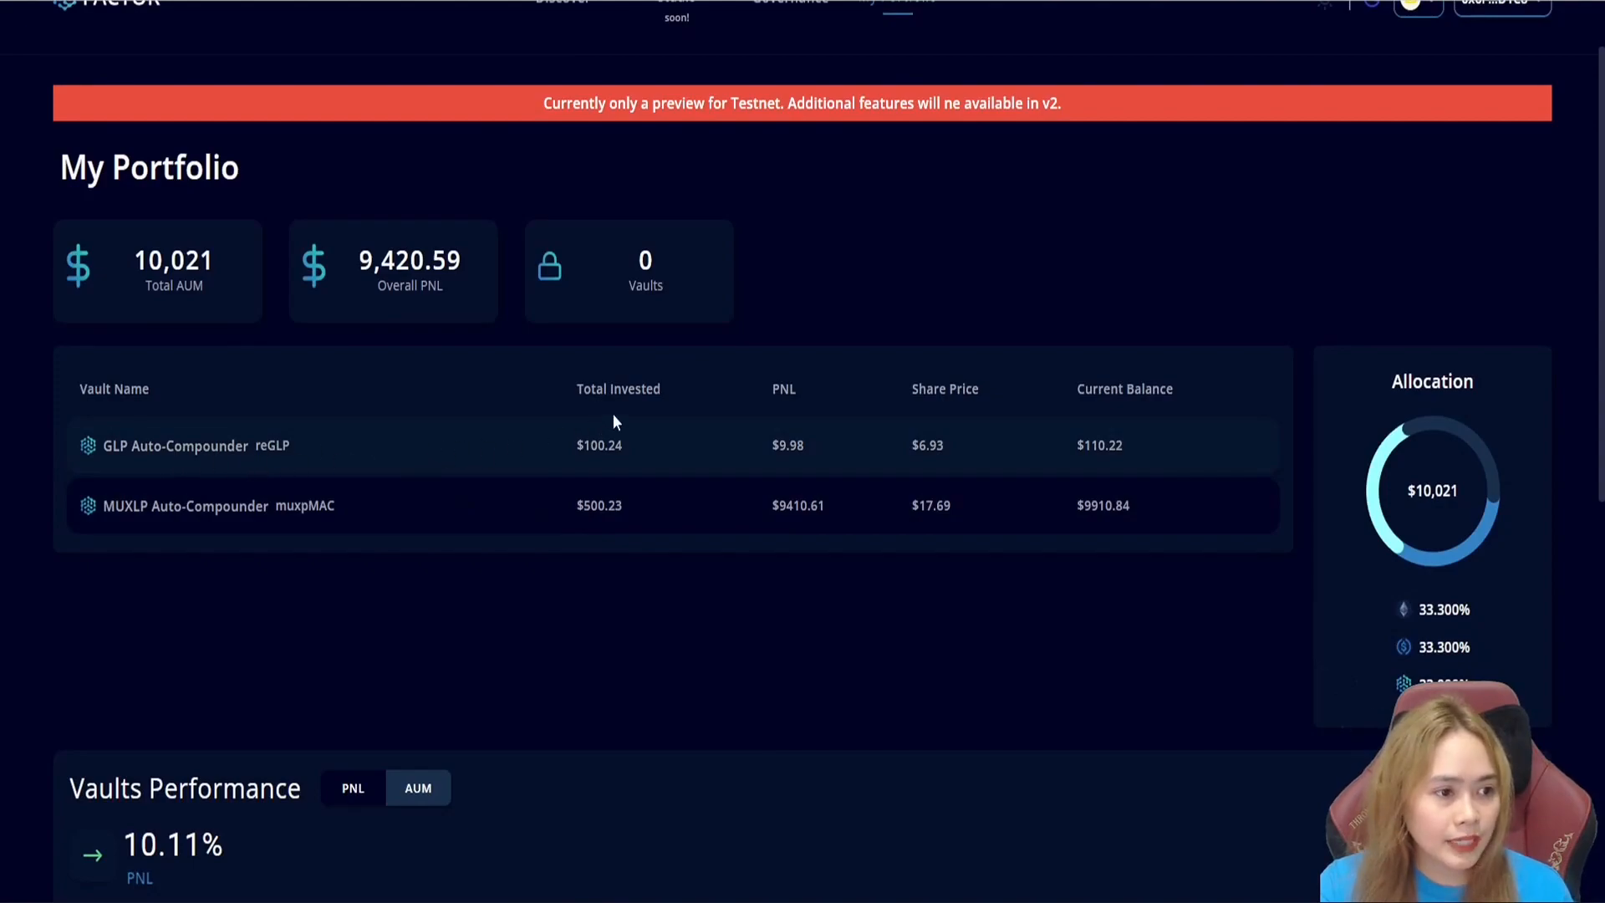
mouse_move(758, 415)
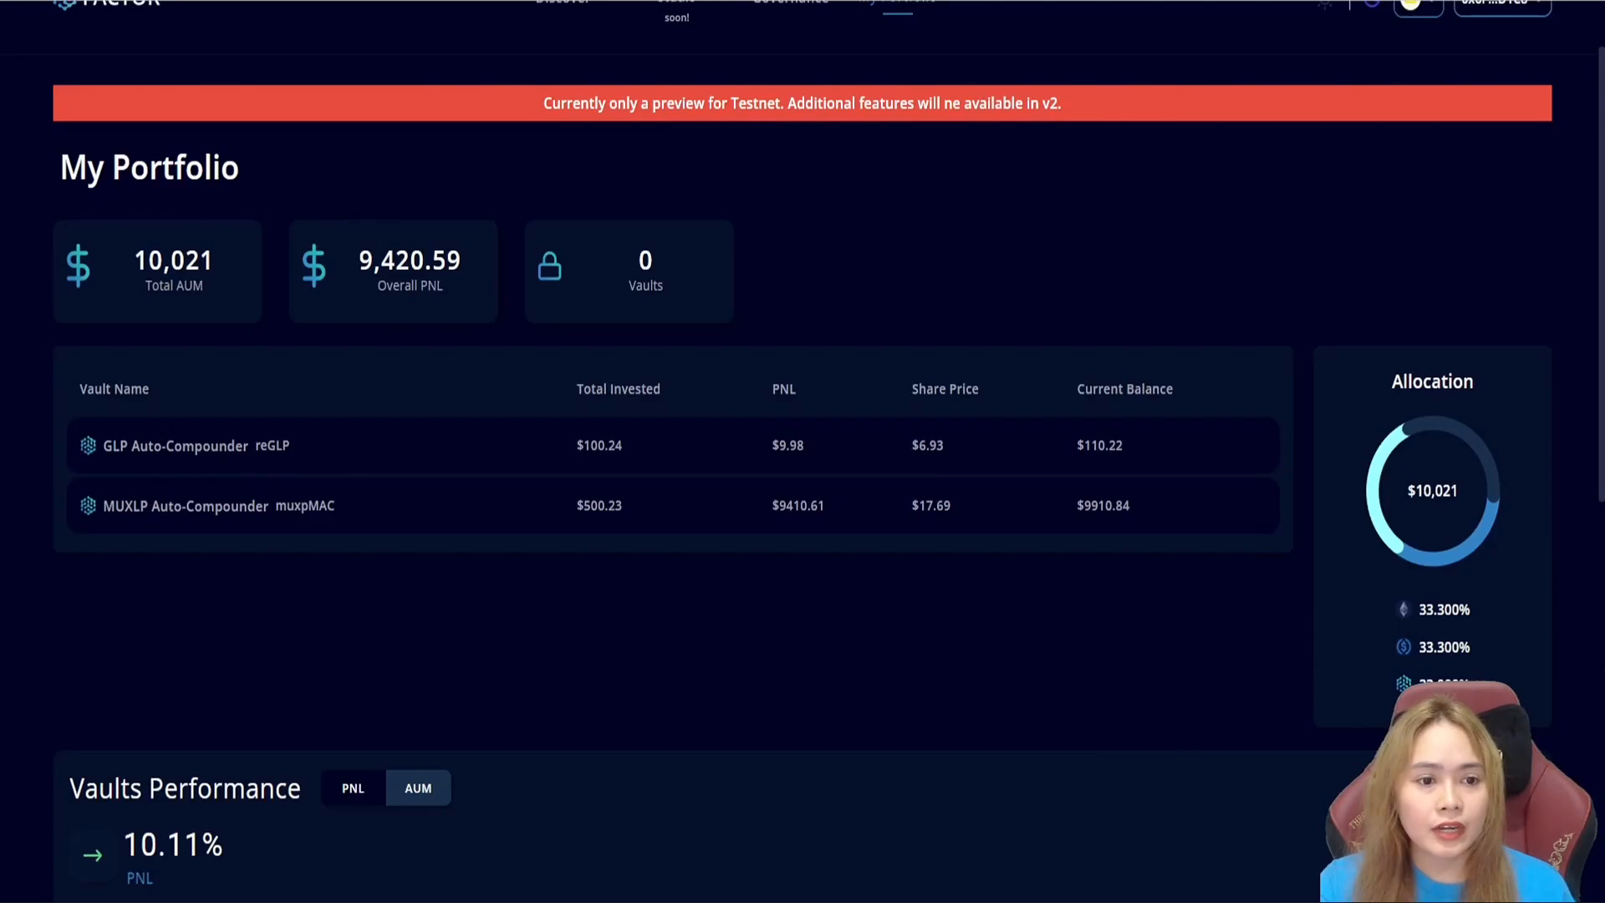
scroll("down", 3)
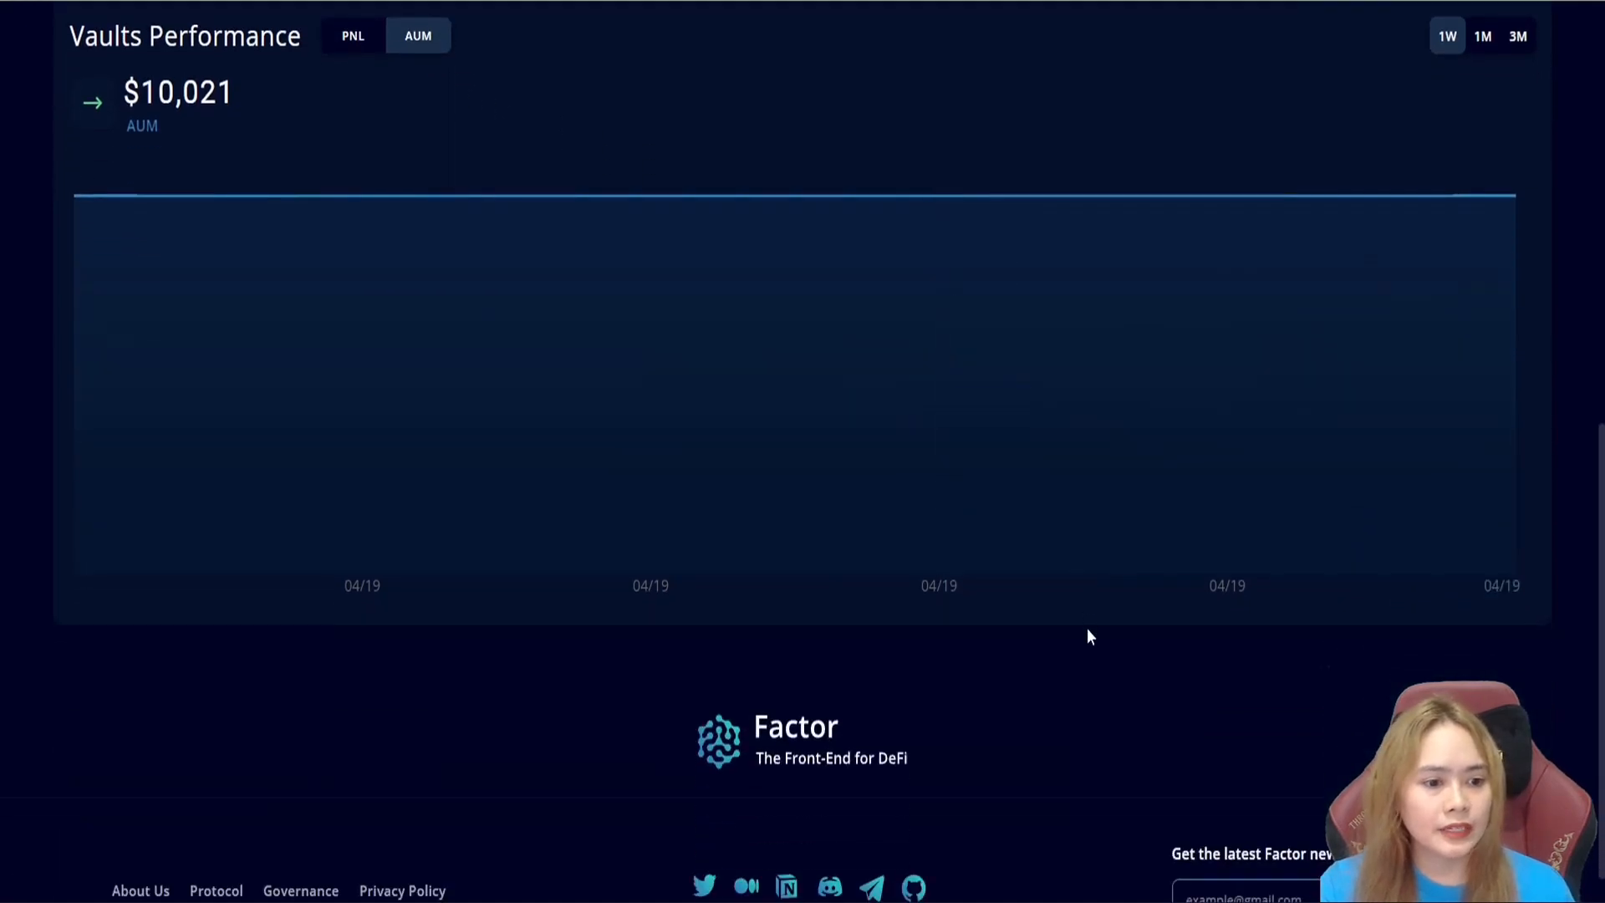
scroll("up", 3)
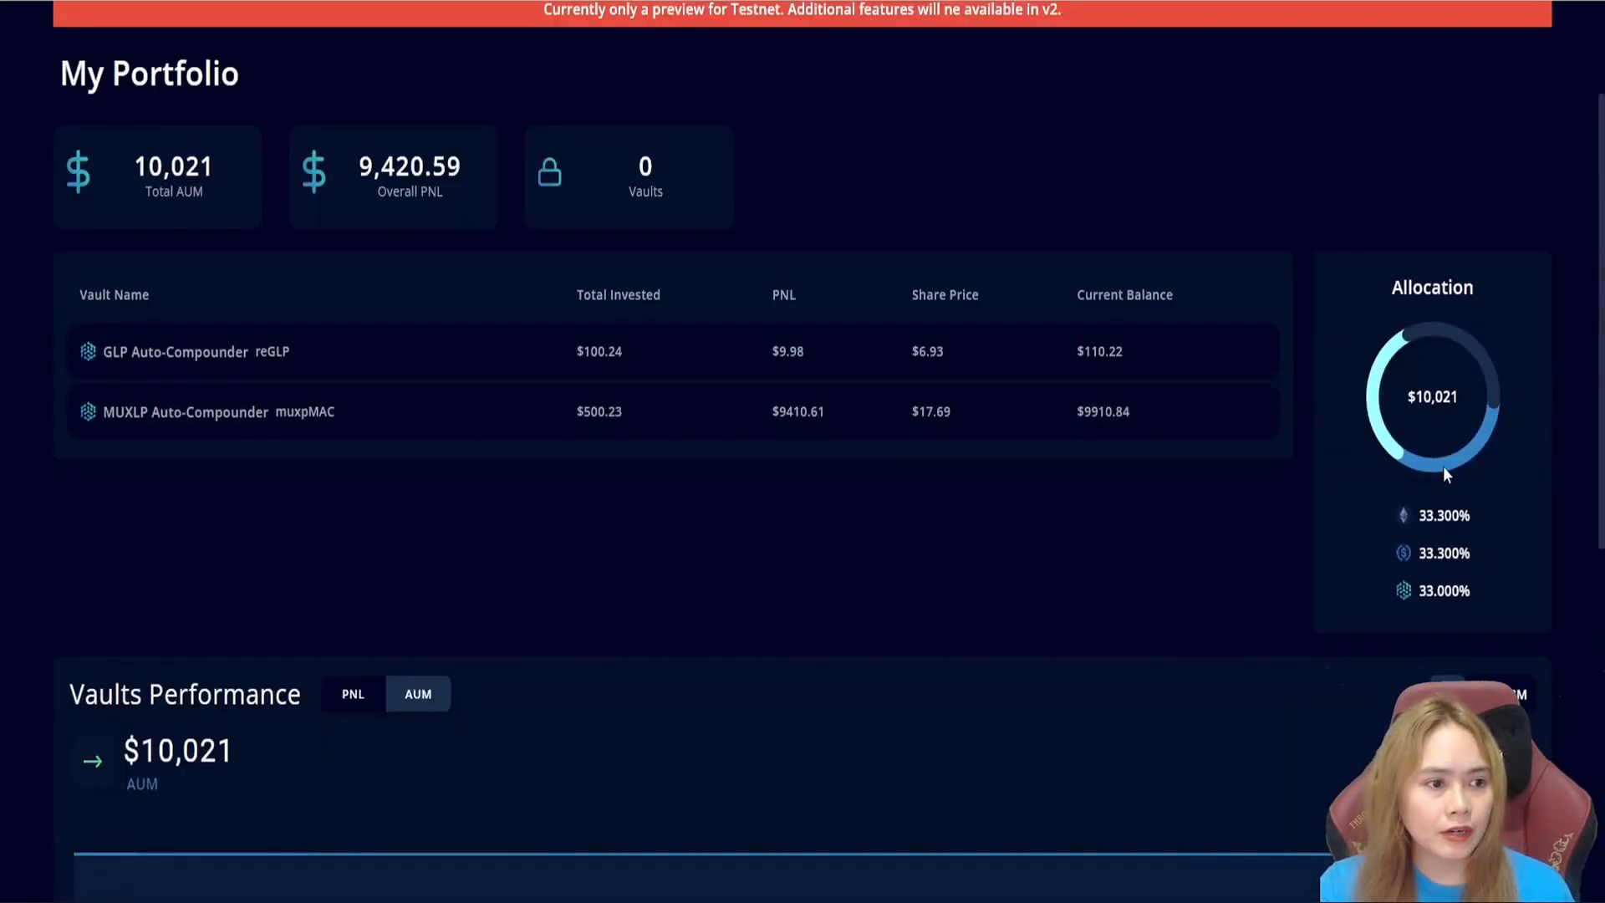
scroll("up", 3)
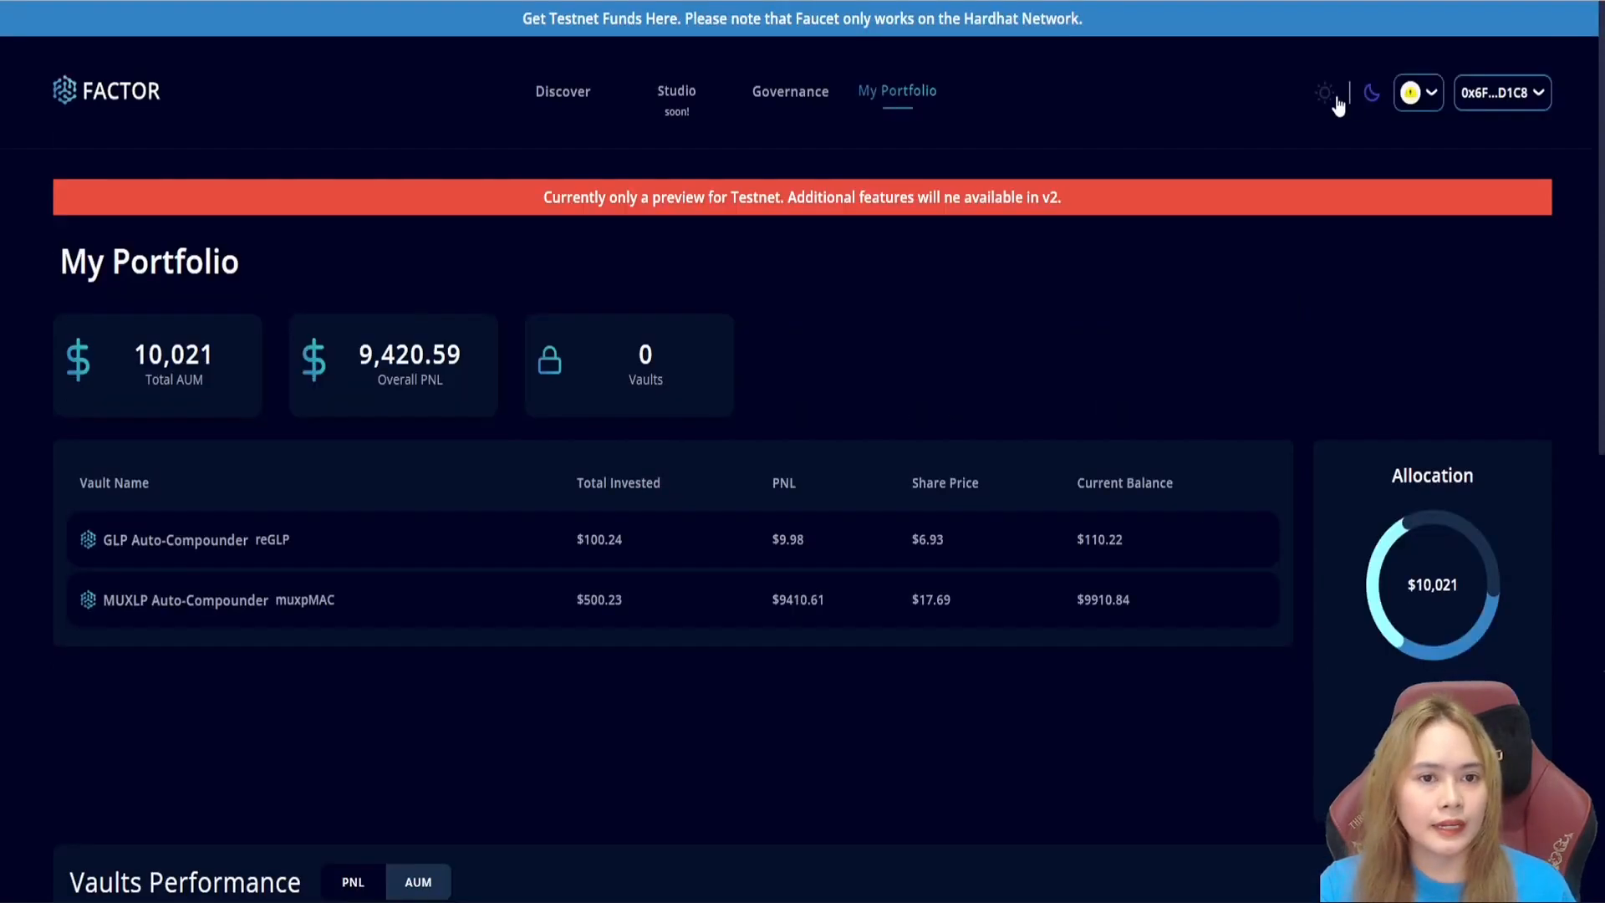
- Toggle light then dark theme, dismiss Switch Networks, and return to the Discover page
left_click(1324, 92)
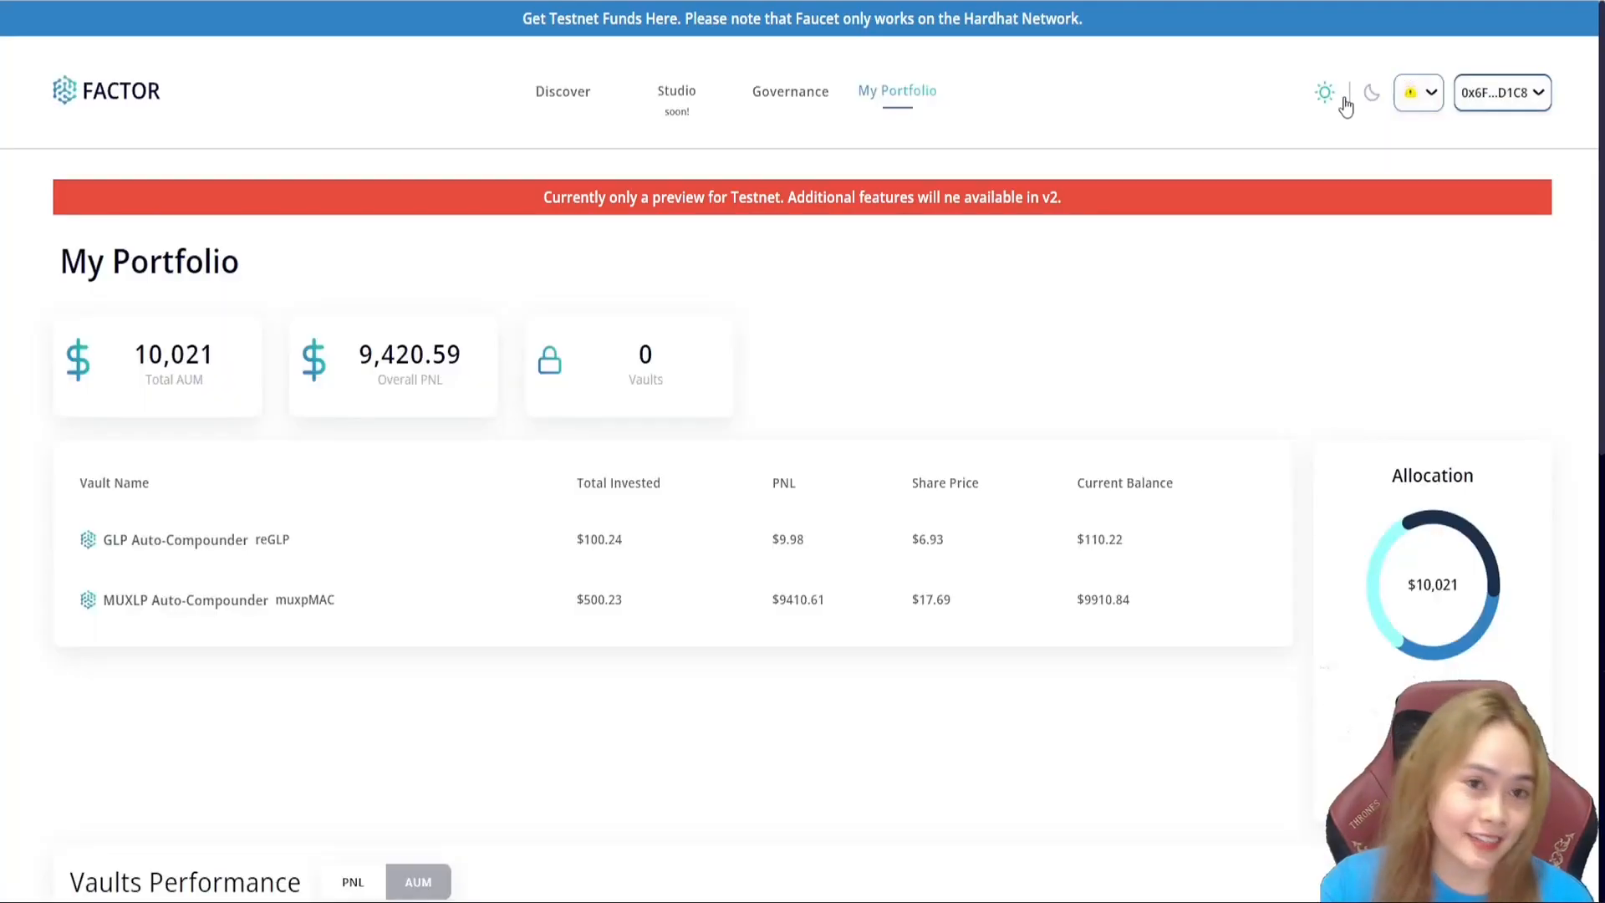
left_click(1371, 92)
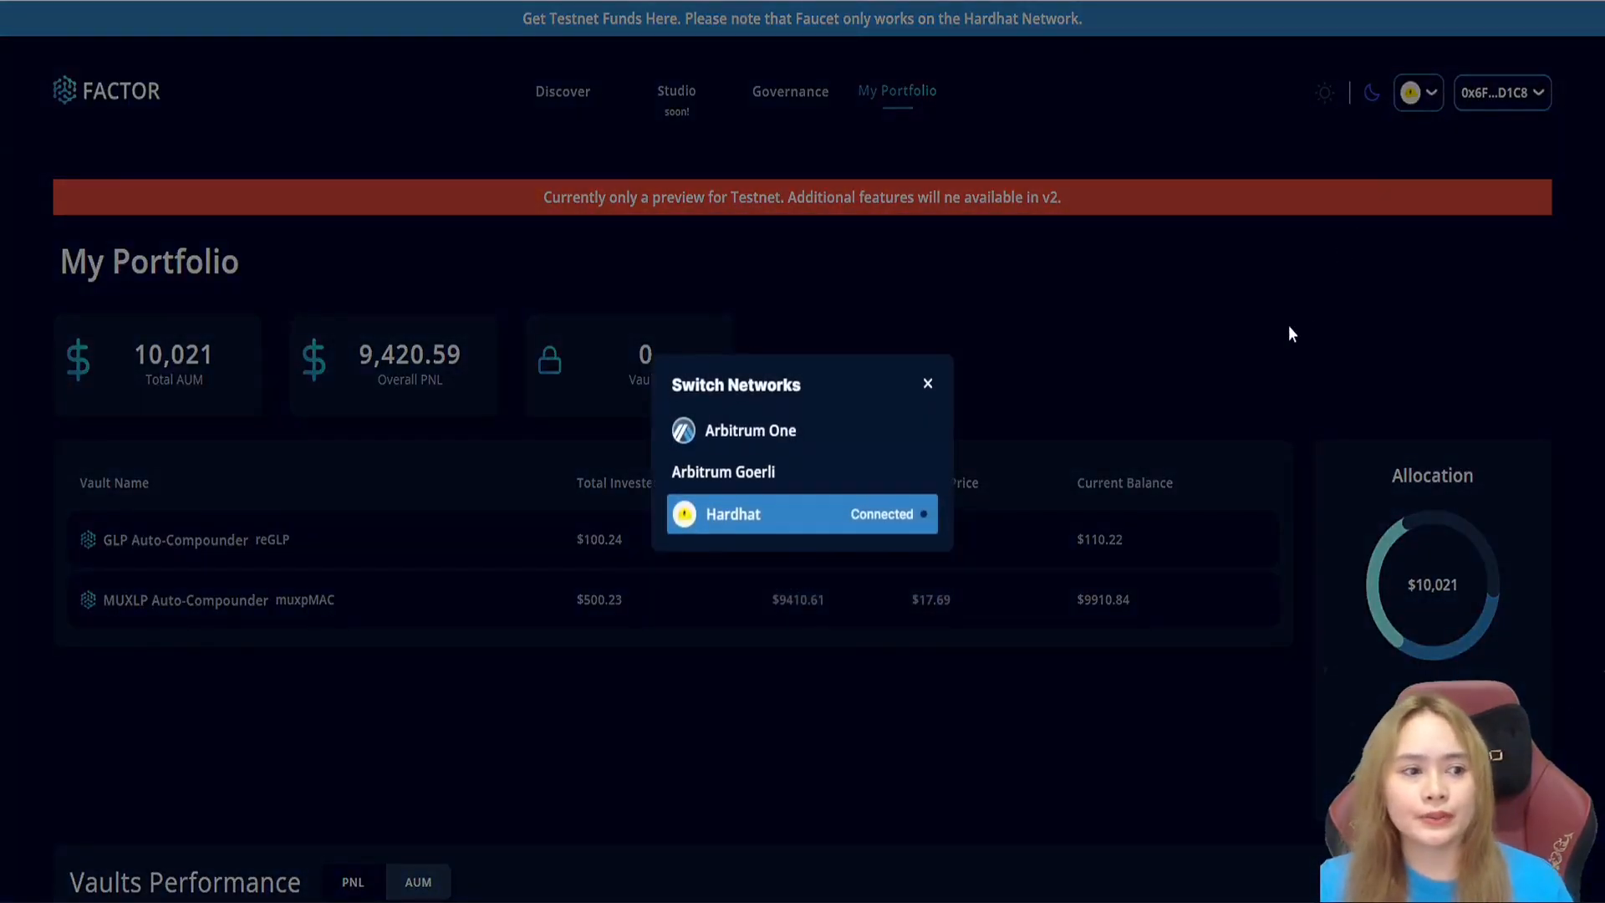
left_click(928, 382)
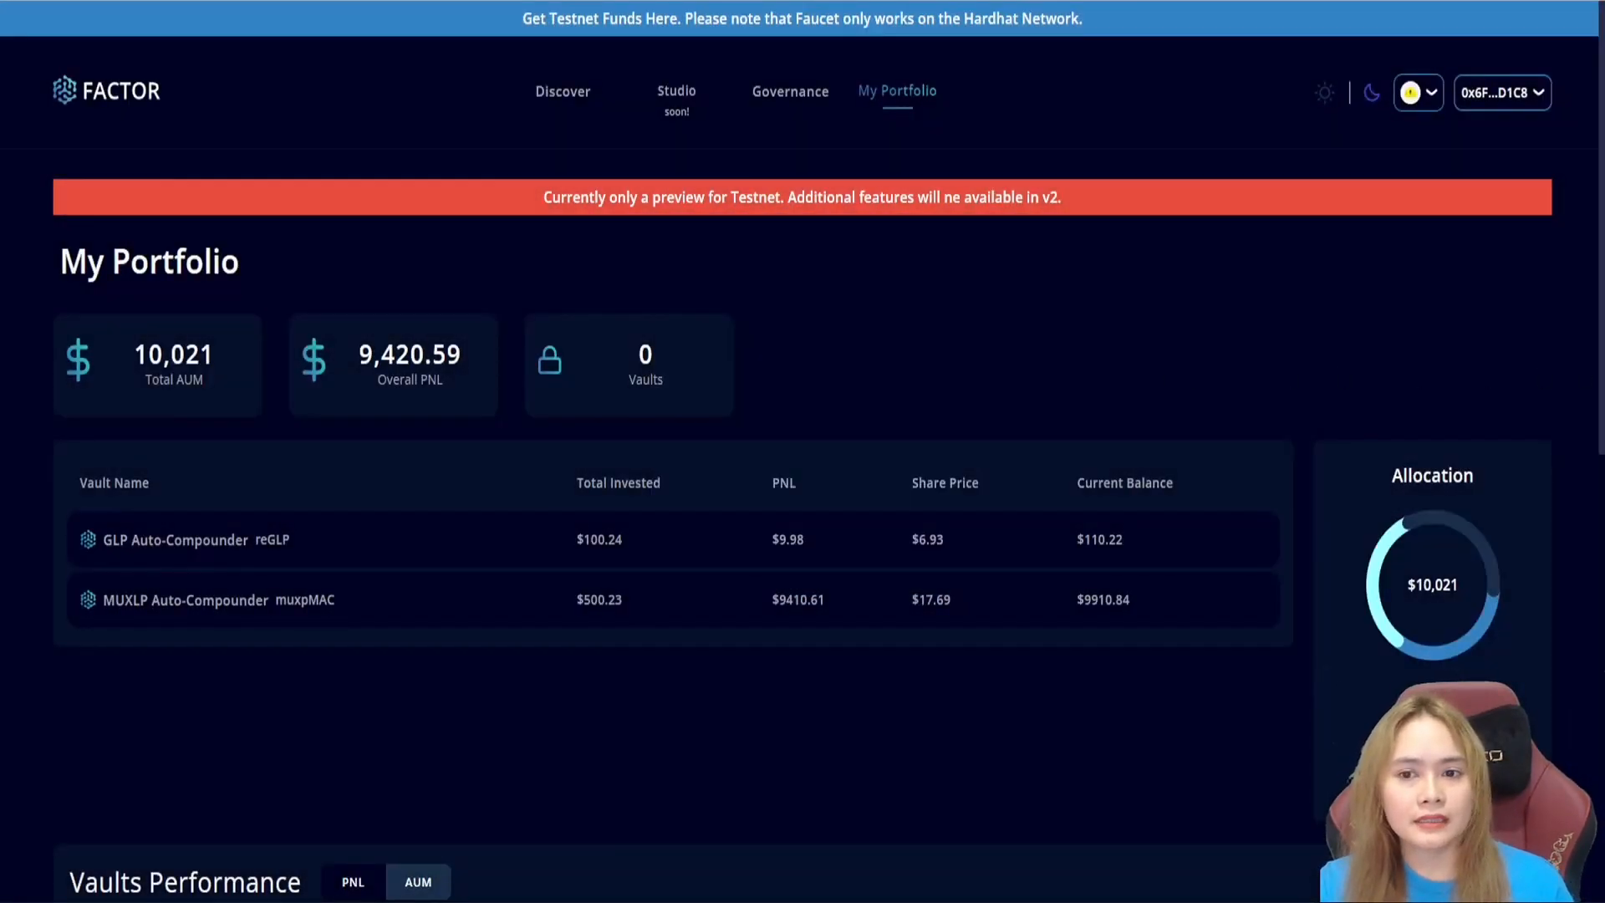
mouse_move(970, 284)
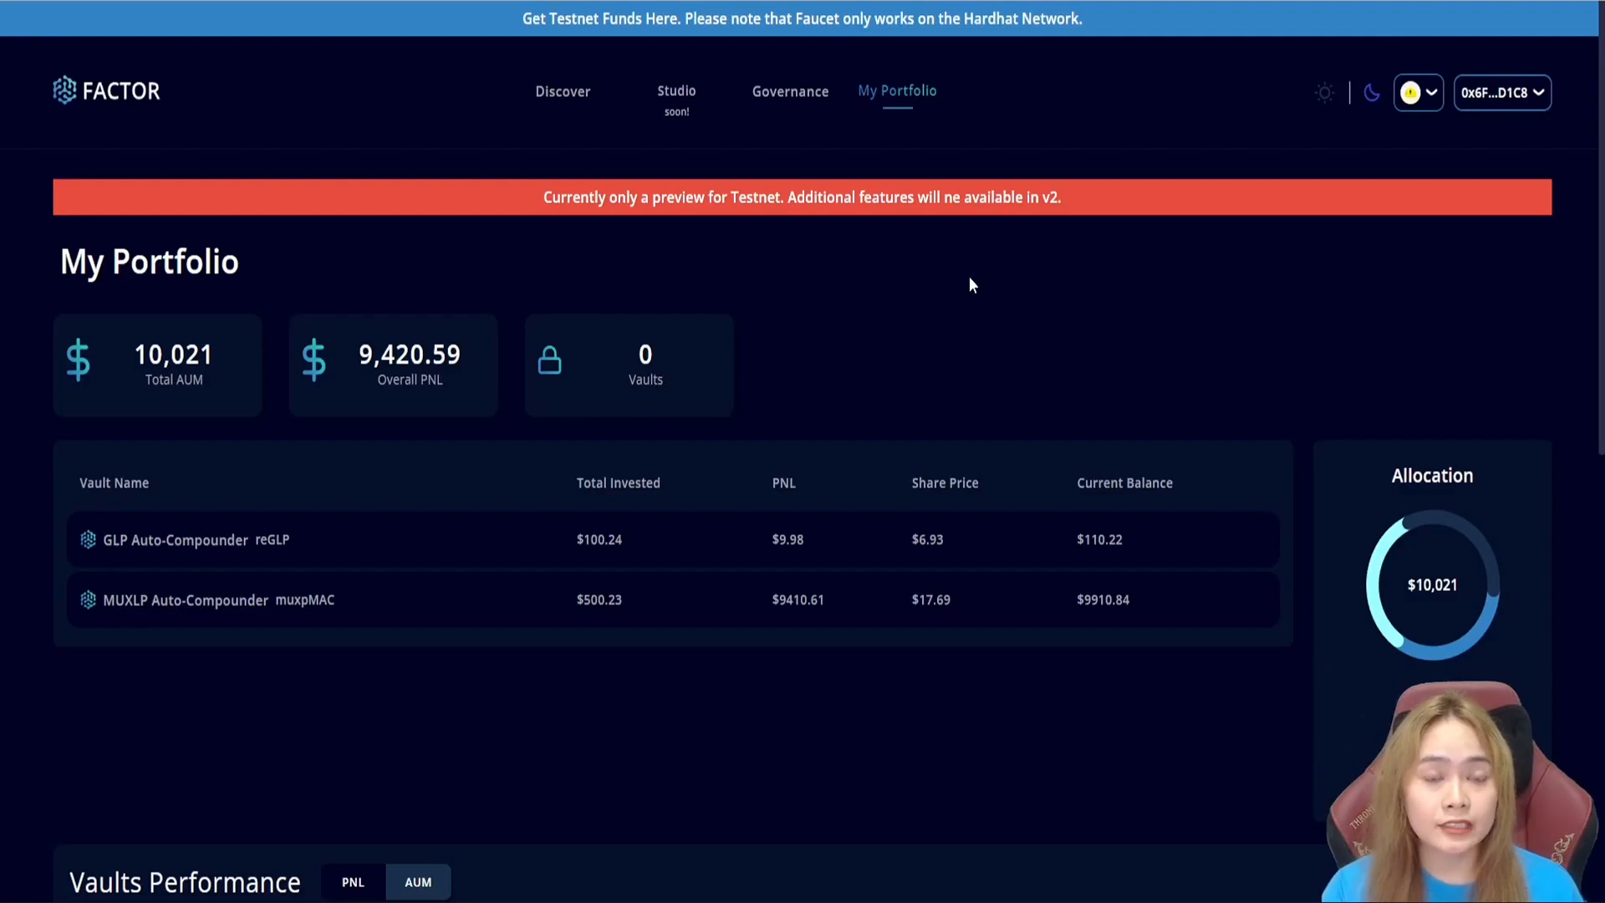
left_click(562, 91)
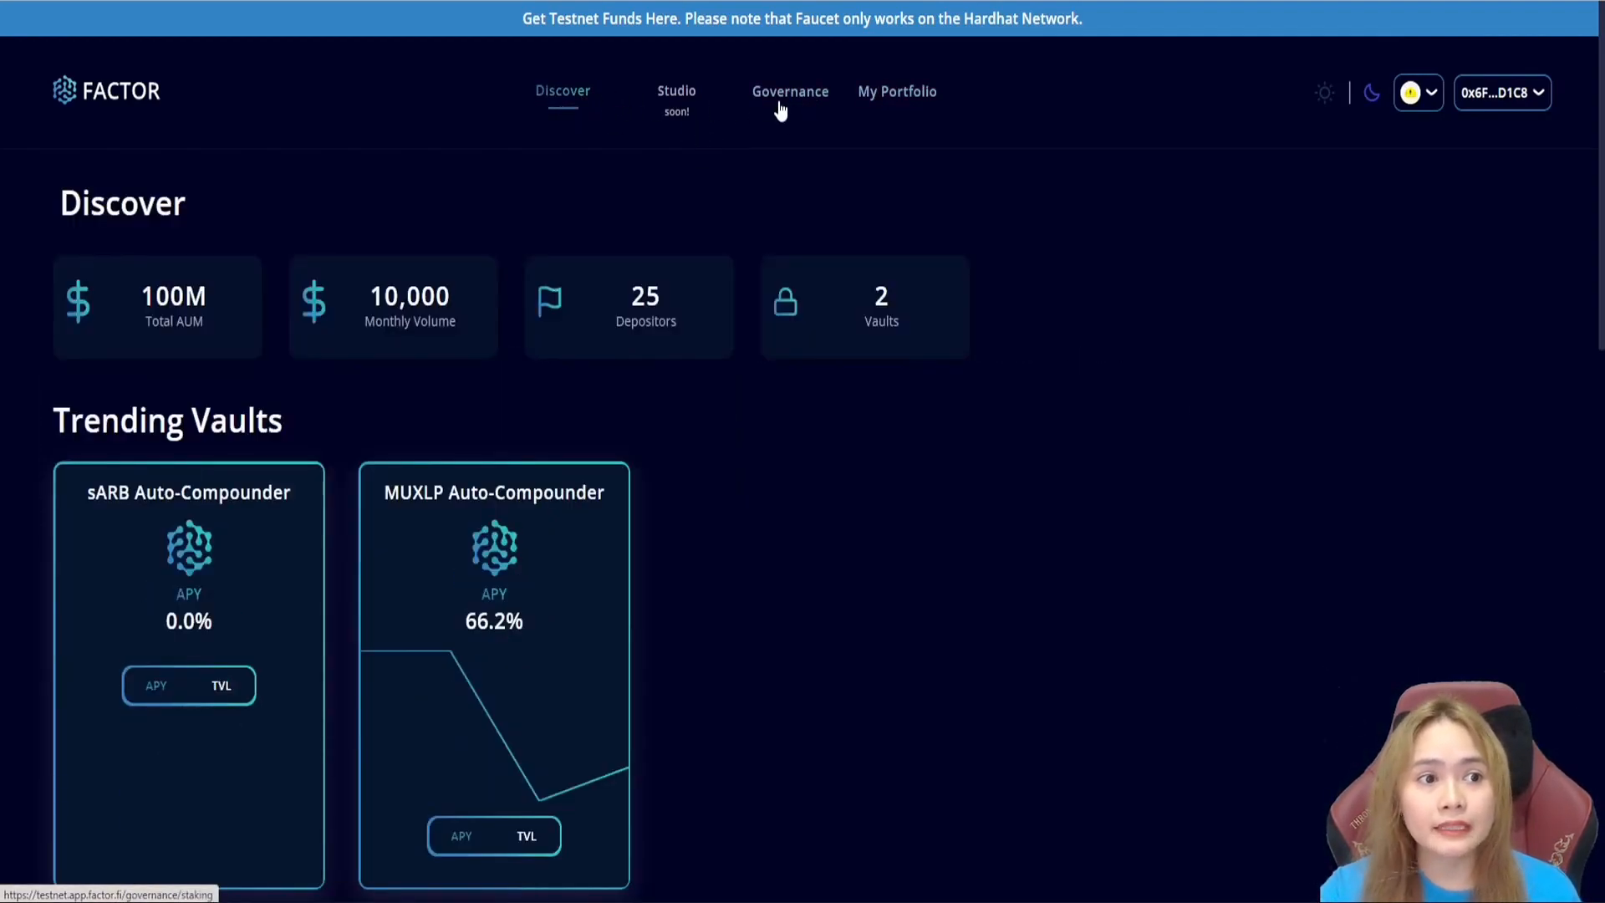
left_click(789, 90)
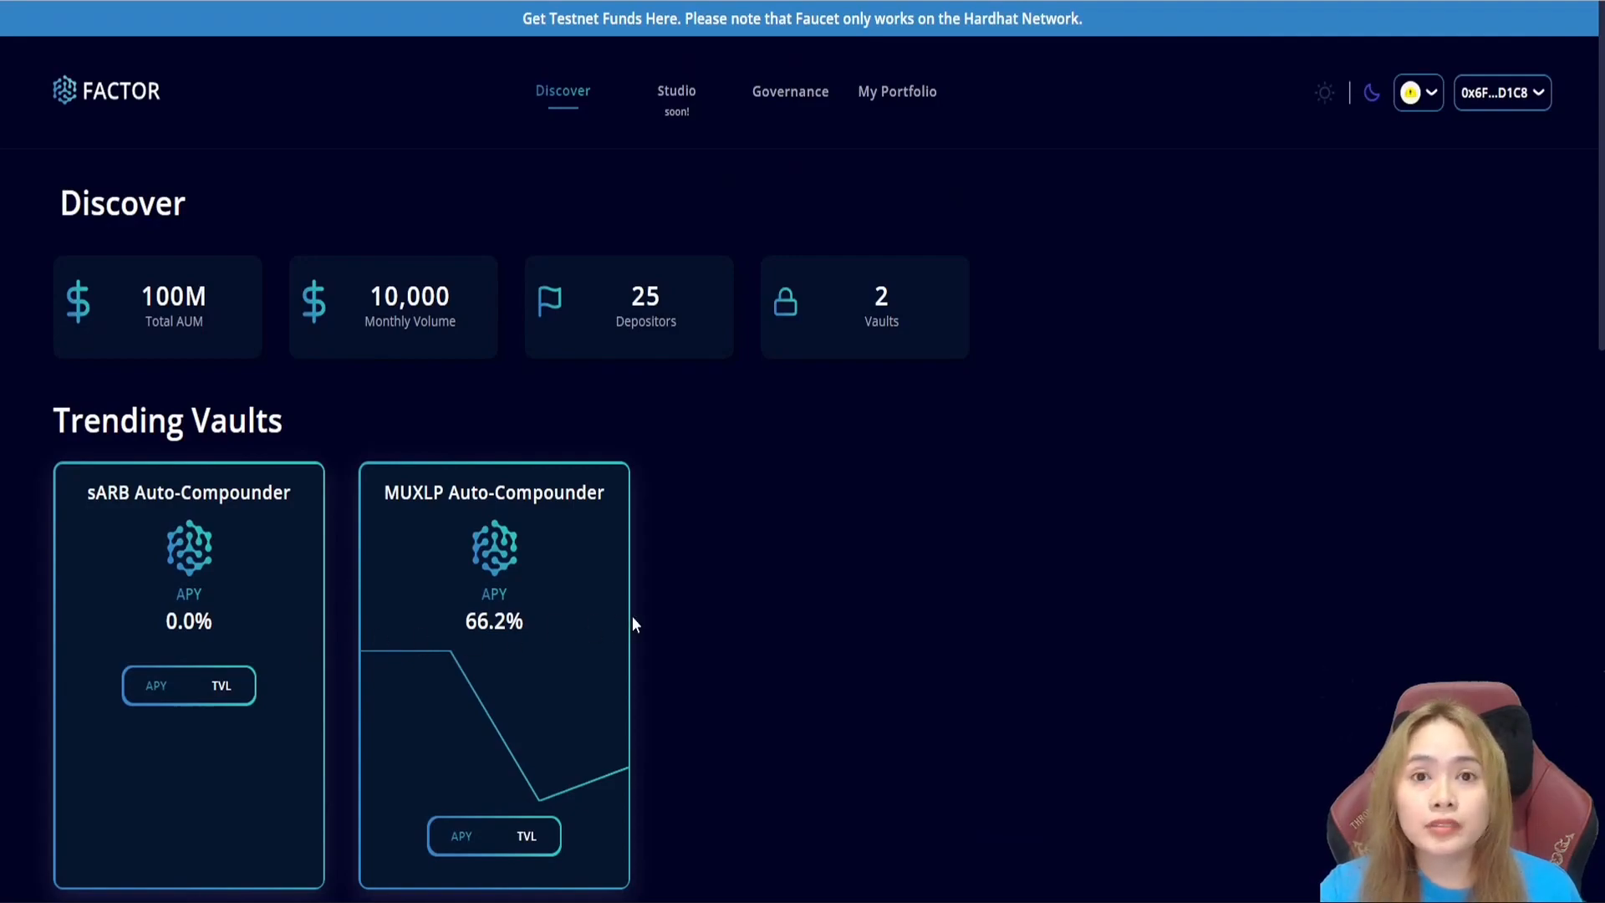
mouse_move(473, 632)
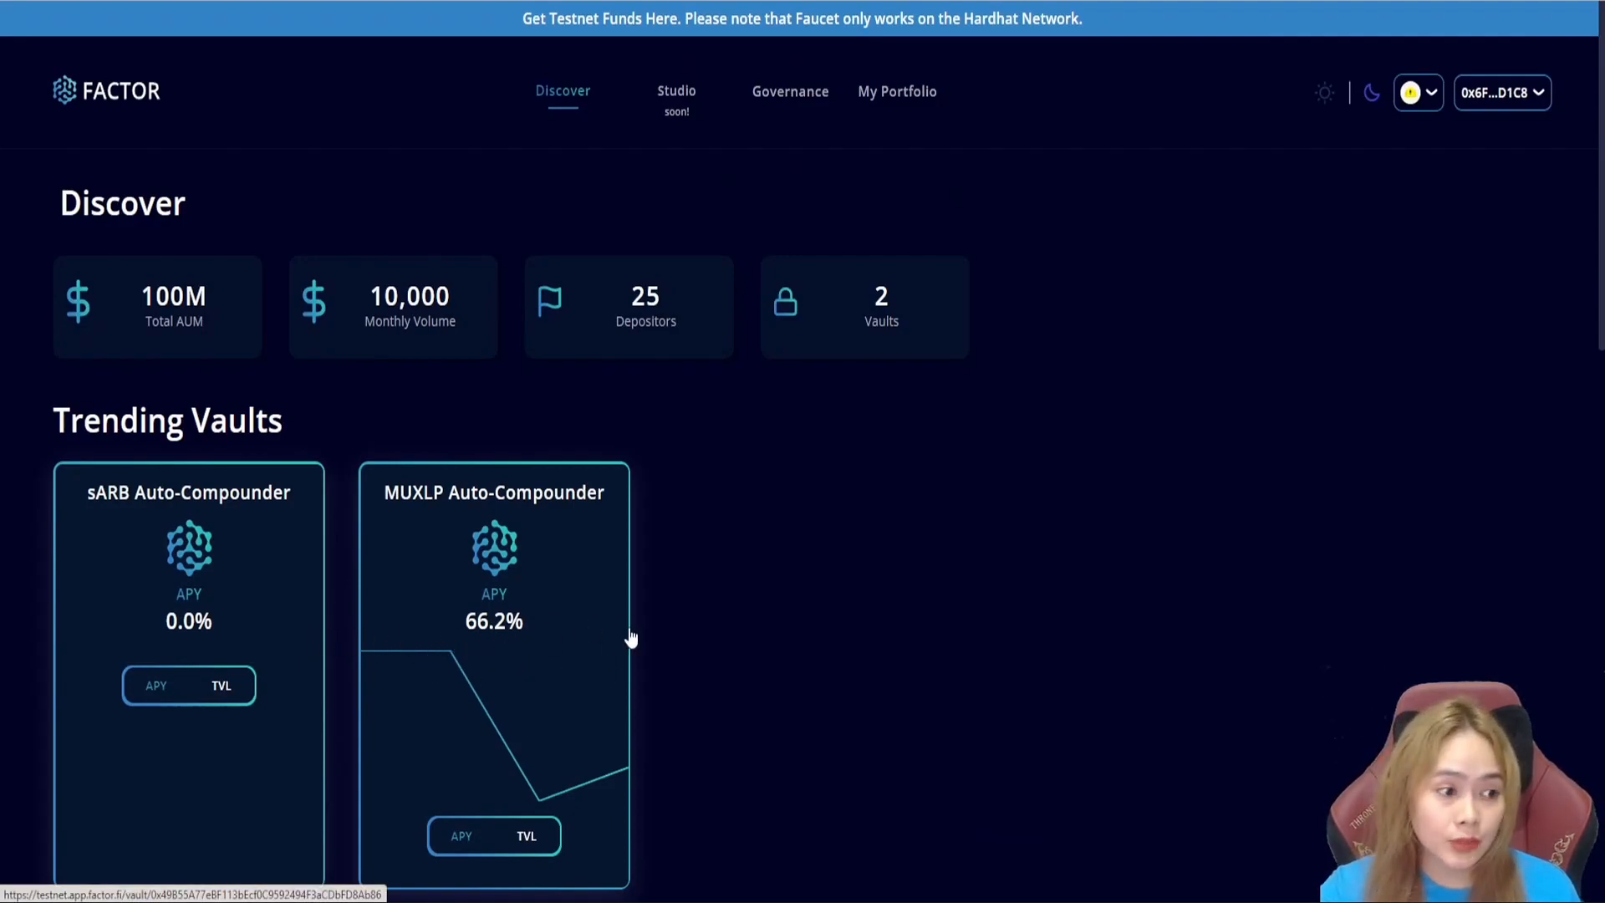
scroll("down", 3)
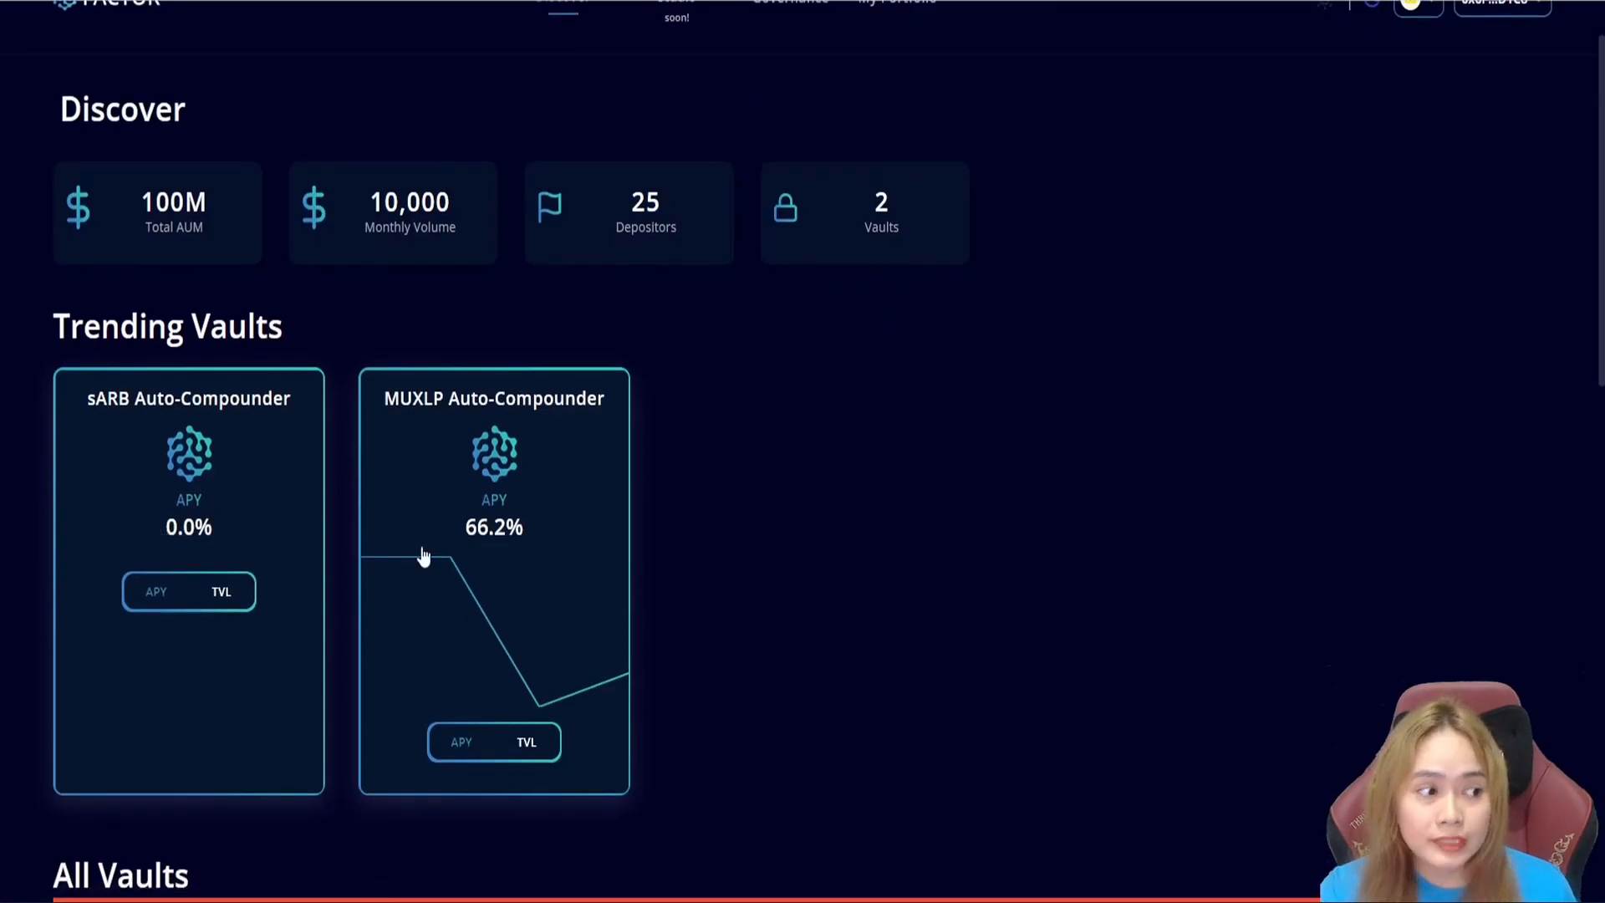
mouse_move(435, 542)
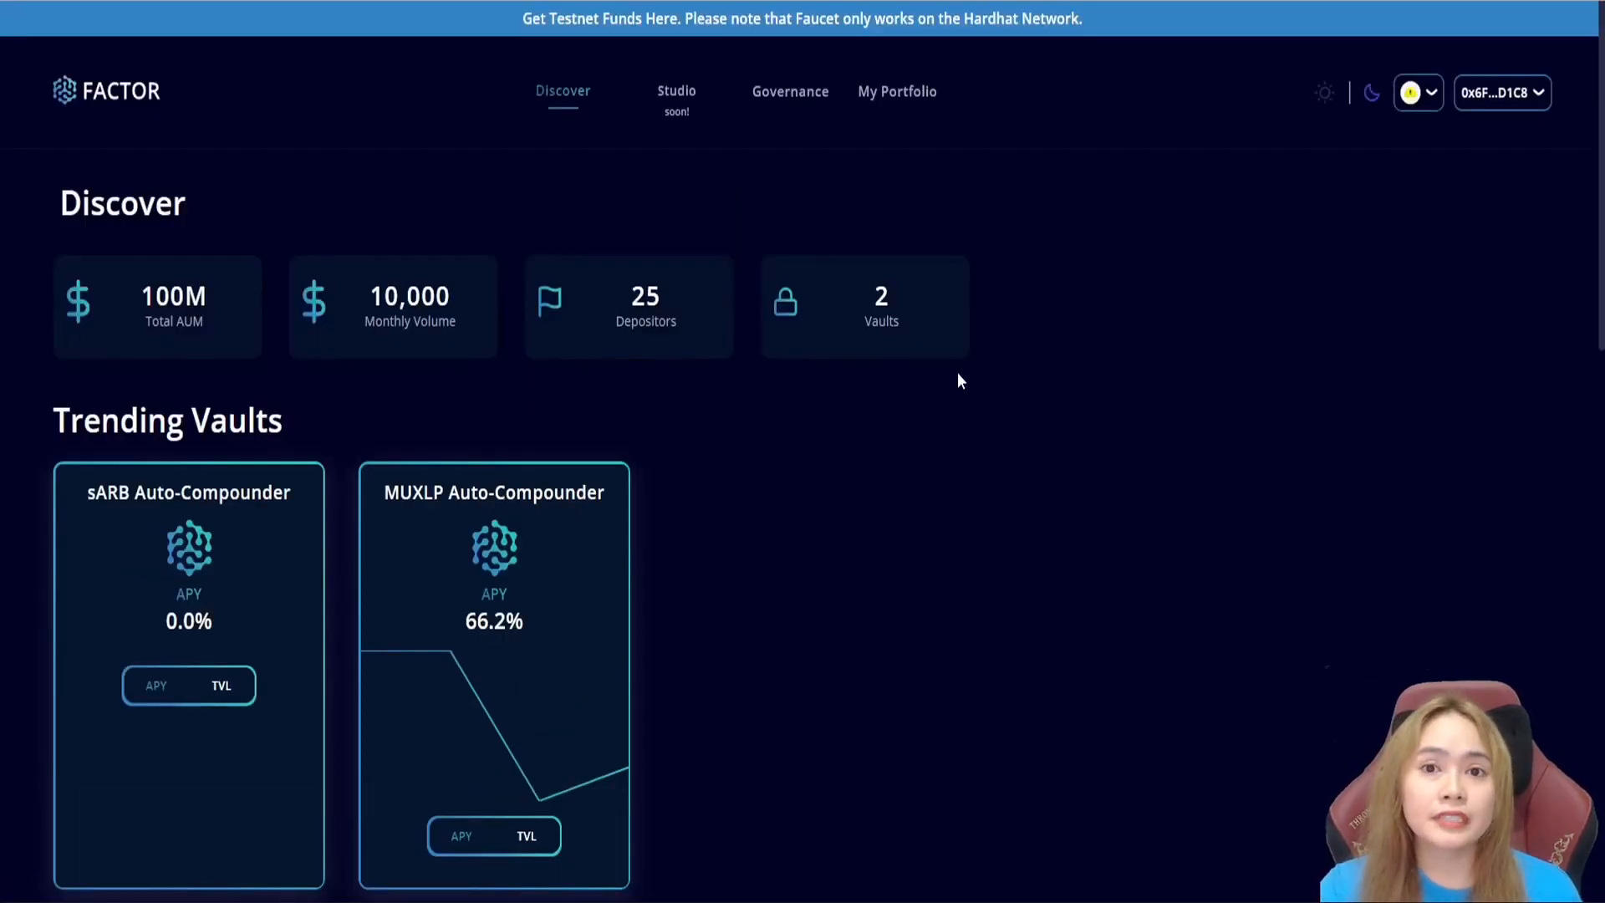
mouse_move(1113, 369)
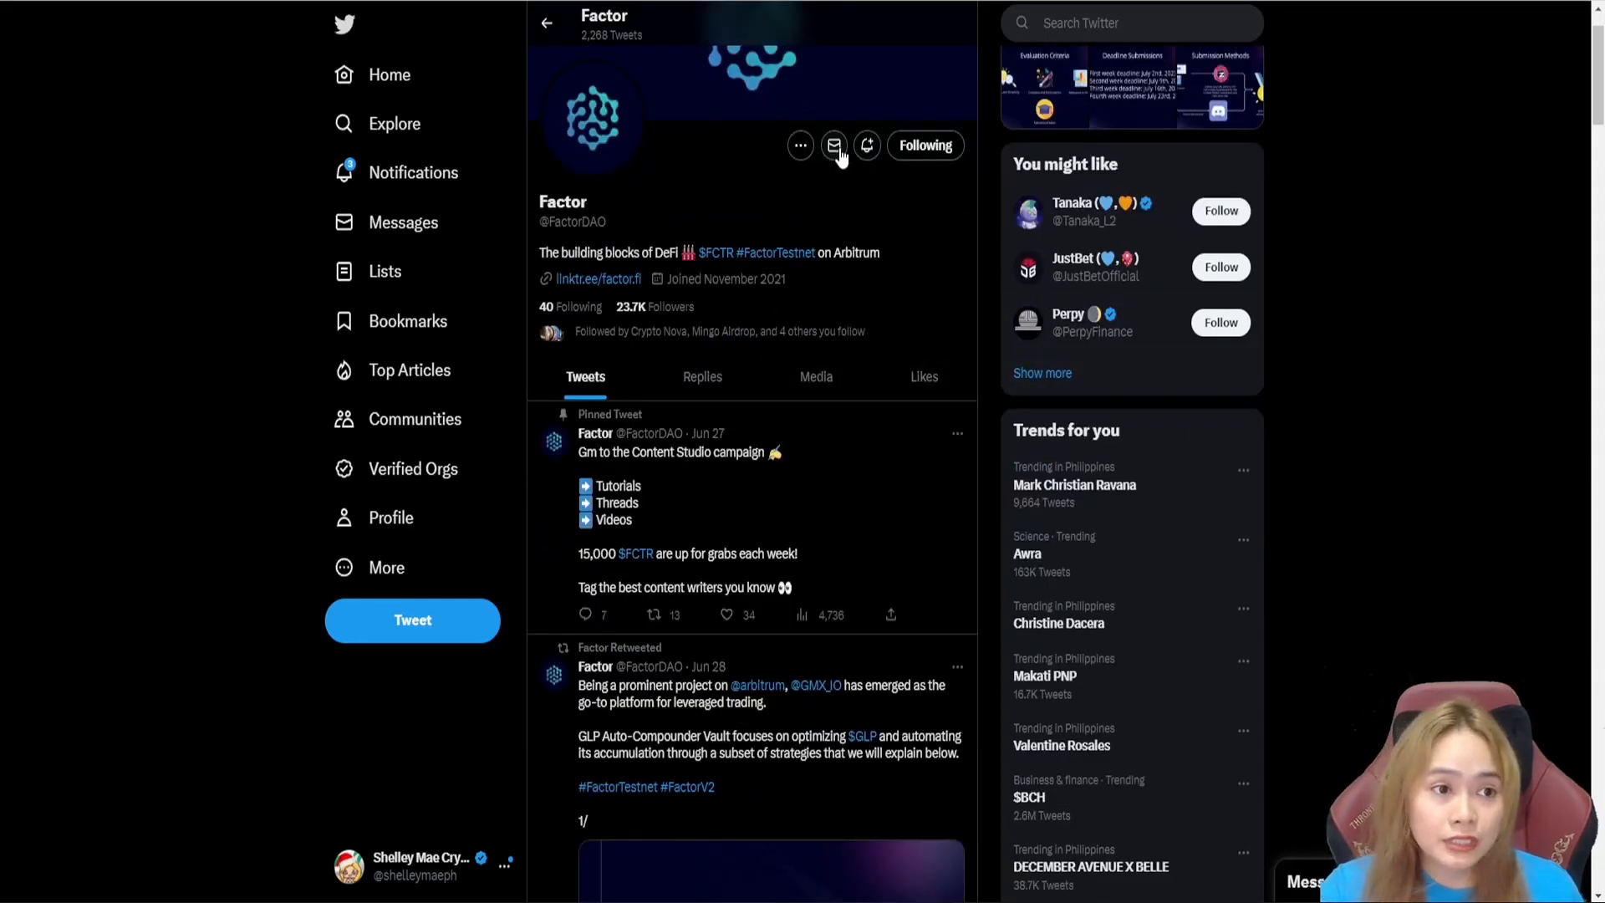
mouse_move(1361, 467)
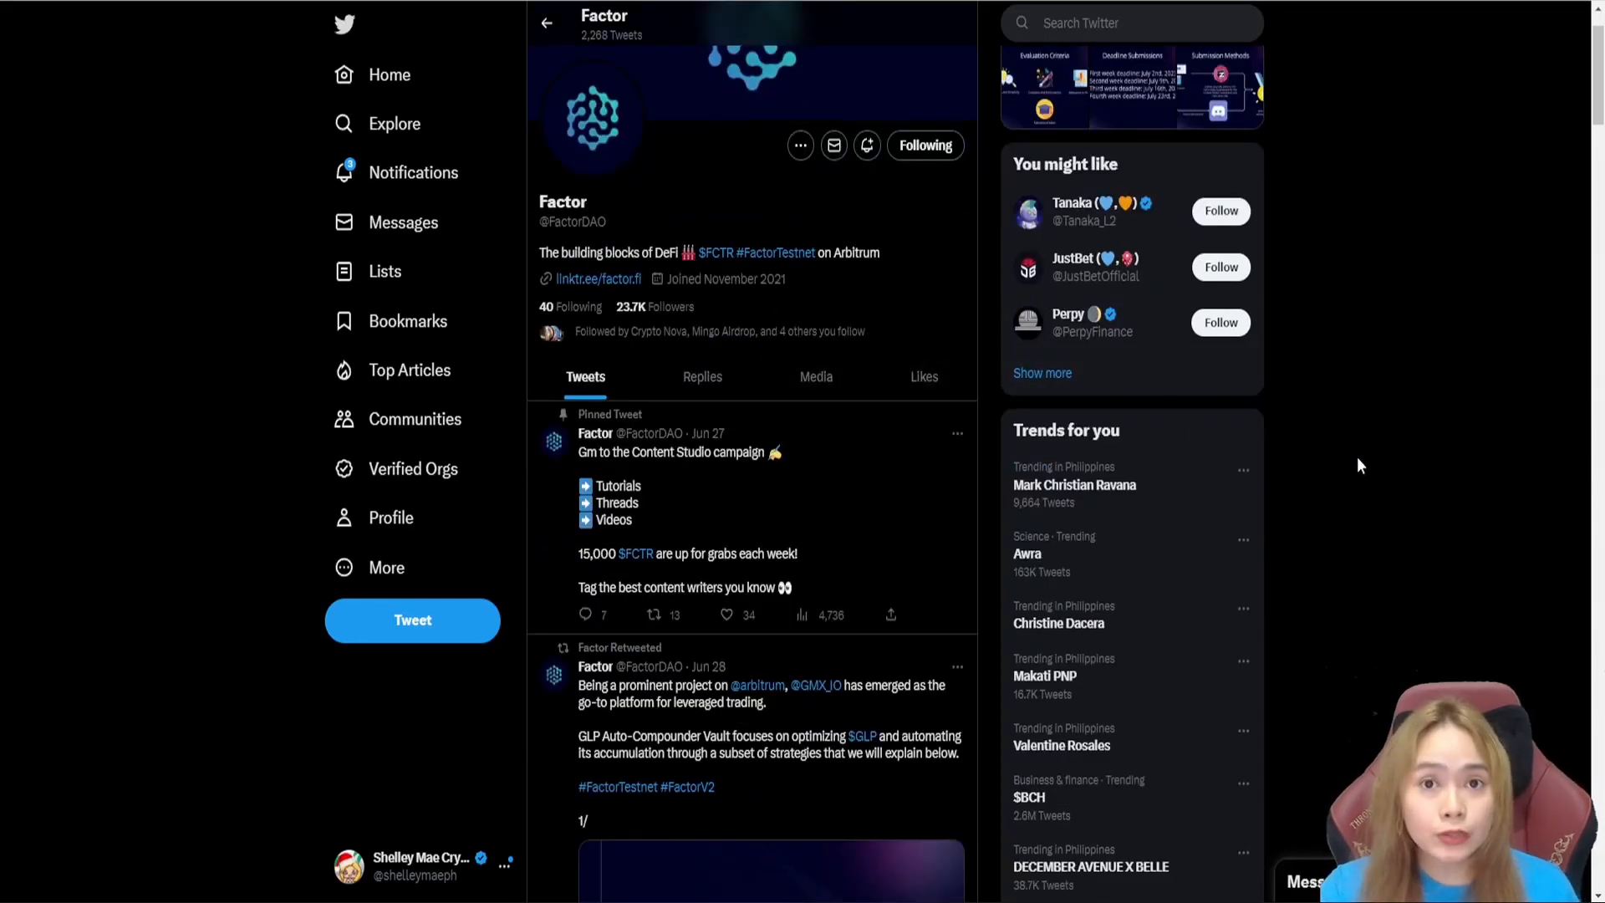